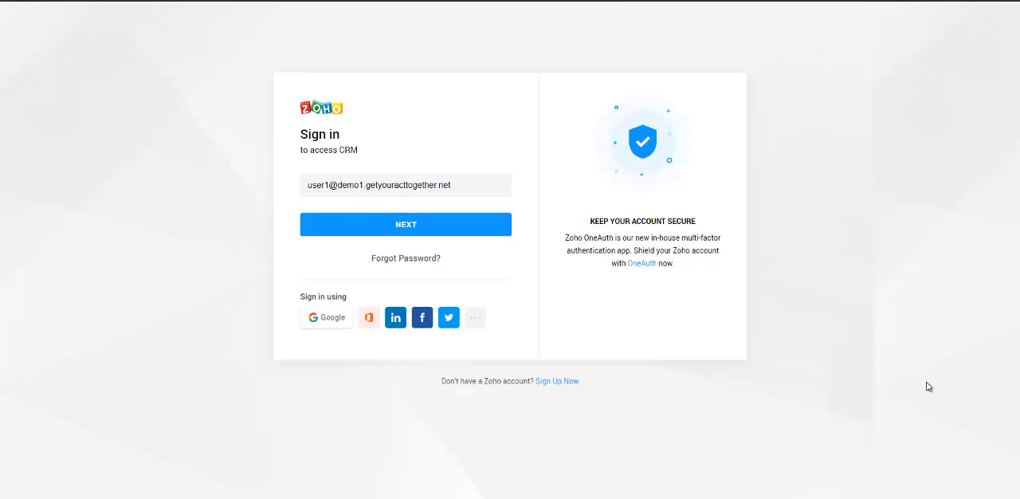
mouse_move(883, 368)
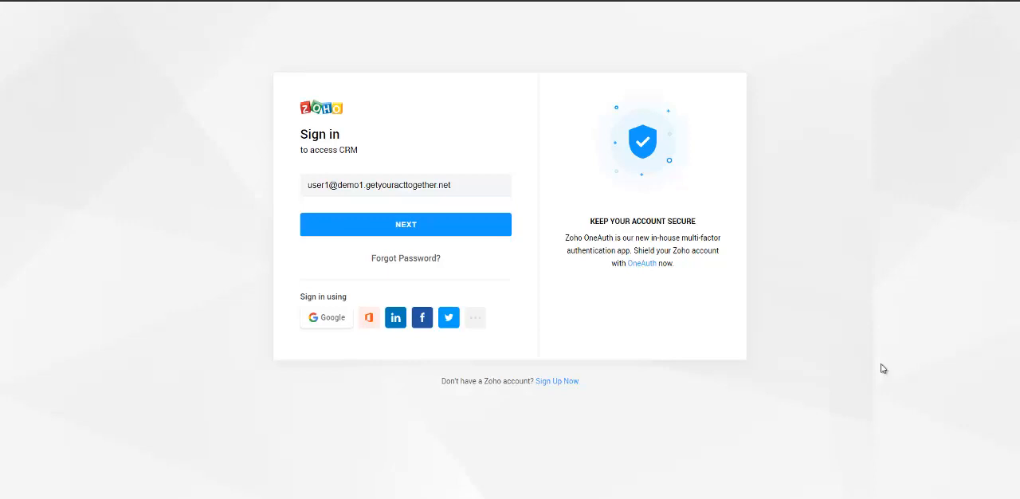
- Sign in to Zoho CRM with the sample user's email and password
left_click(405, 224)
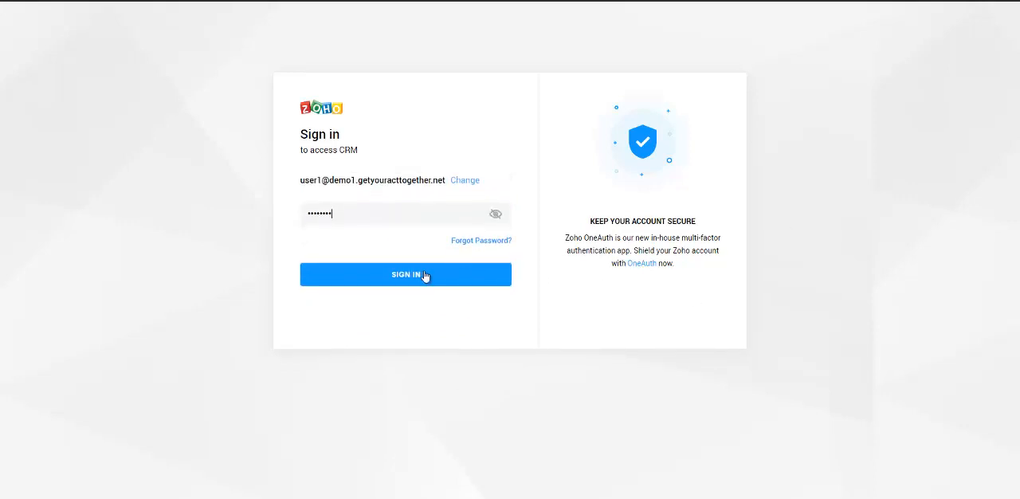
left_click(405, 274)
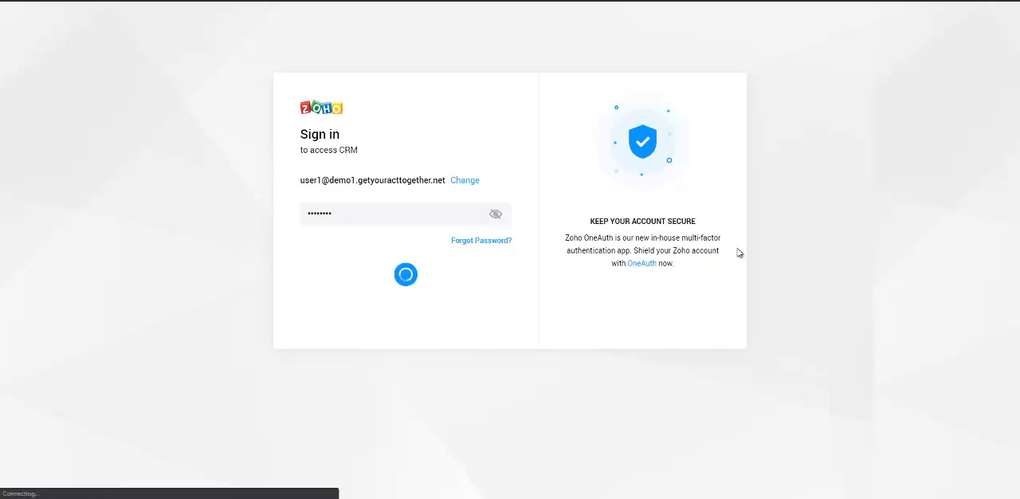
left_click(405, 274)
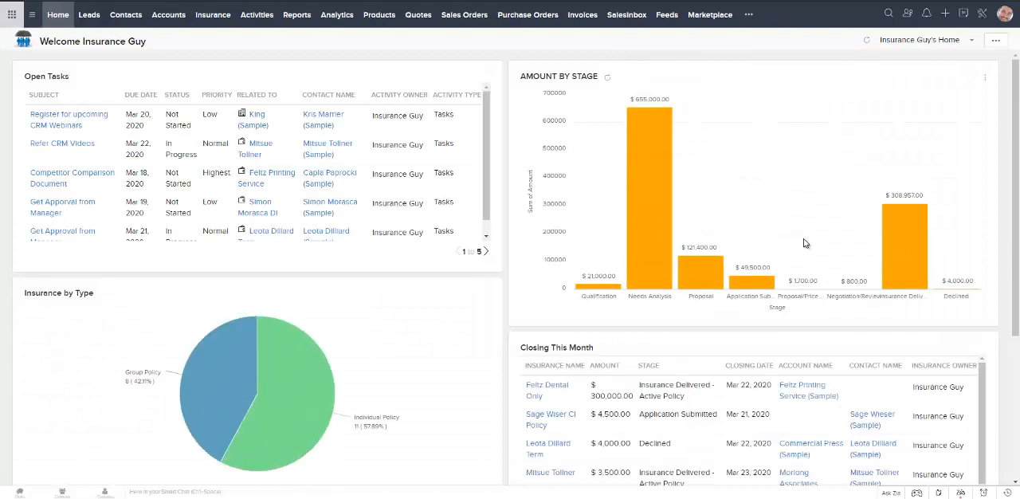
mouse_move(649, 144)
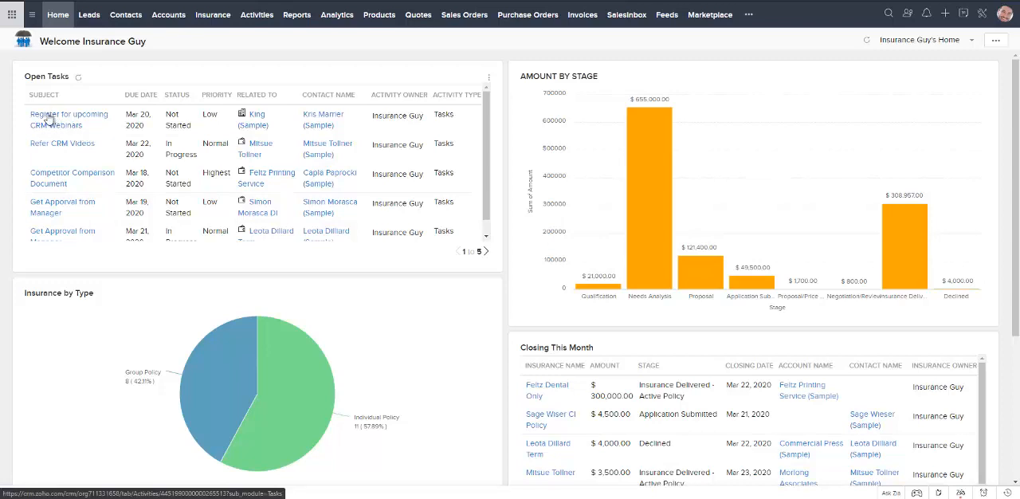
- Open the 'Register for upcoming CRM Webinars' task from the Open Tasks widget
left_click(69, 119)
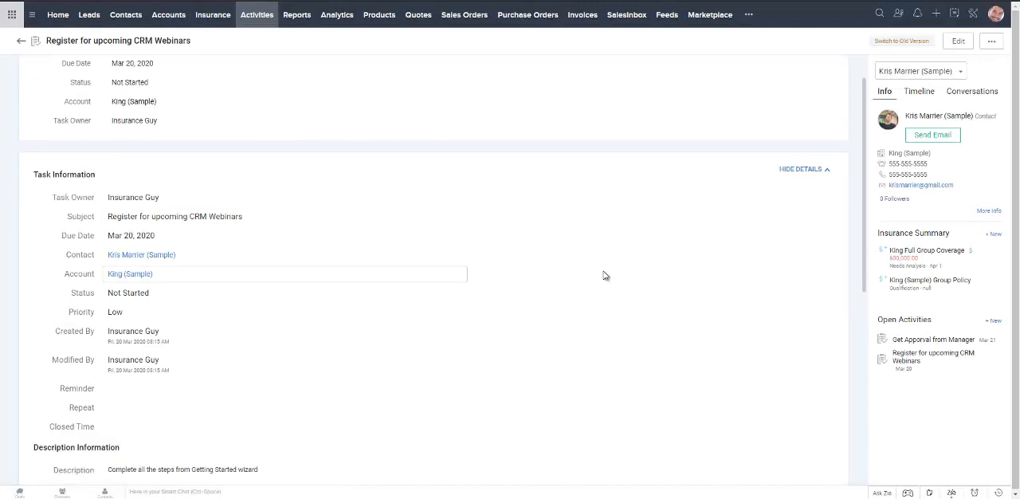
mouse_move(593, 275)
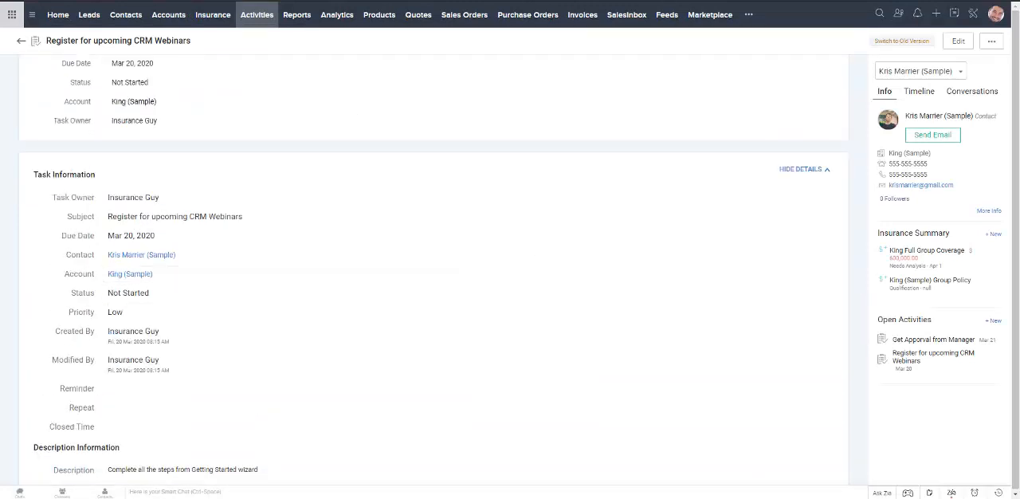
- Return to the home dashboard to review the Amount by Stage chart
left_click(57, 15)
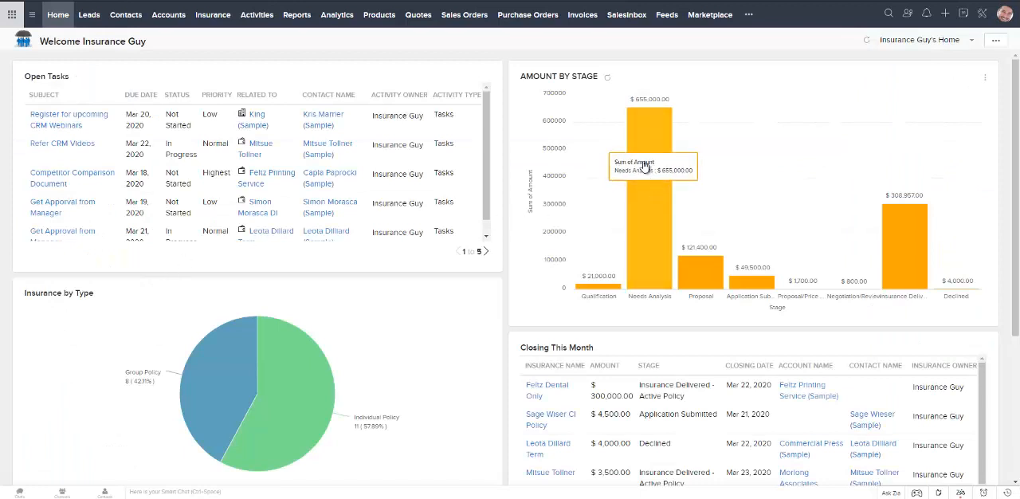
mouse_move(731, 276)
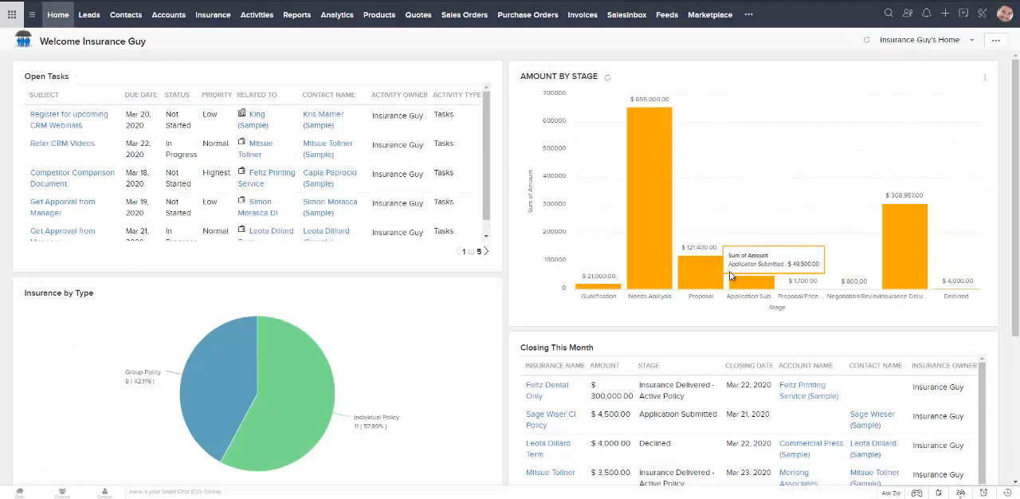
mouse_move(636, 211)
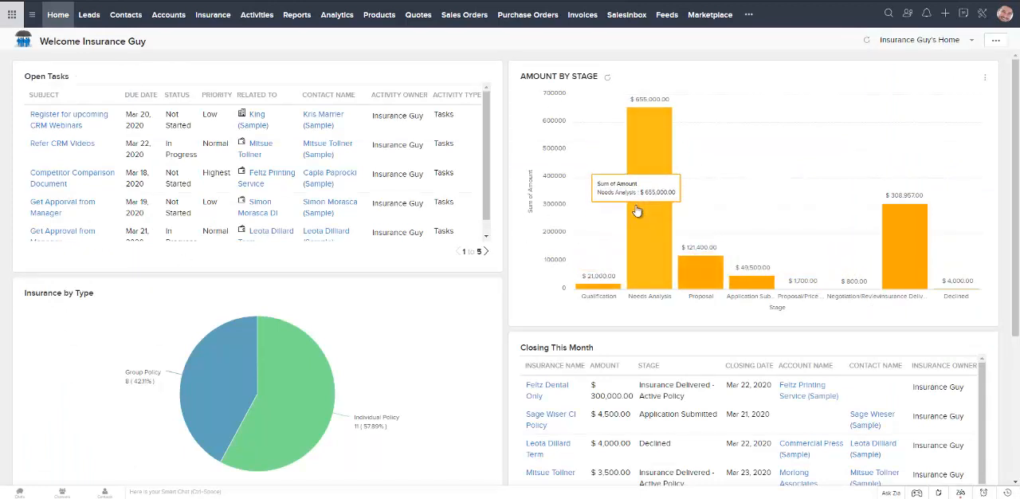
mouse_move(618, 263)
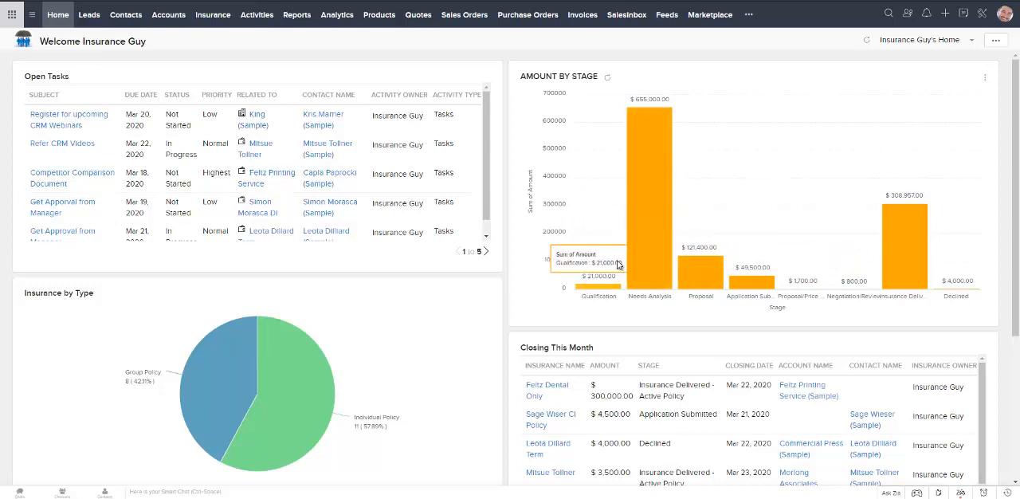
mouse_move(802, 280)
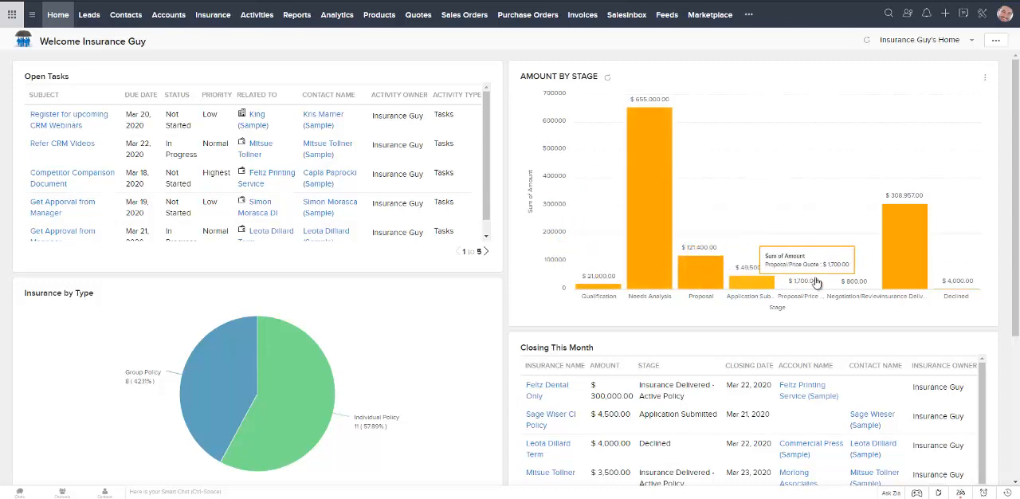
mouse_move(576, 284)
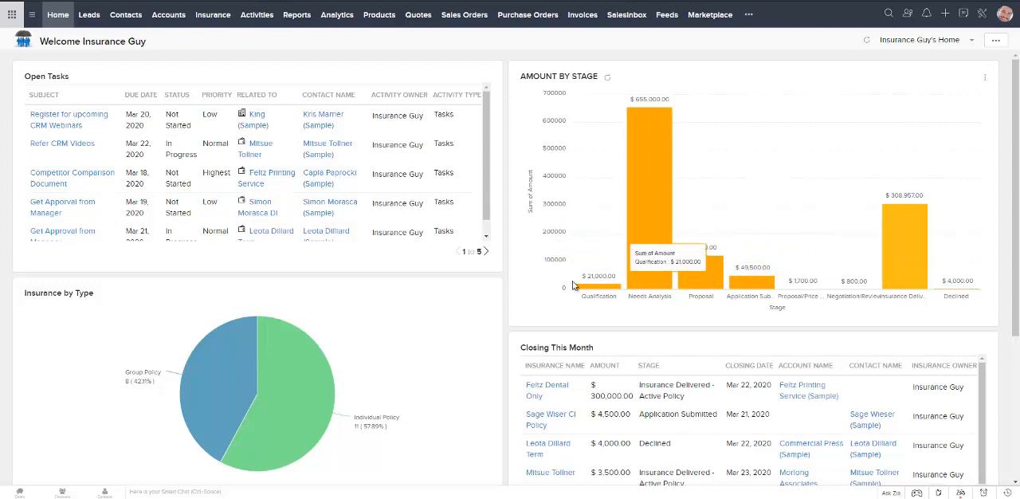
mouse_move(585, 289)
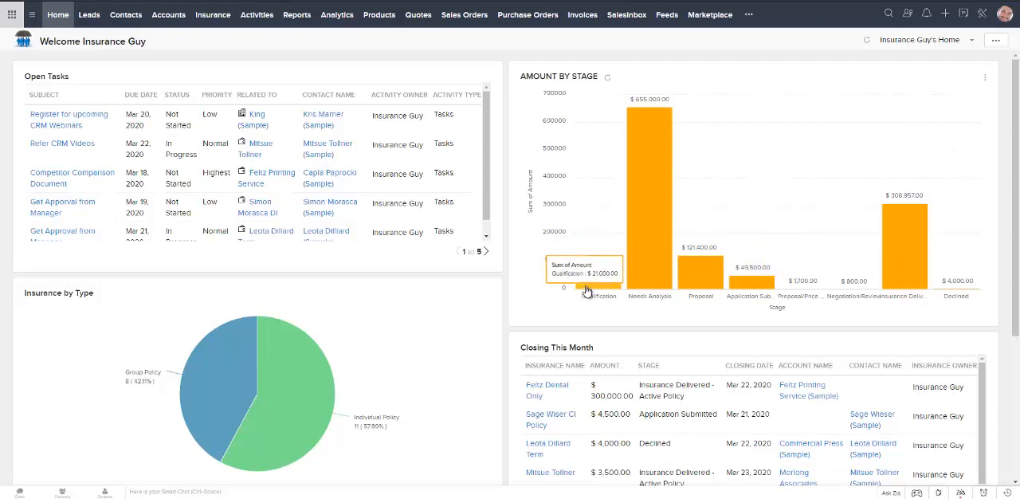
mouse_move(679, 283)
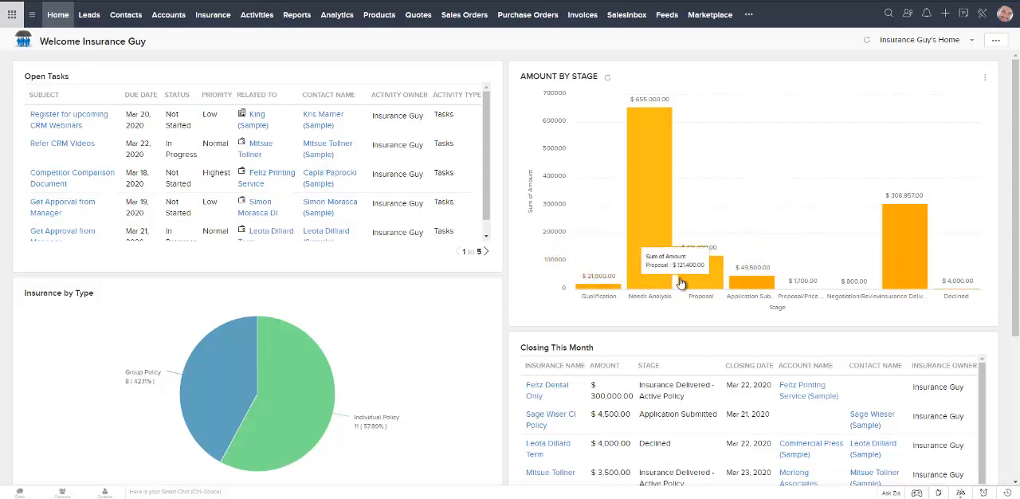
mouse_move(731, 287)
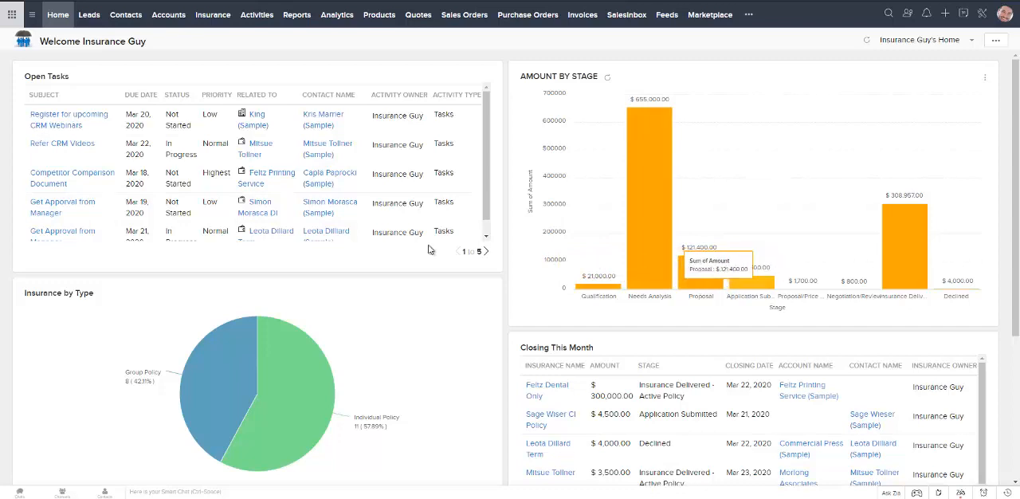
mouse_move(204, 355)
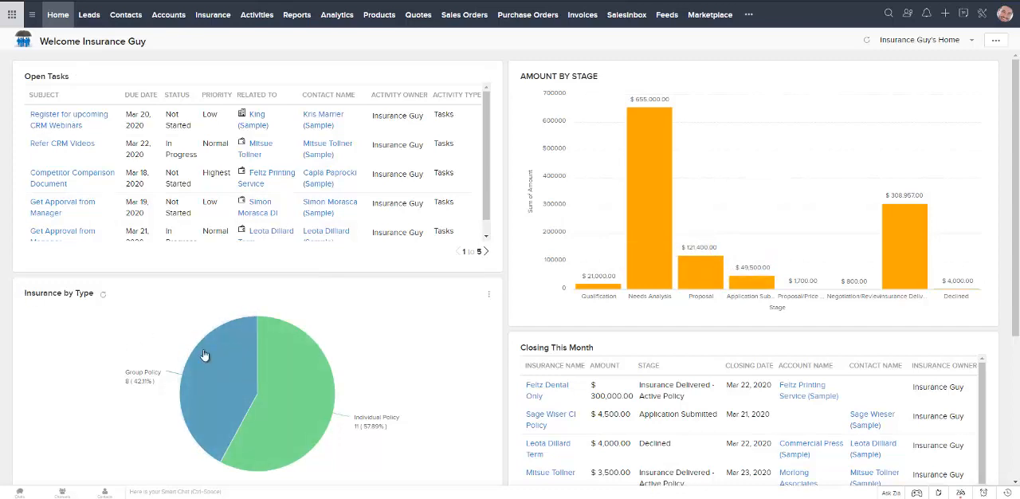
mouse_move(313, 396)
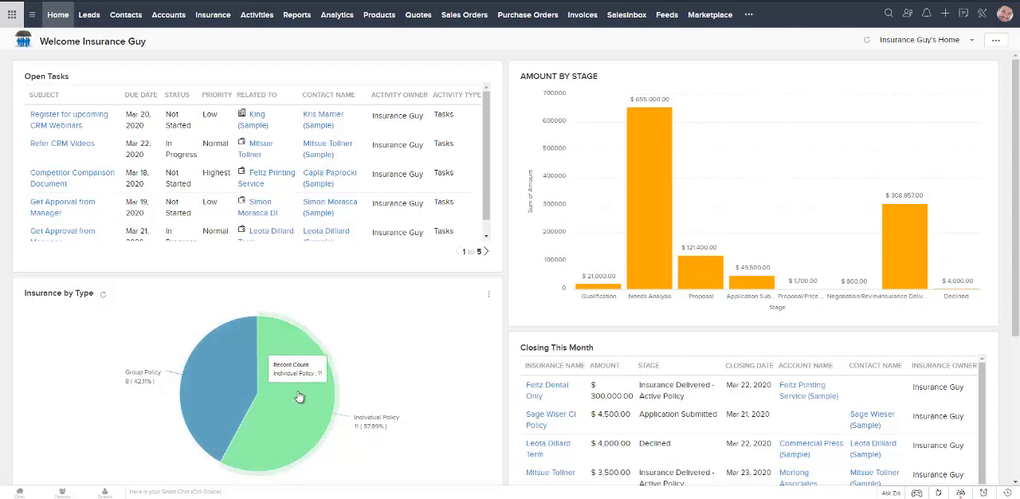
- Open Simon Morasca (Sample) Policy from the 11 Individual Policy records
left_click(299, 396)
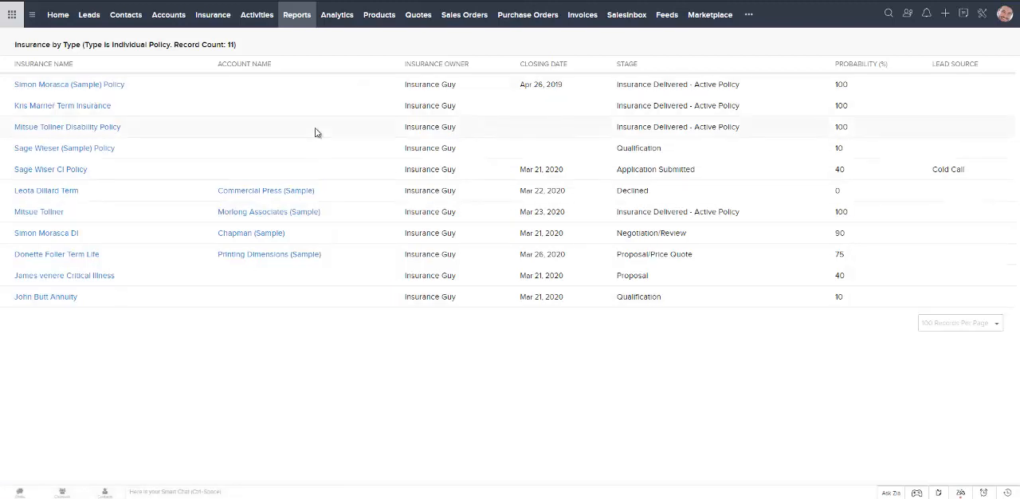
mouse_move(412, 164)
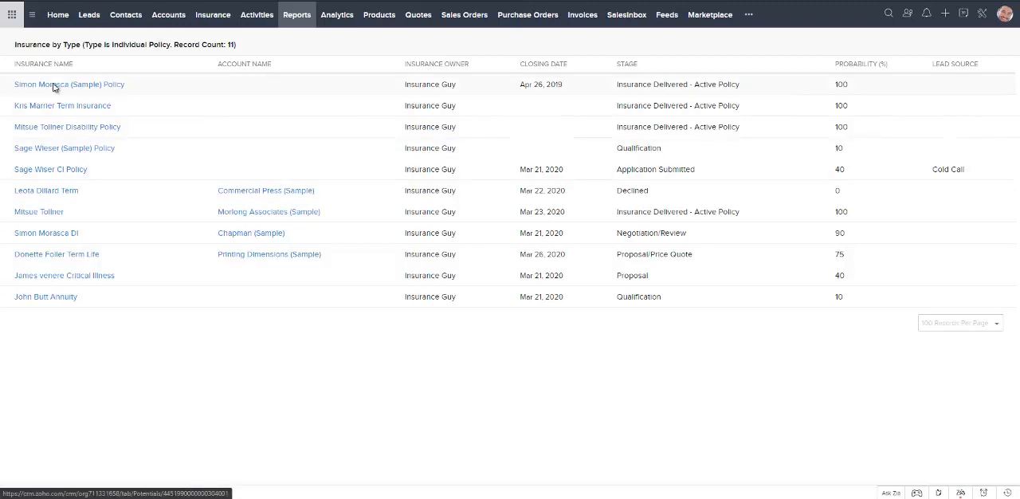
left_click(69, 84)
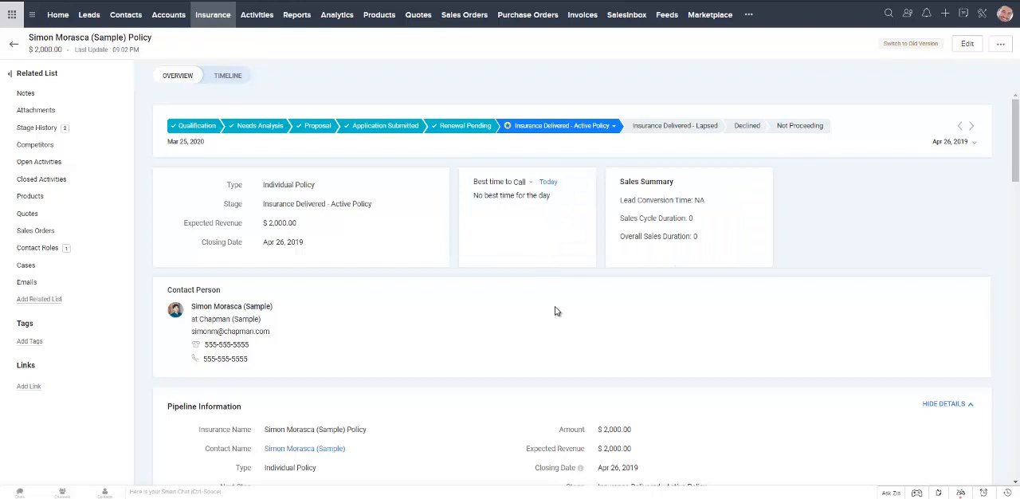
mouse_move(556, 312)
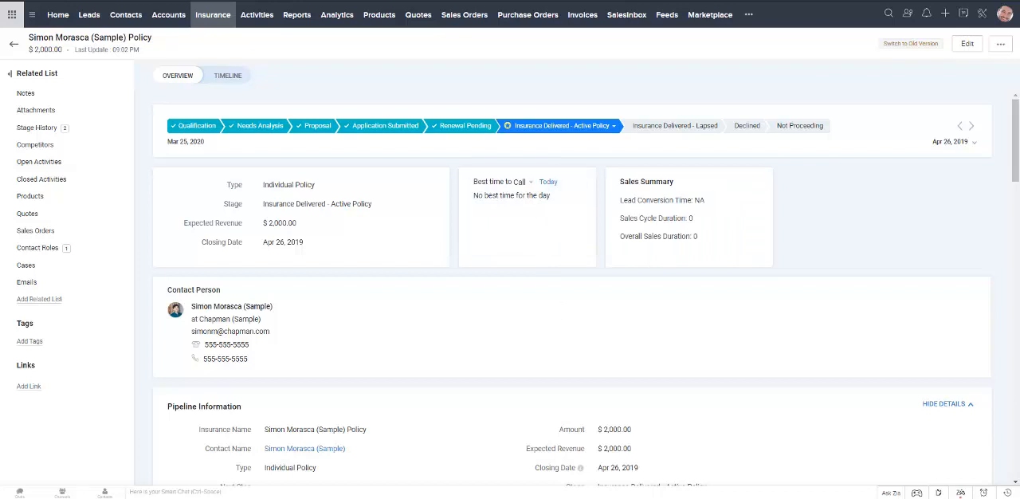
- Return Home and scroll through Closing This Month deals and the empty Today's Leads
left_click(57, 15)
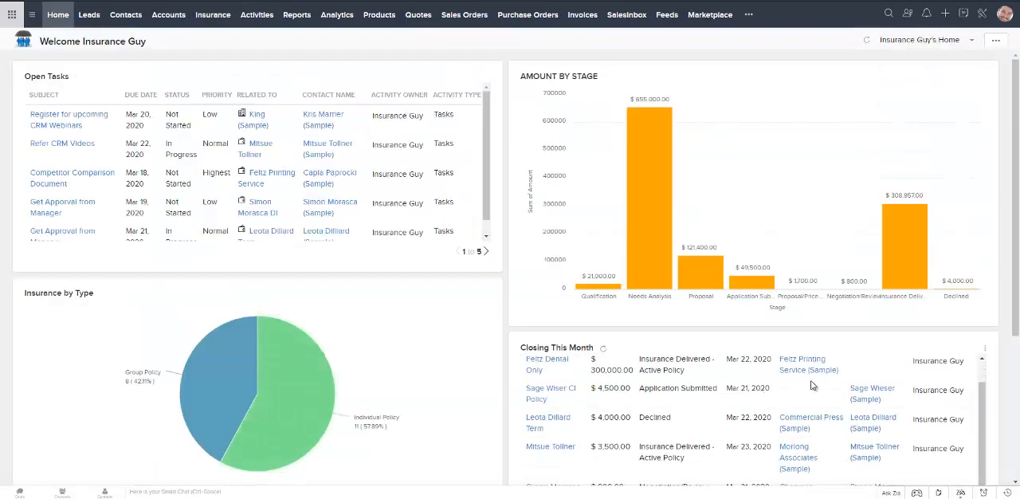
scroll("down", 3)
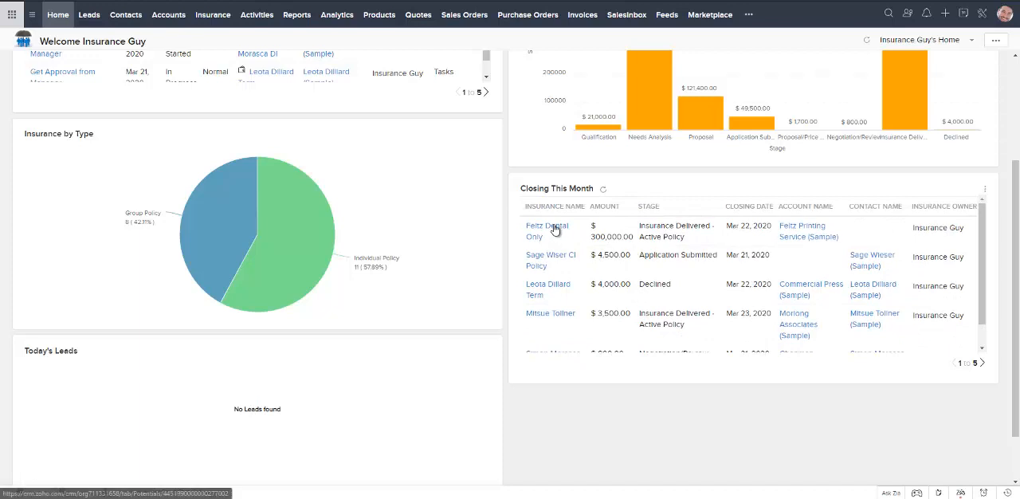
mouse_move(797, 231)
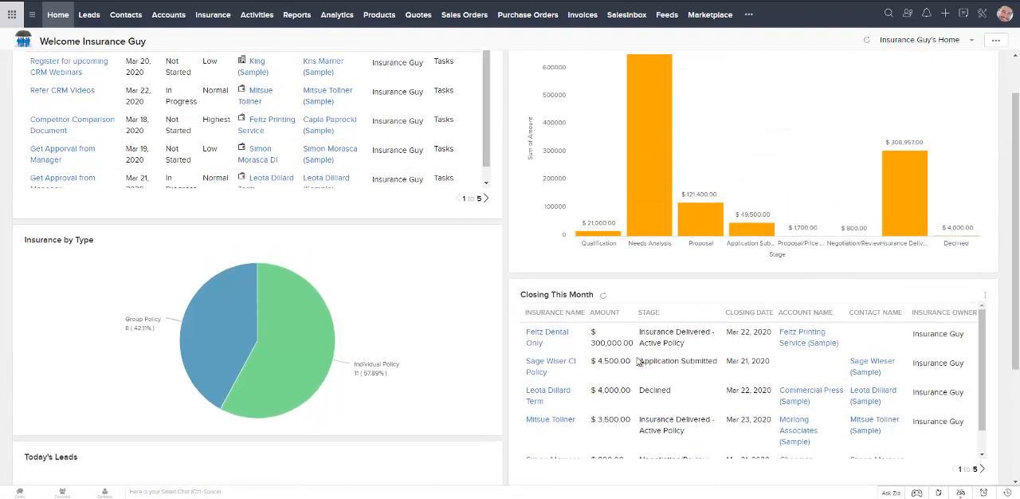
mouse_move(711, 313)
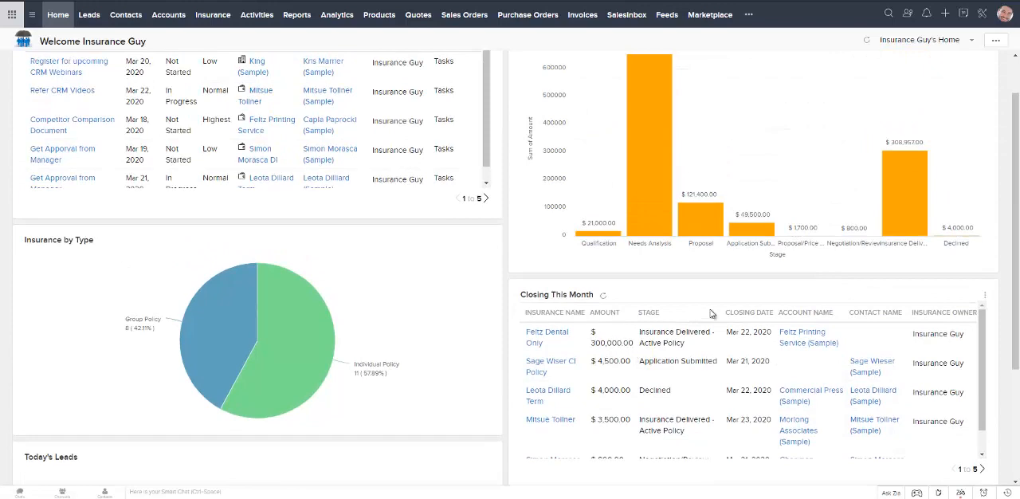
scroll("down", 3)
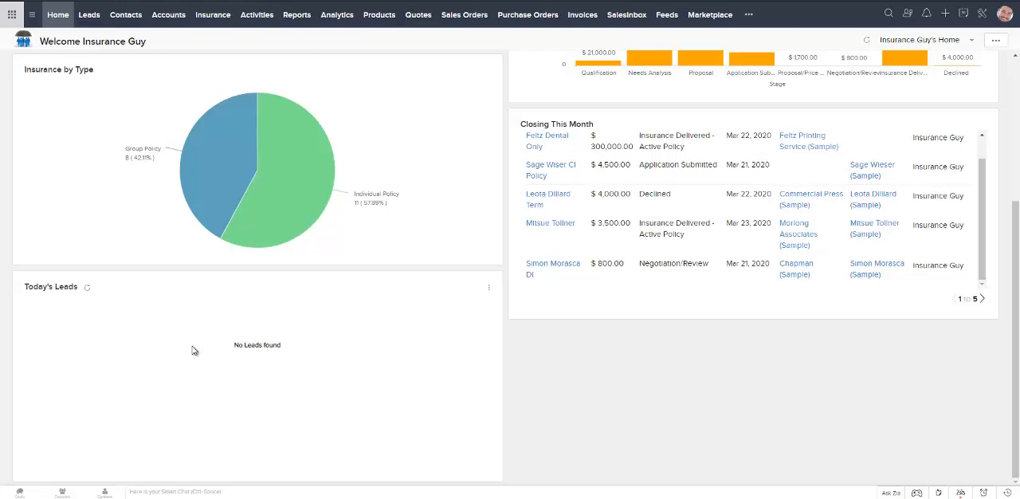
mouse_move(443, 361)
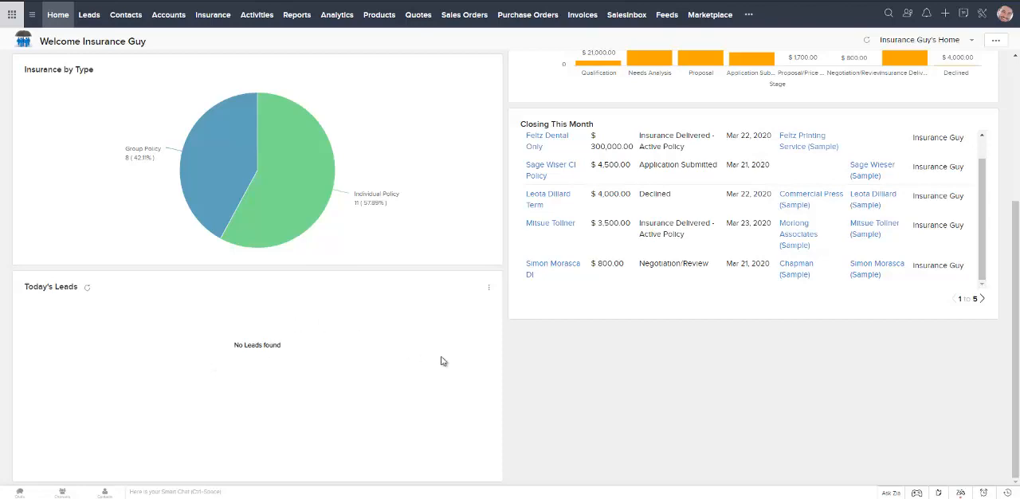
scroll("up", 3)
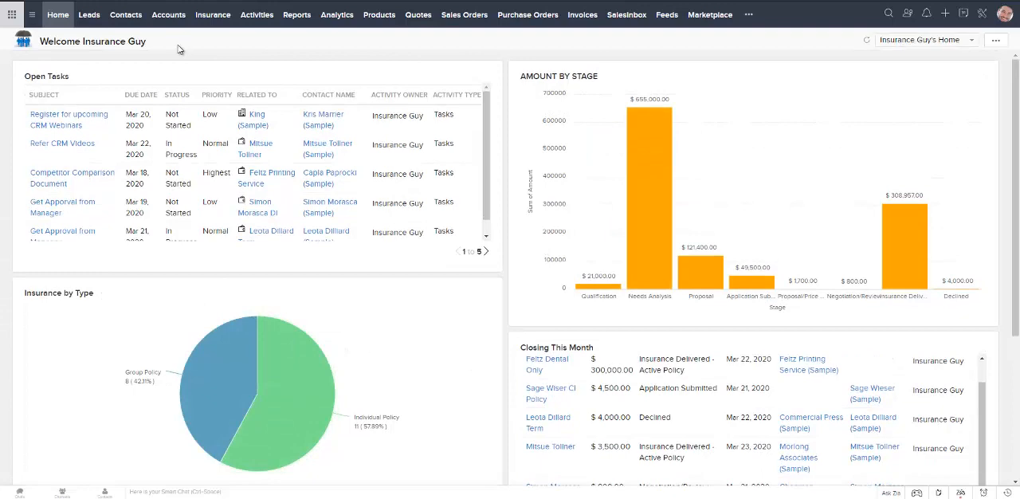
mouse_move(89, 14)
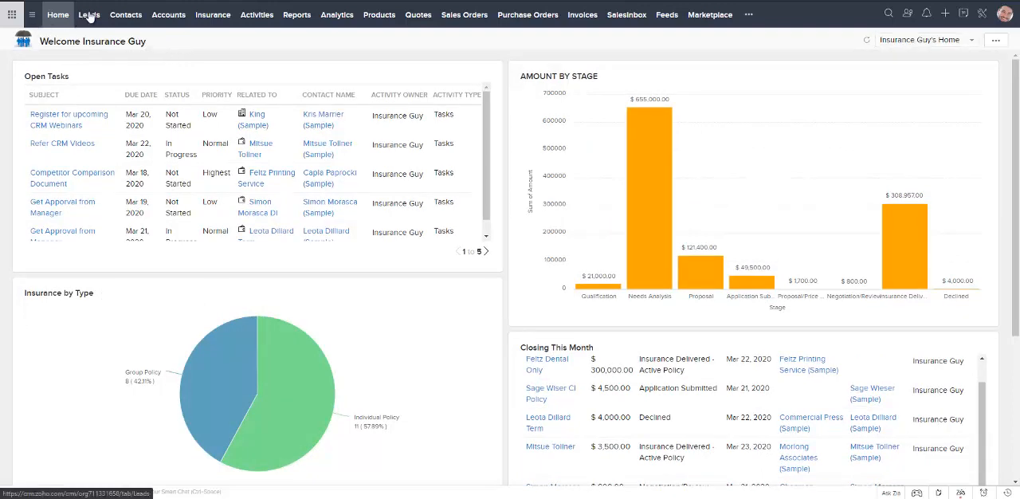
mouse_move(125, 14)
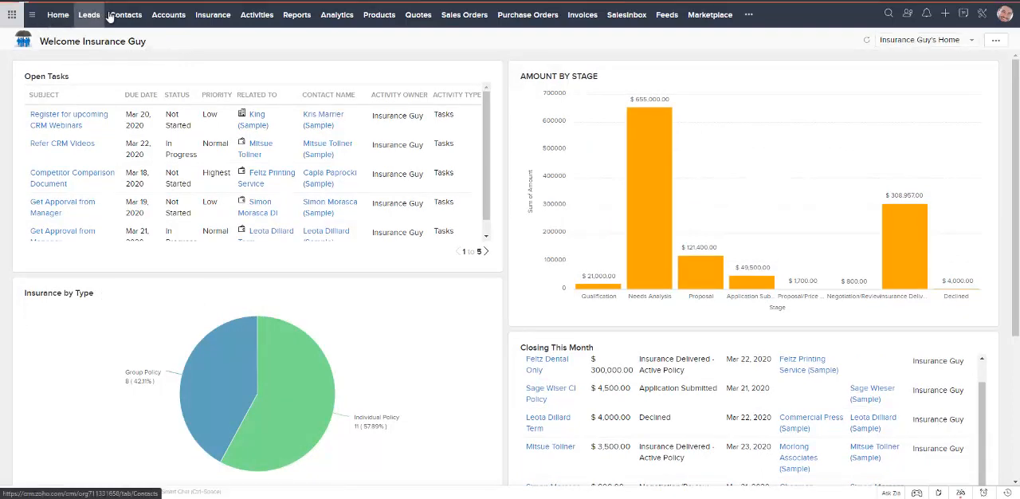
- Move from the 9-lead Leads list to the 11-contact Contacts list
left_click(89, 15)
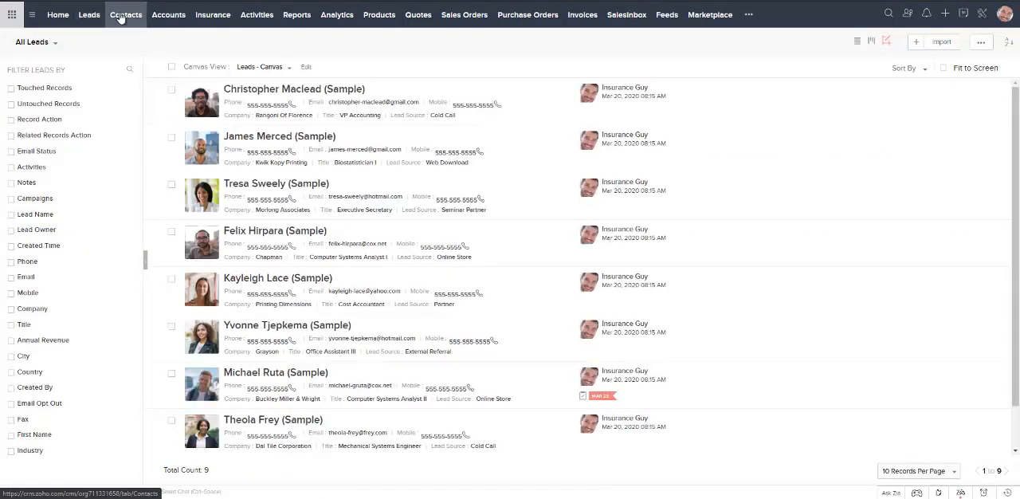
left_click(125, 15)
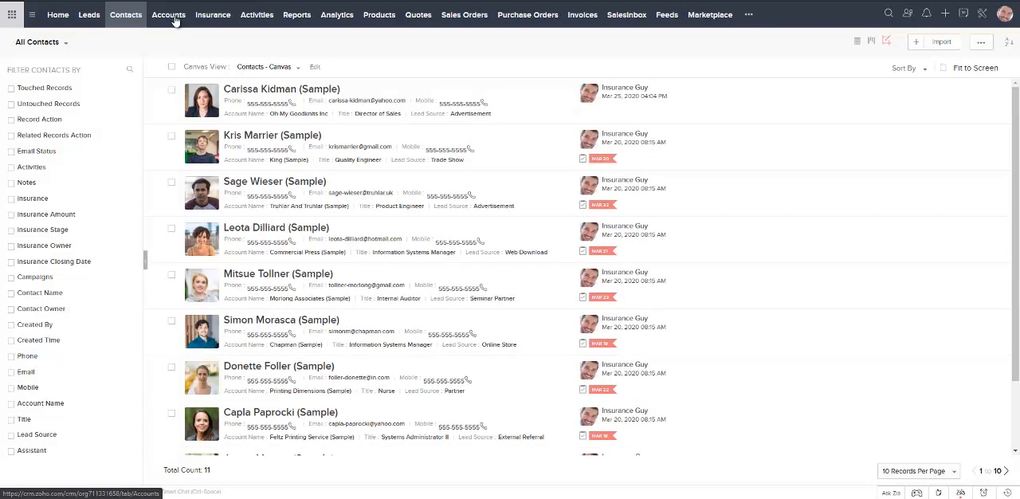
- Open the King (Sample) account from Accounts and scroll through its details
left_click(168, 15)
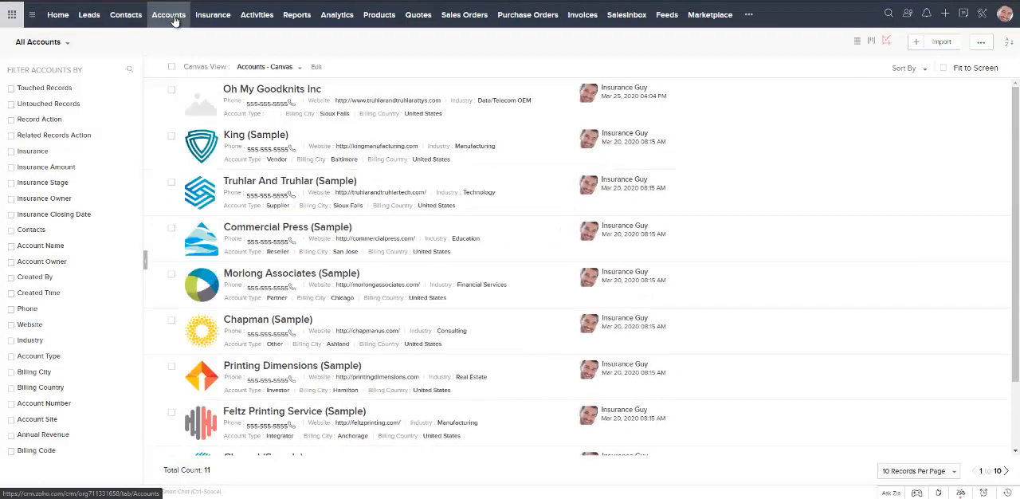
mouse_move(267, 137)
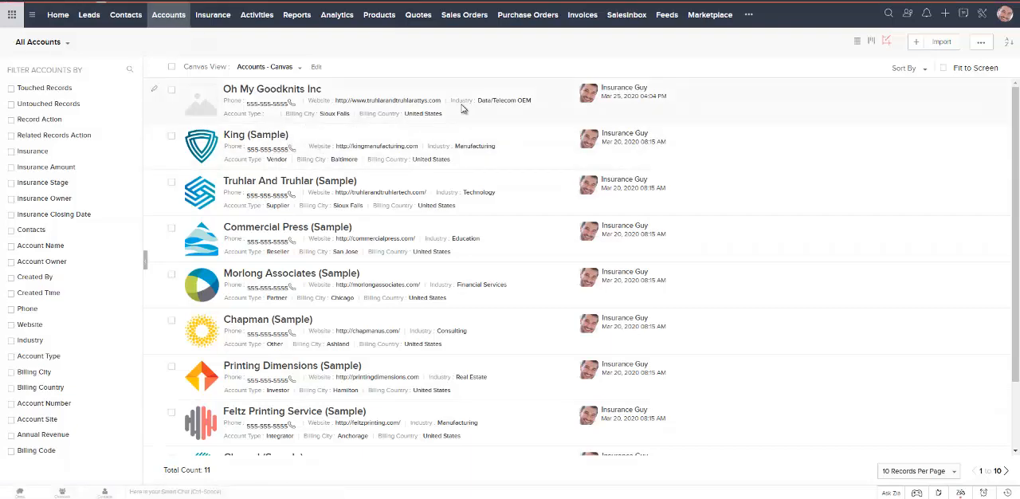
left_click(256, 134)
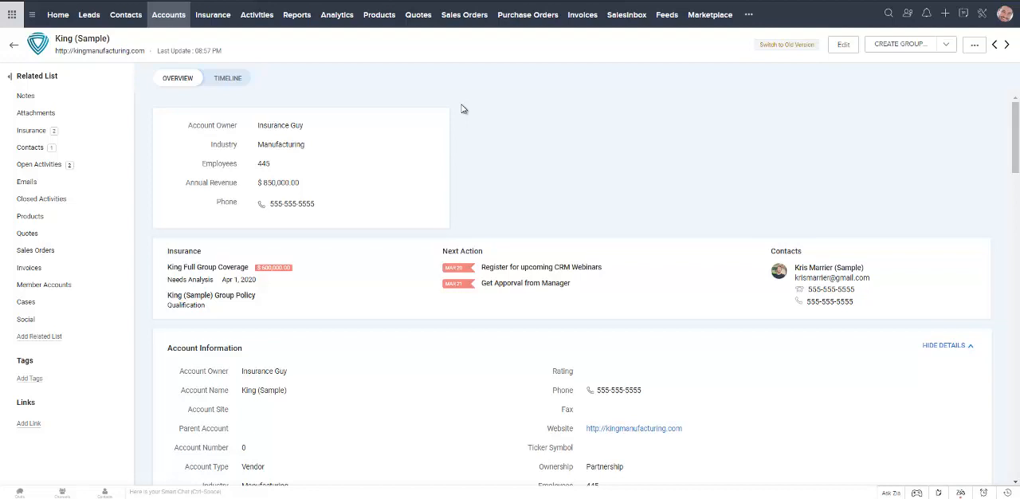
mouse_move(408, 208)
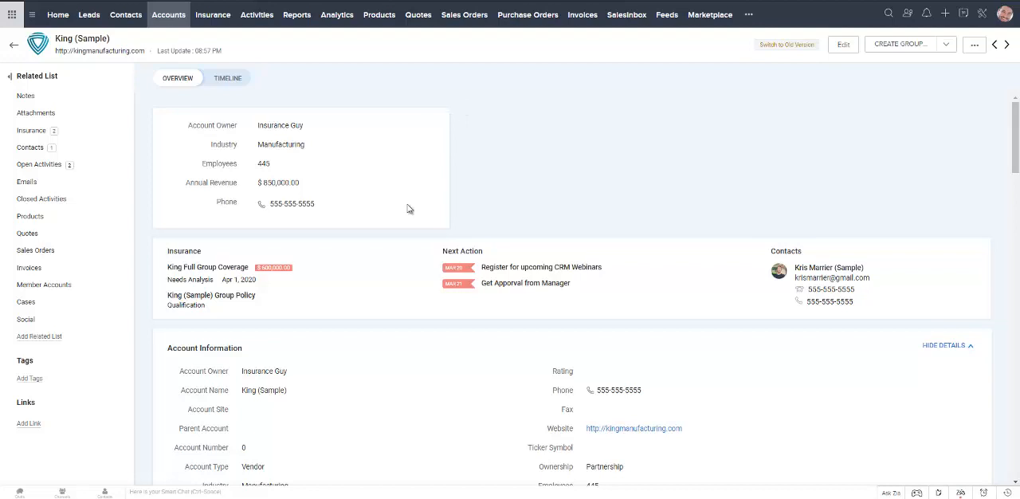
mouse_move(386, 244)
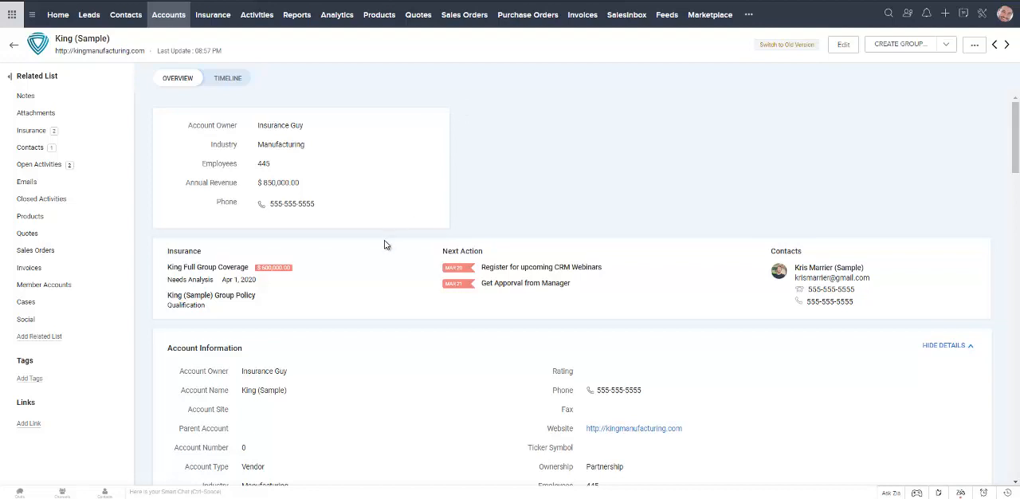
mouse_move(367, 283)
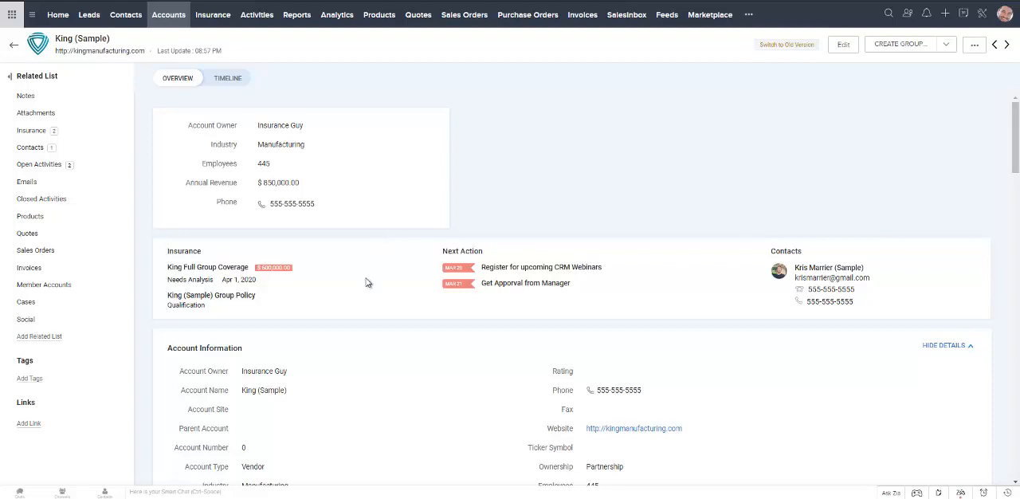
scroll("down", 3)
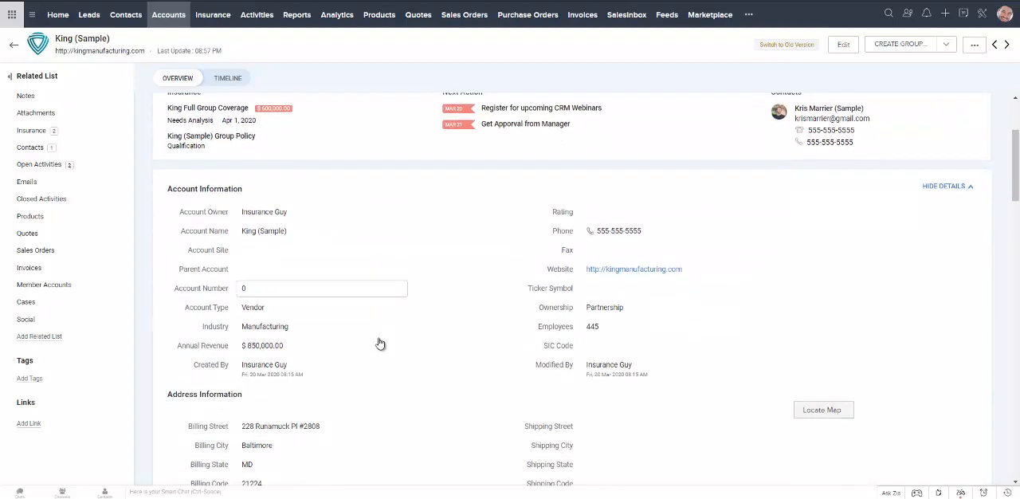
scroll("up", 3)
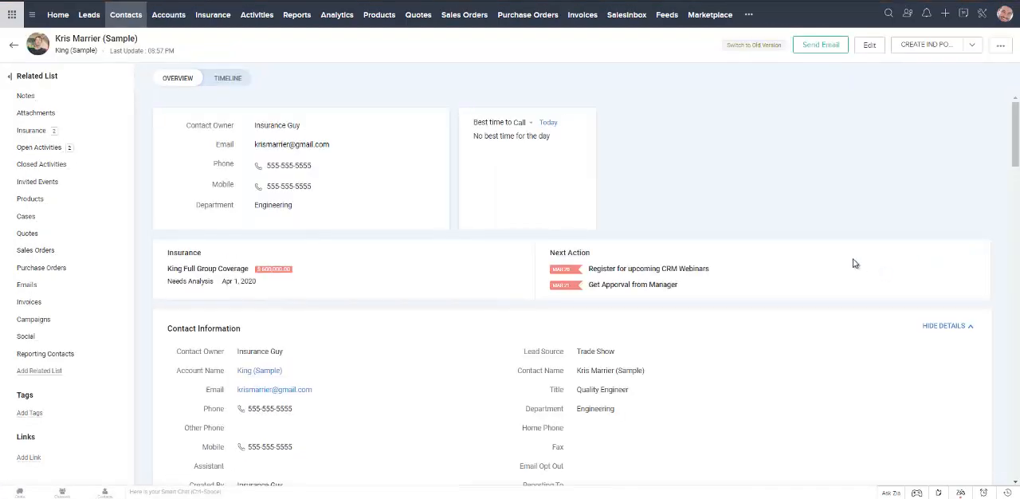
mouse_move(375, 286)
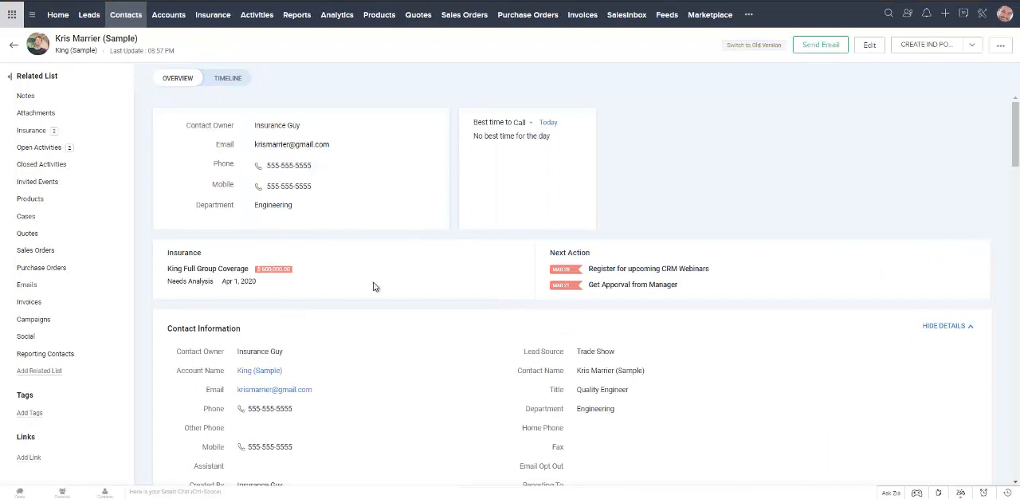
mouse_move(365, 272)
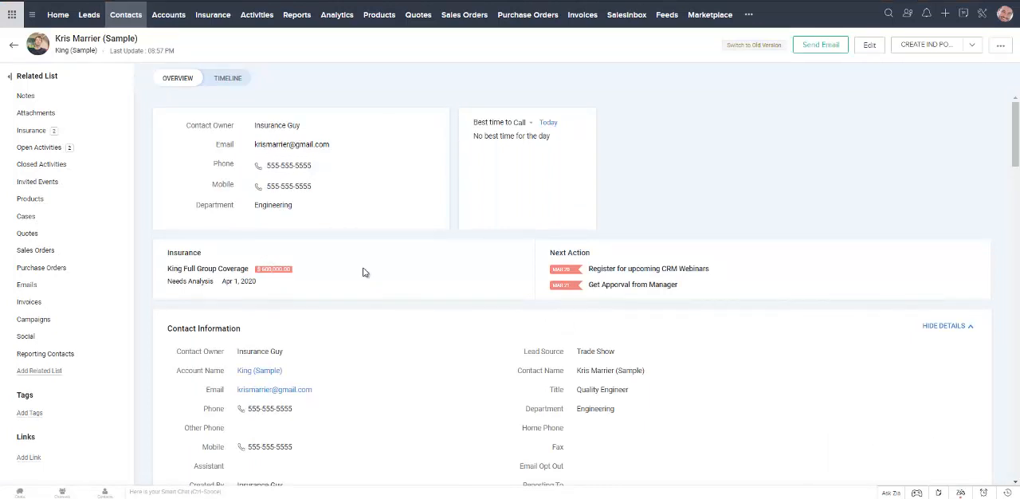
- Switch from Leads to Contacts and back to the 9-lead Leads list
left_click(88, 14)
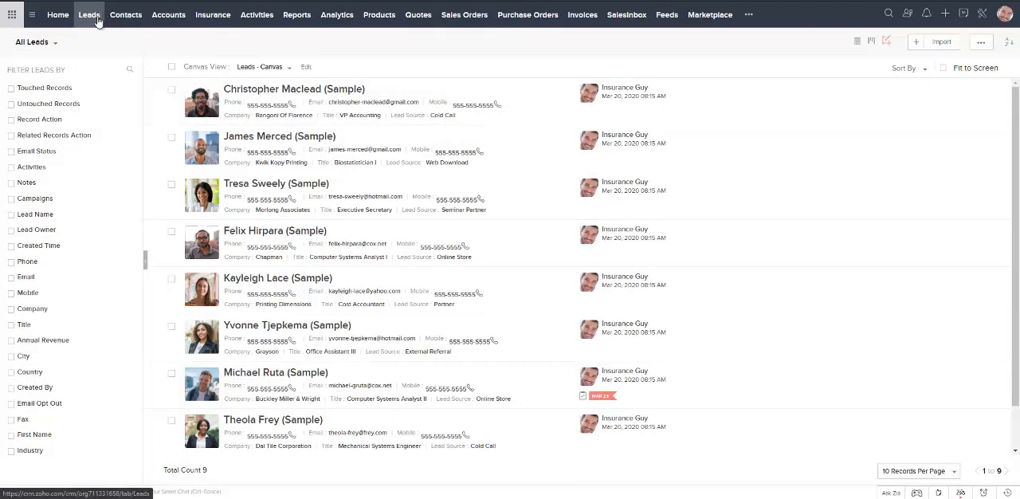
mouse_move(108, 19)
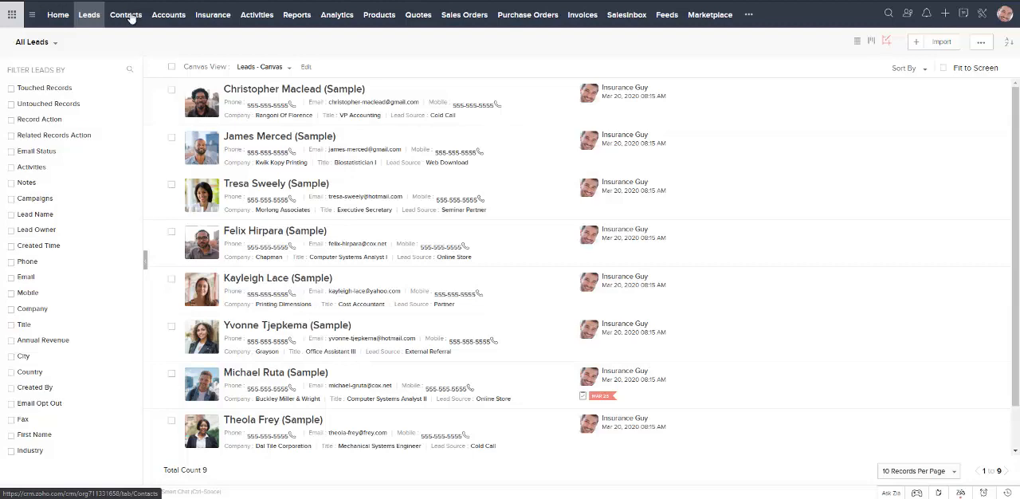
left_click(125, 15)
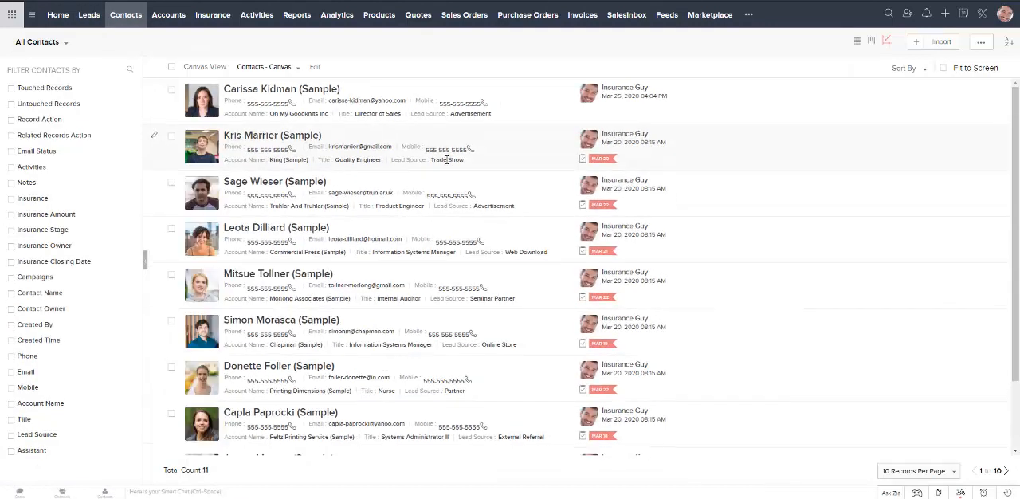
mouse_move(263, 89)
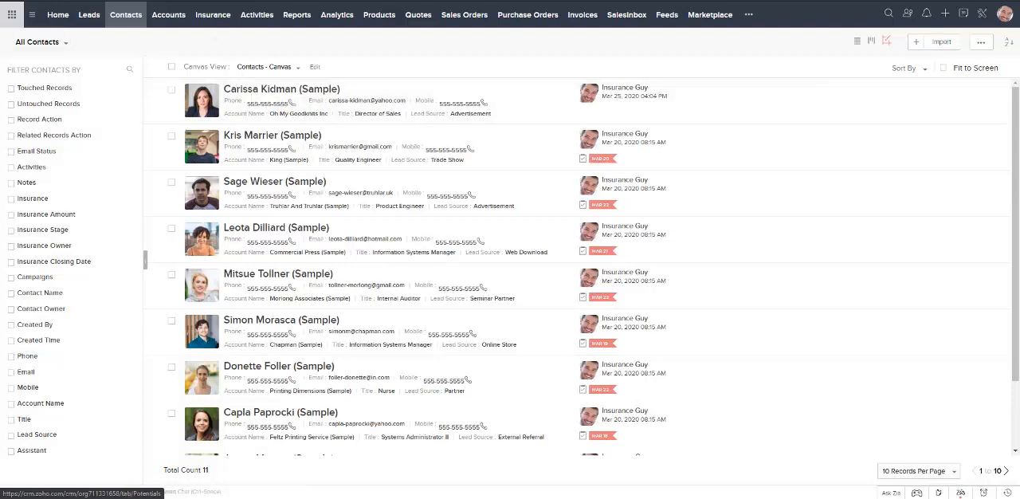
mouse_move(88, 14)
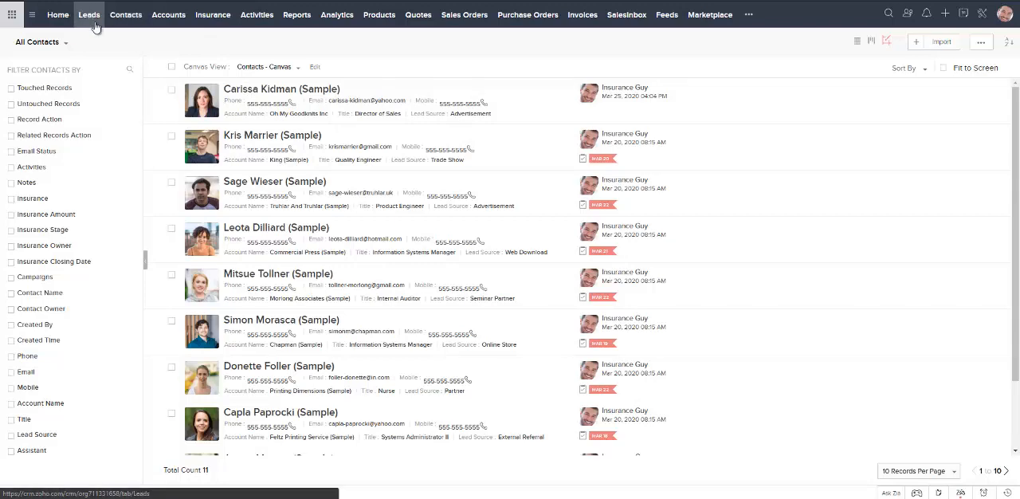
left_click(89, 15)
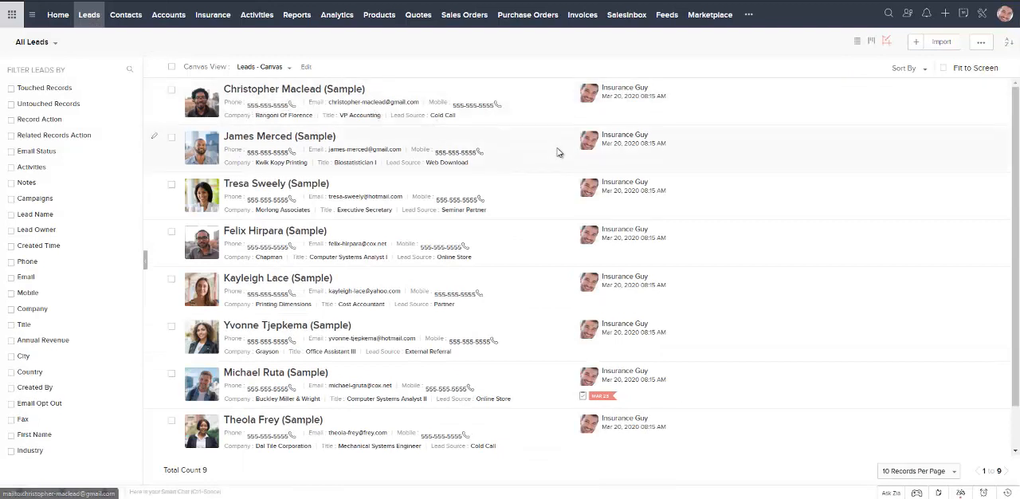
mouse_move(422, 141)
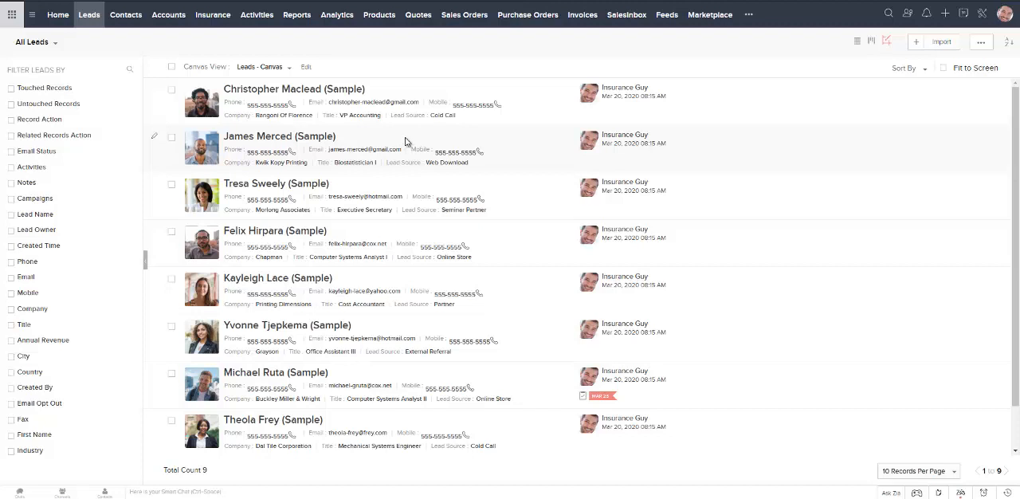
mouse_move(247, 193)
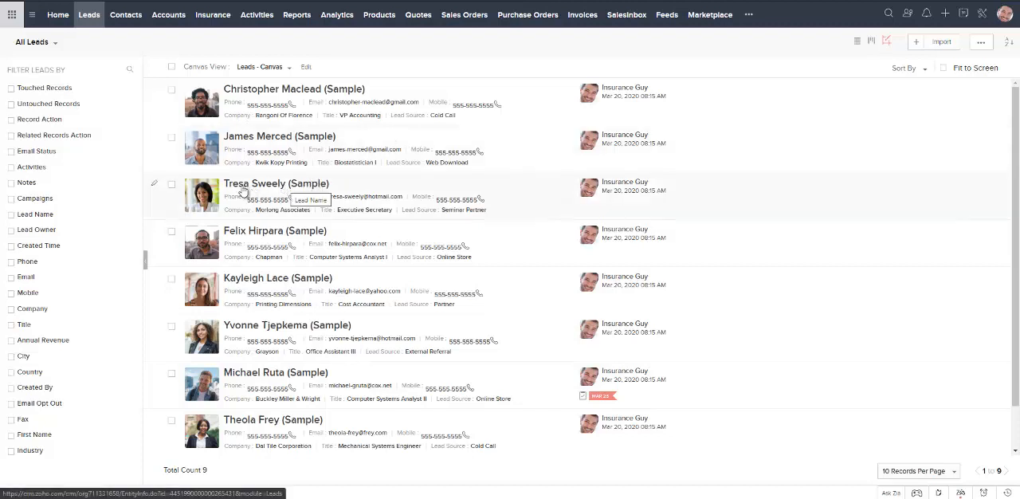
mouse_move(516, 176)
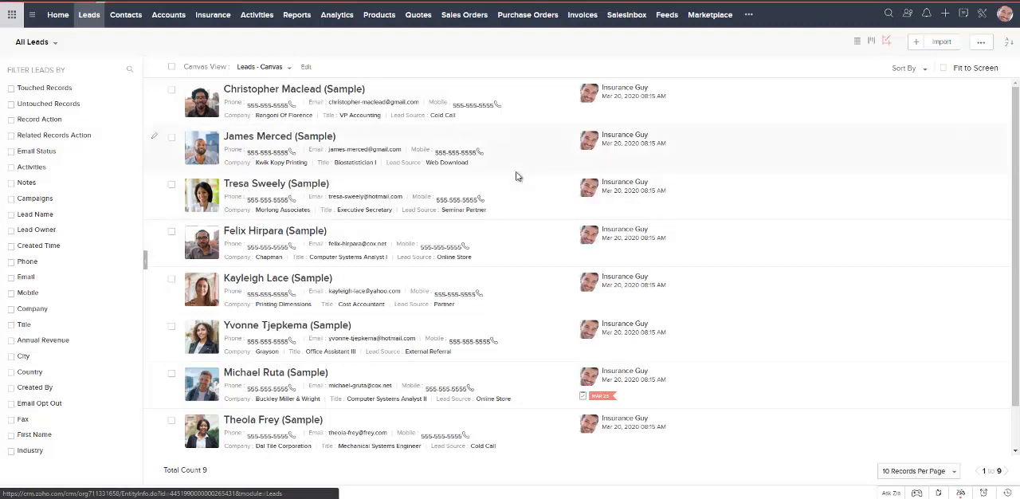
- Convert the Tresa Sweely (Sample) lead into a Morlong Associates account and contact
left_click(275, 184)
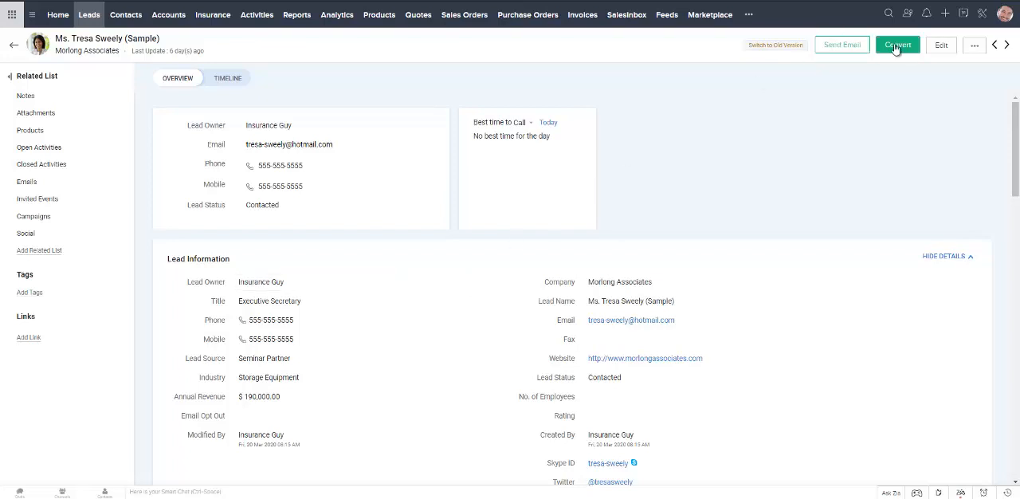
left_click(897, 44)
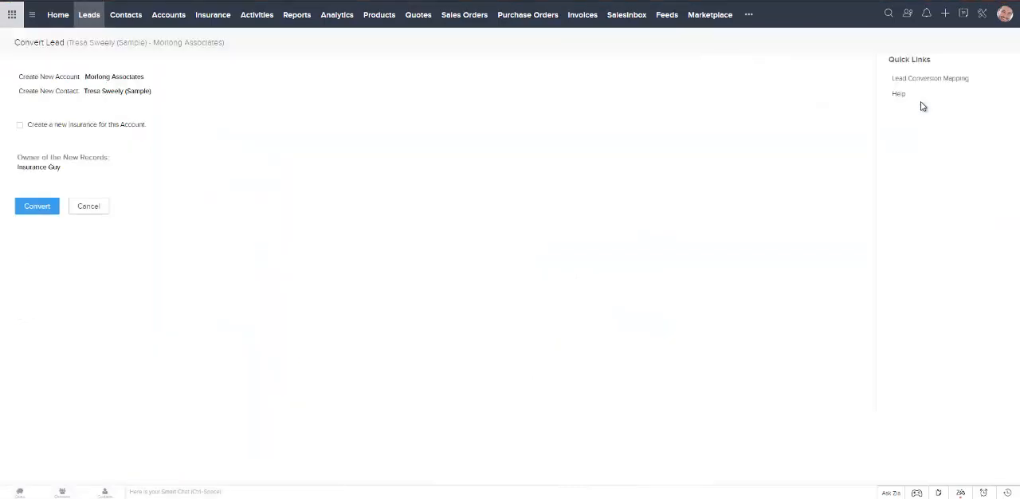
mouse_move(178, 110)
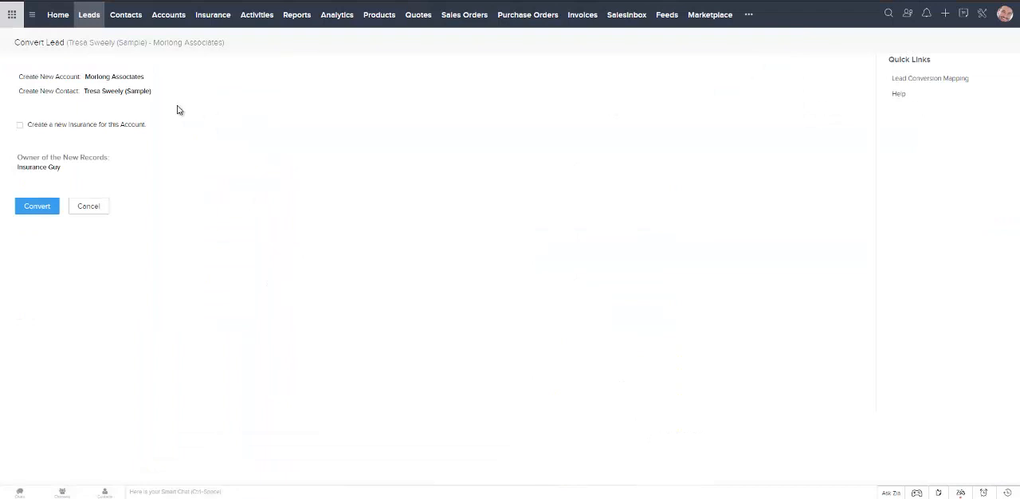
double_click(64, 91)
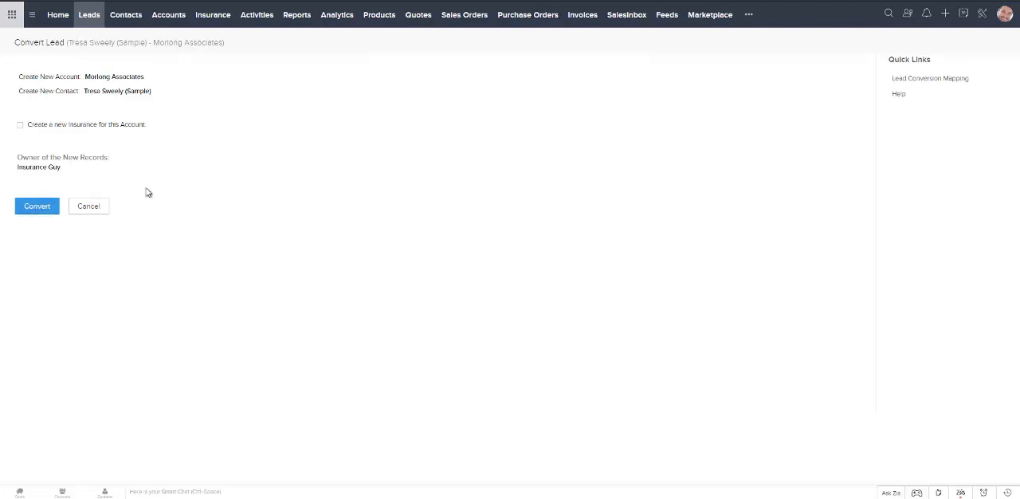
left_click(37, 206)
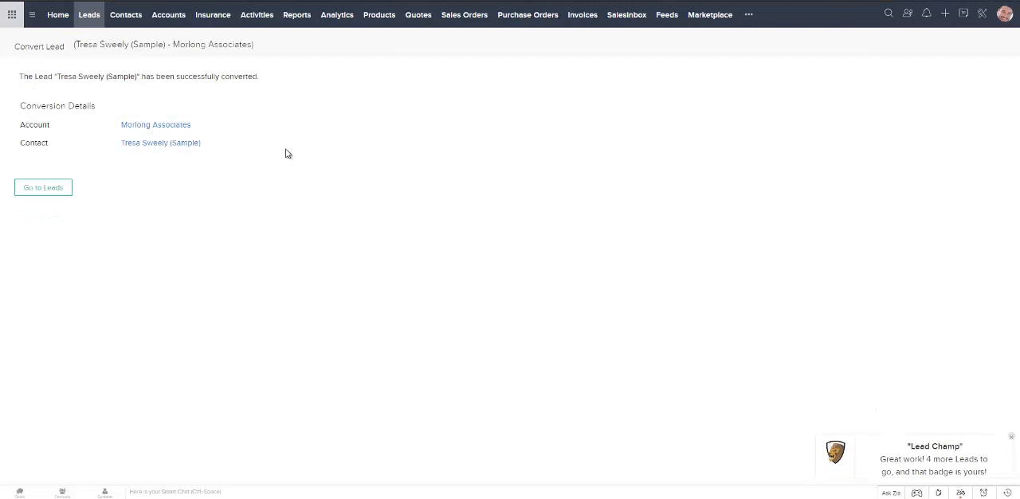
mouse_move(160, 143)
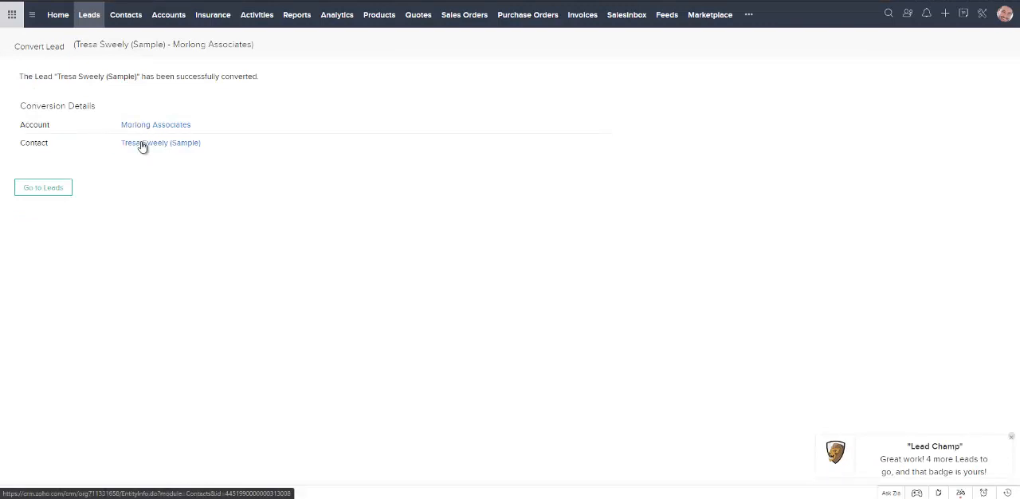
- Open the new Tresa Sweely (Sample) contact and scroll through her record
left_click(160, 143)
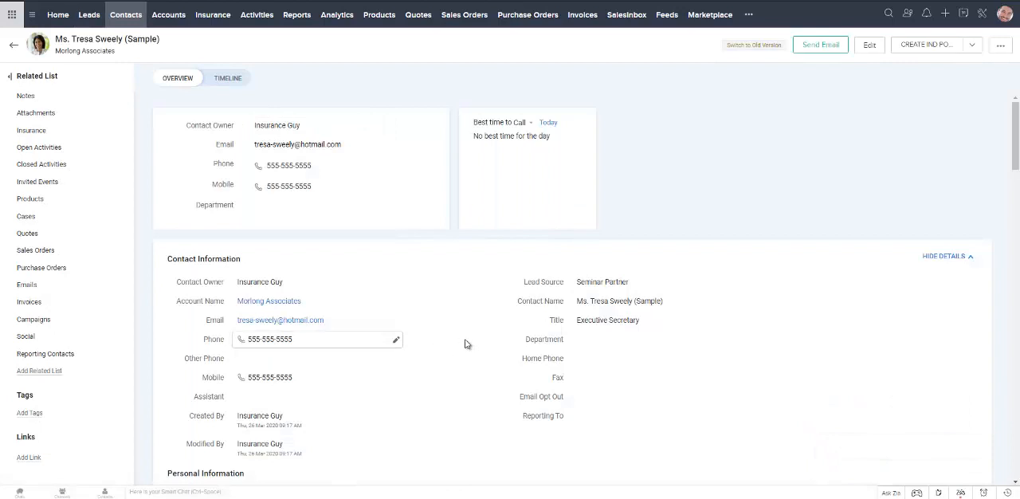
scroll("down", 3)
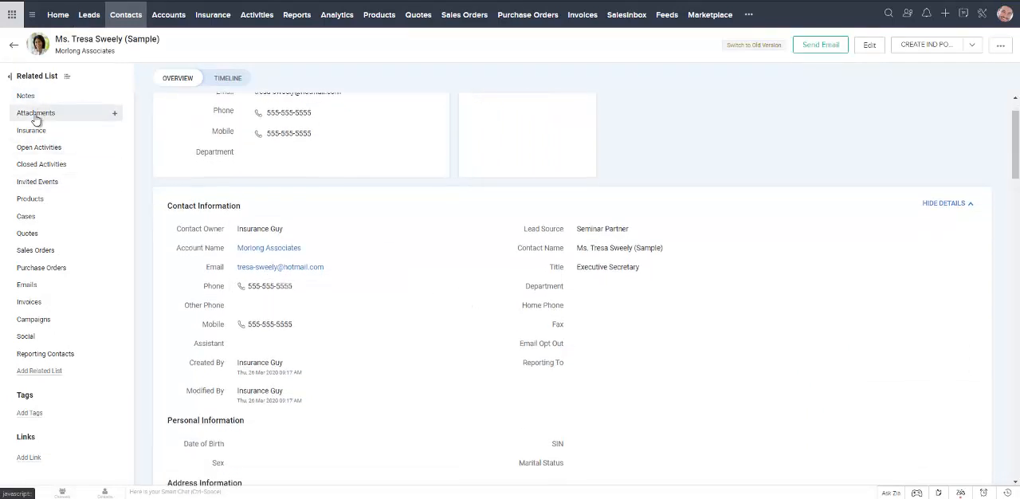
mouse_move(37, 182)
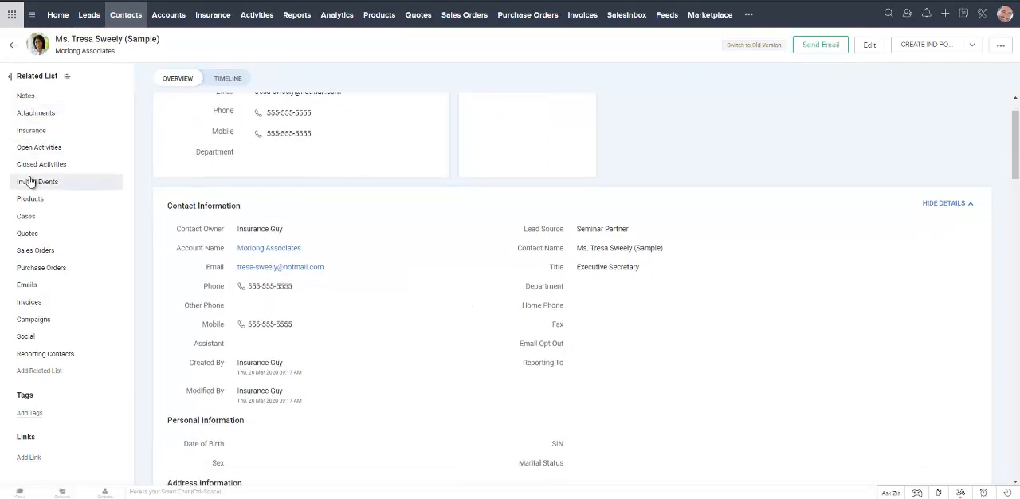
mouse_move(38, 147)
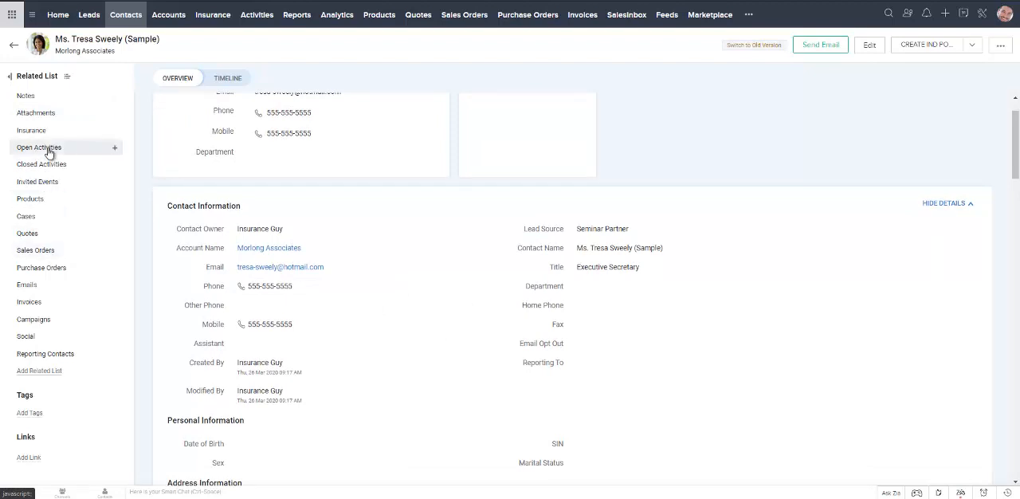
mouse_move(41, 267)
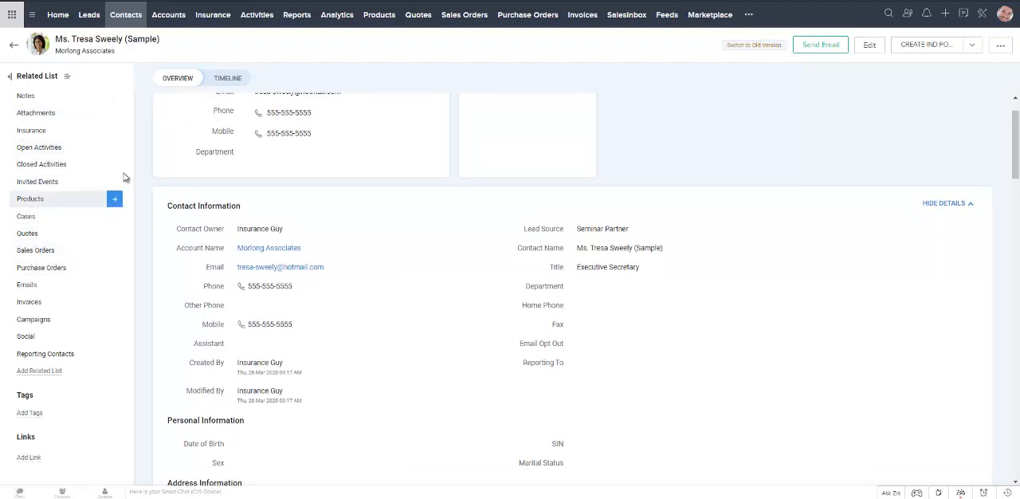
scroll("up", 3)
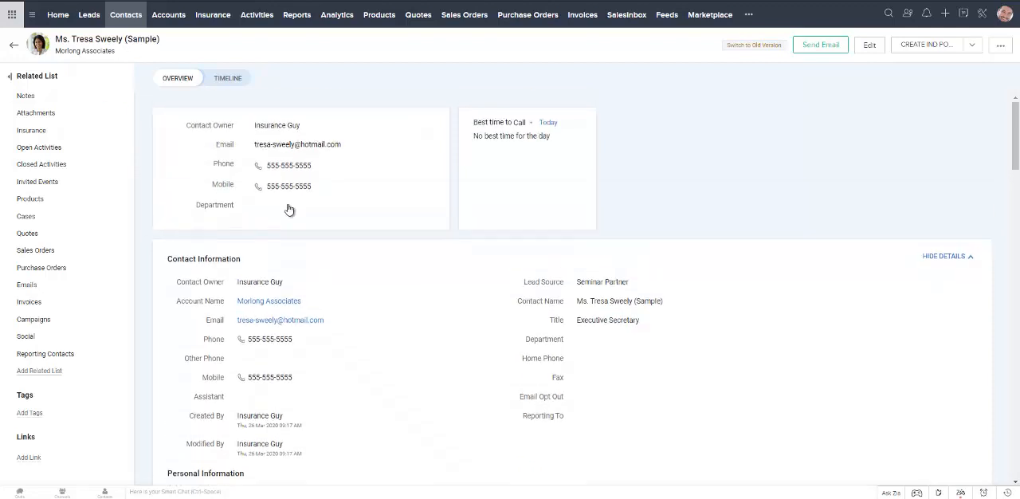
mouse_move(596, 173)
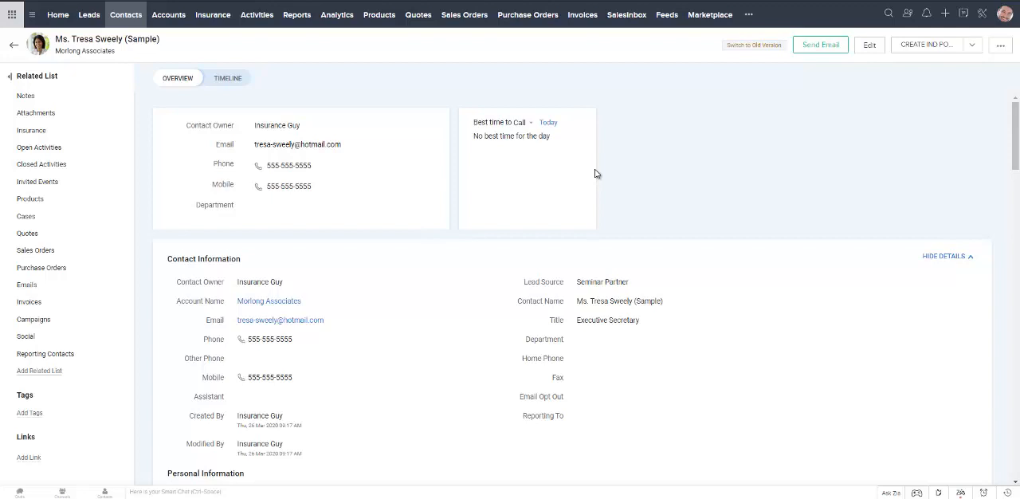
mouse_move(915, 57)
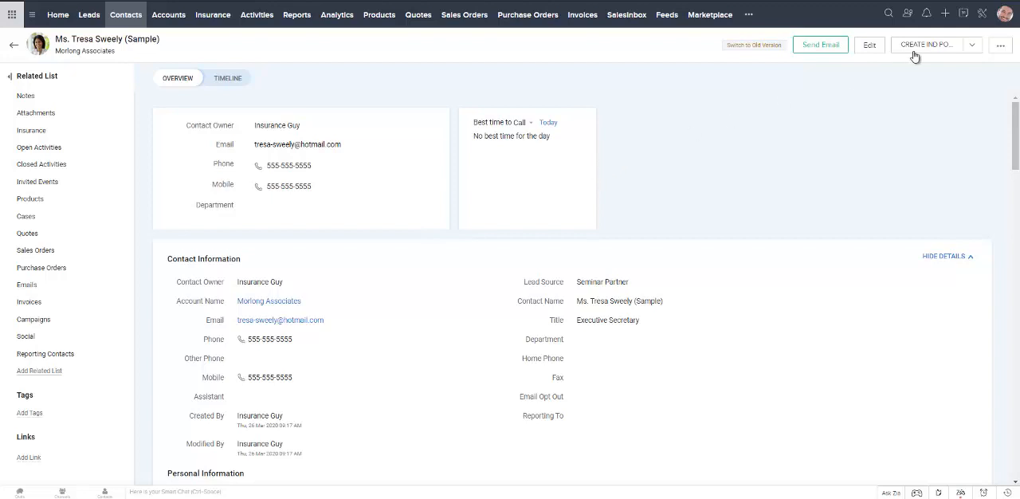
mouse_move(920, 49)
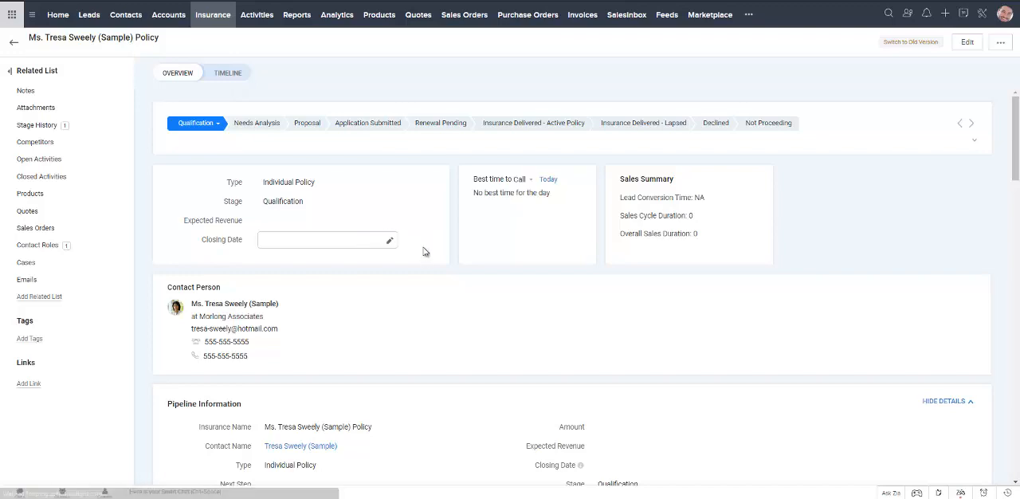
- Inline-edit the policy's Stage to Application Submitted and save it
scroll("down", 3)
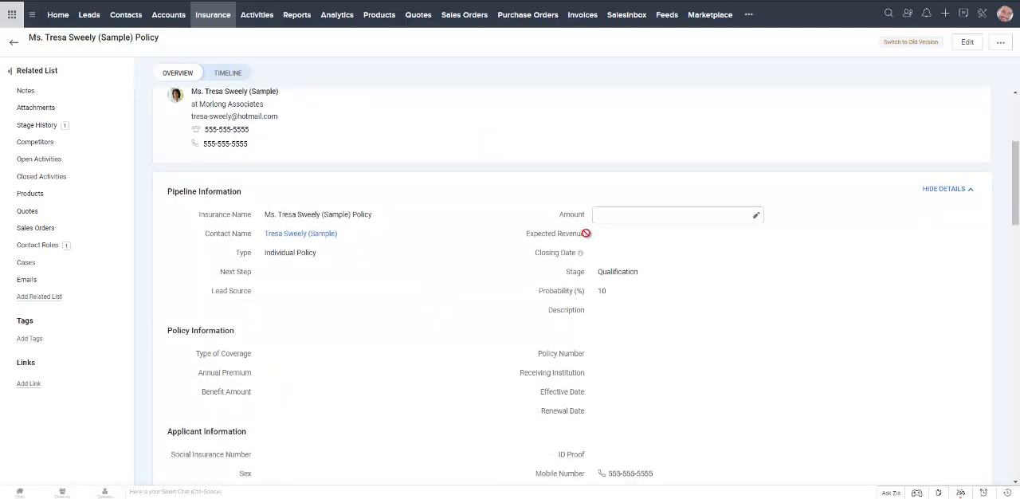
left_click(677, 271)
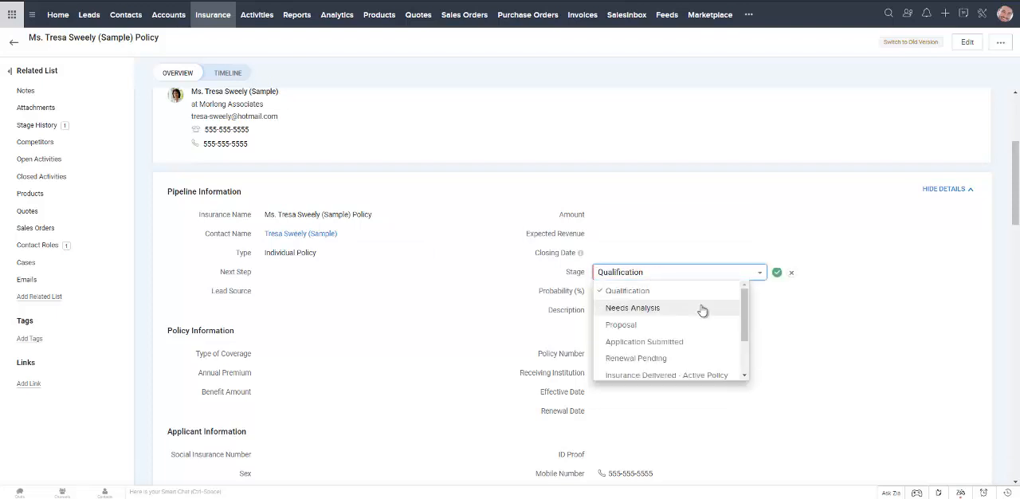
scroll("down", 3)
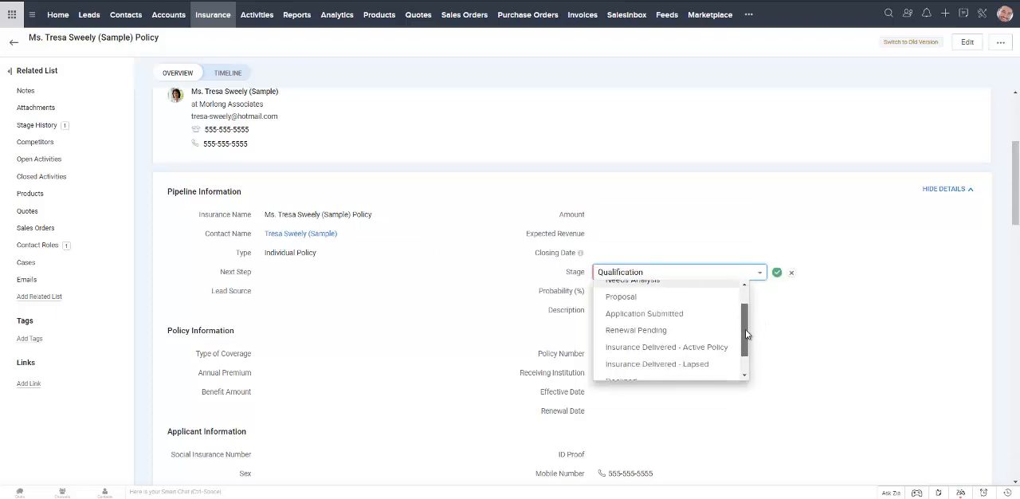
scroll("down", 3)
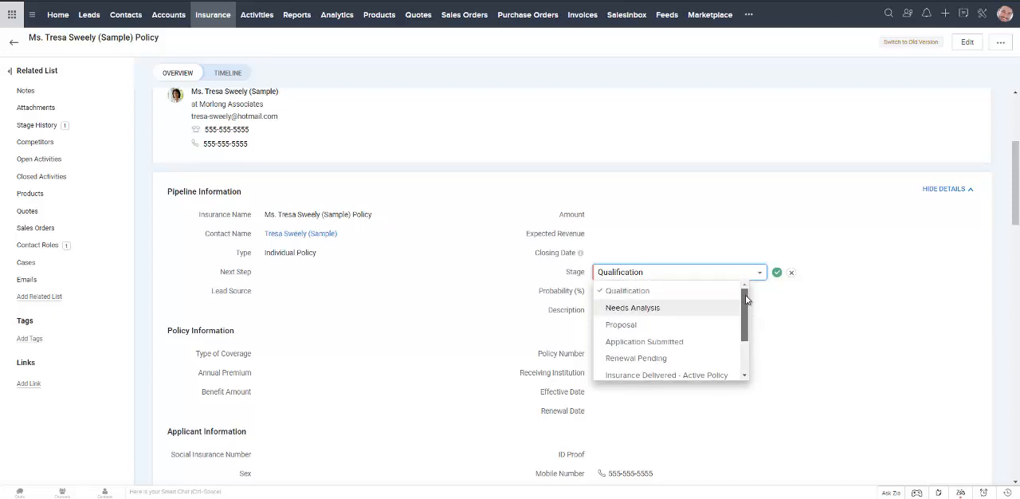
mouse_move(644, 341)
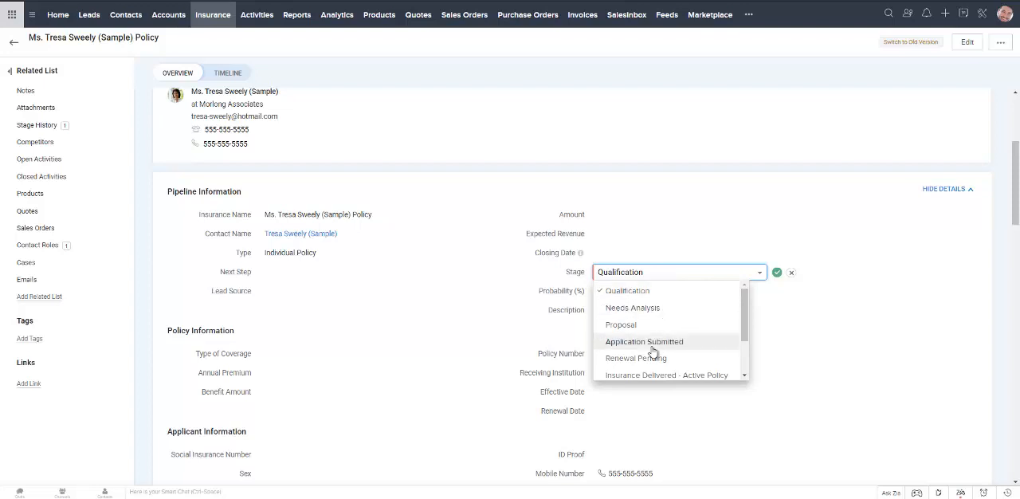
mouse_move(645, 351)
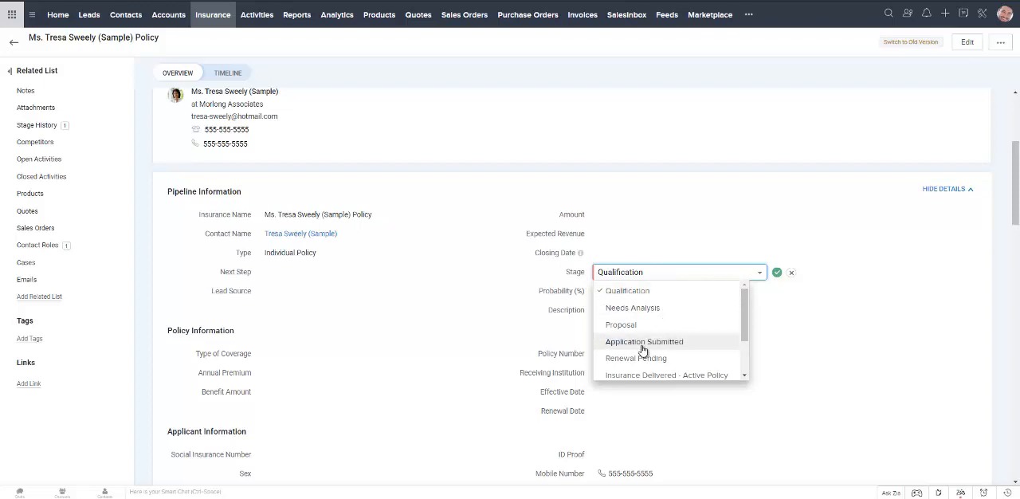
left_click(643, 341)
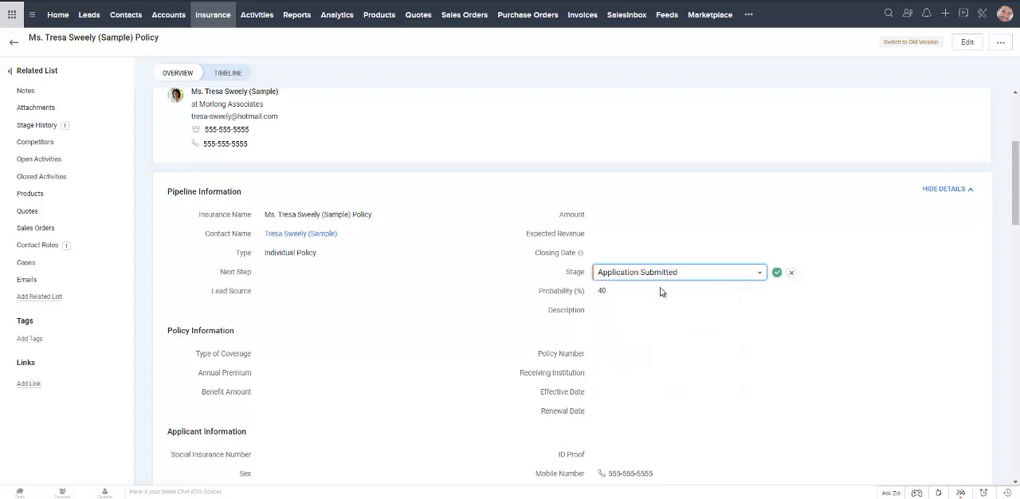
left_click(602, 290)
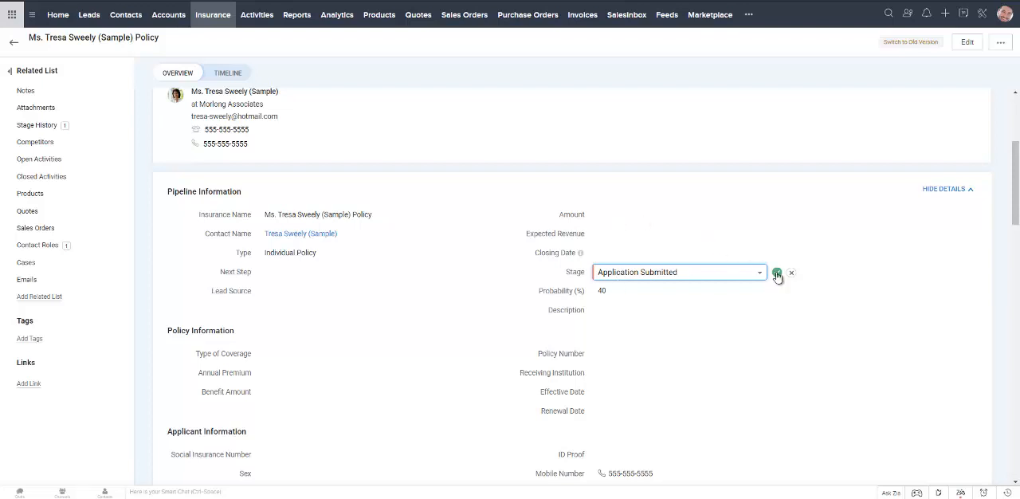
left_click(775, 273)
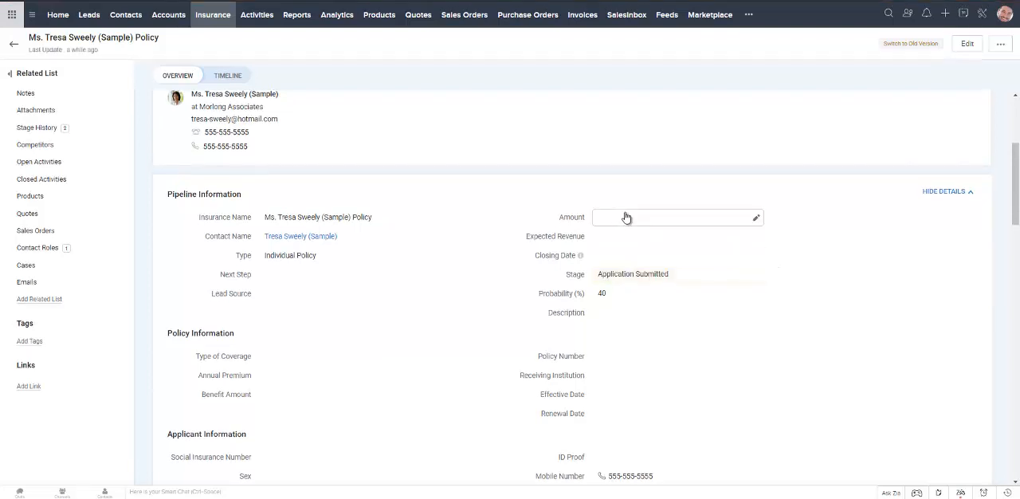
- Enter a 1000 amount, set Type of Coverage to Term, and start the Effective Date
left_click(673, 217)
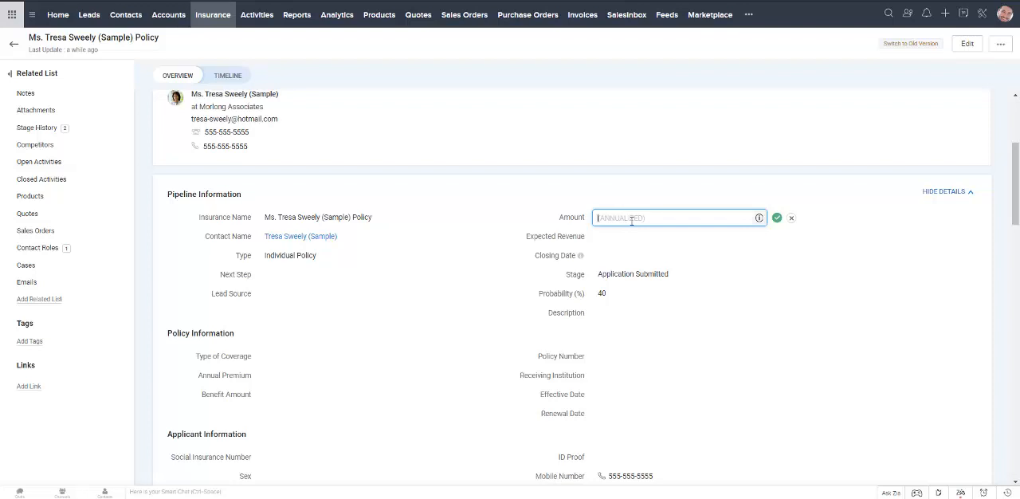
type("1,000.00")
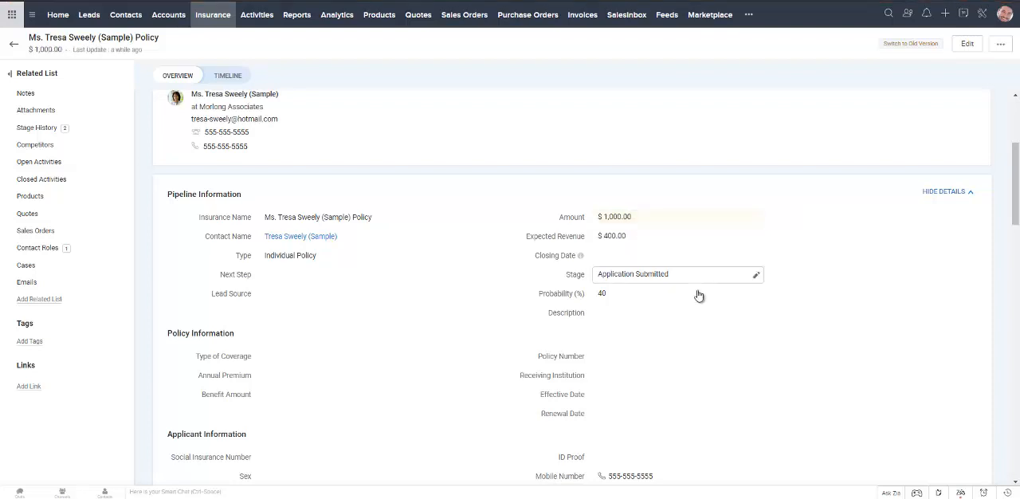
left_click(611, 235)
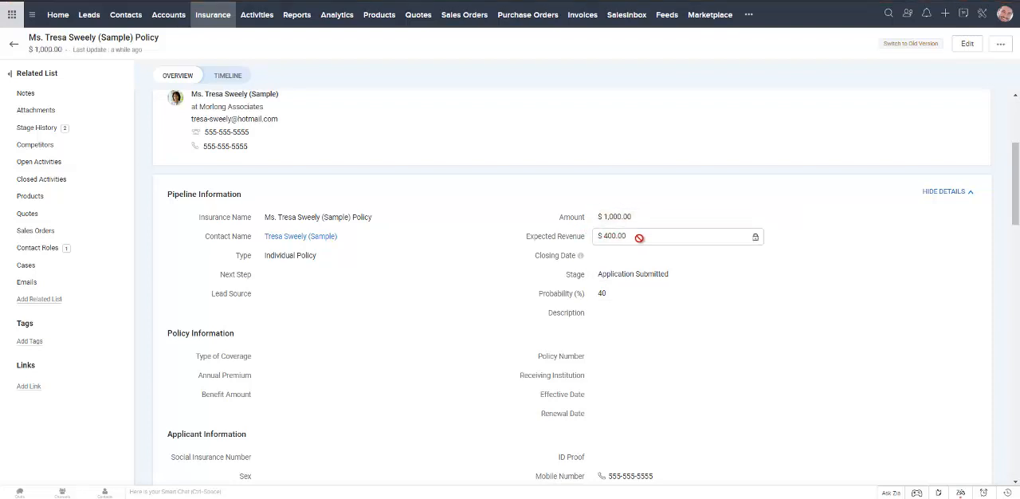
left_click(677, 292)
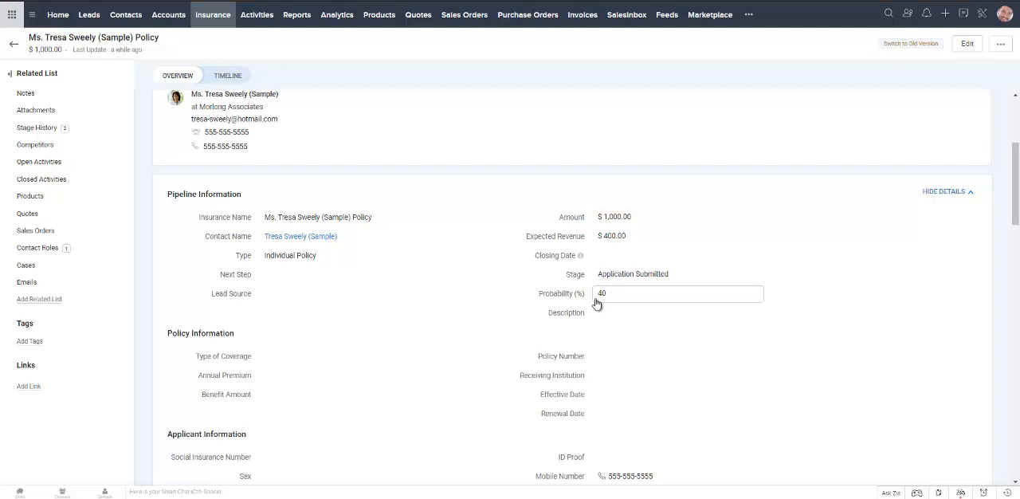
left_click(346, 356)
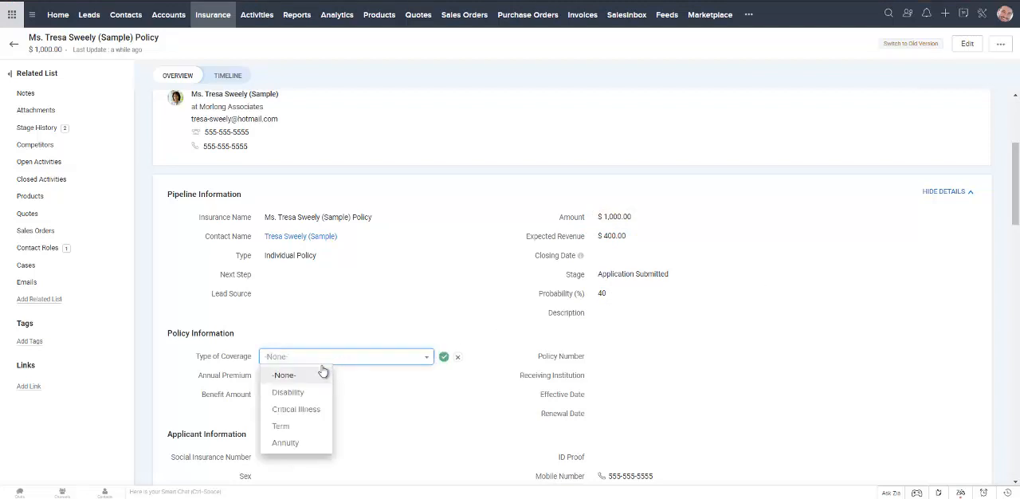
left_click(281, 425)
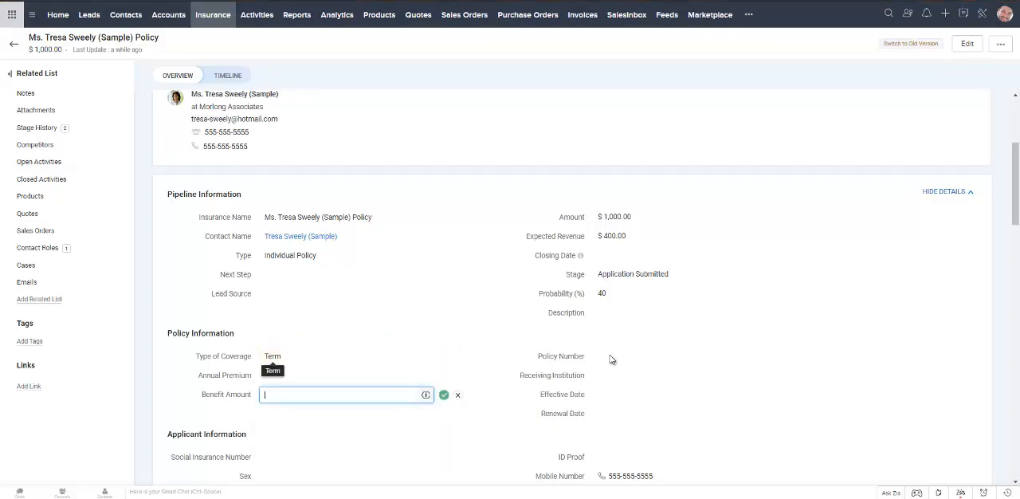
mouse_move(599, 359)
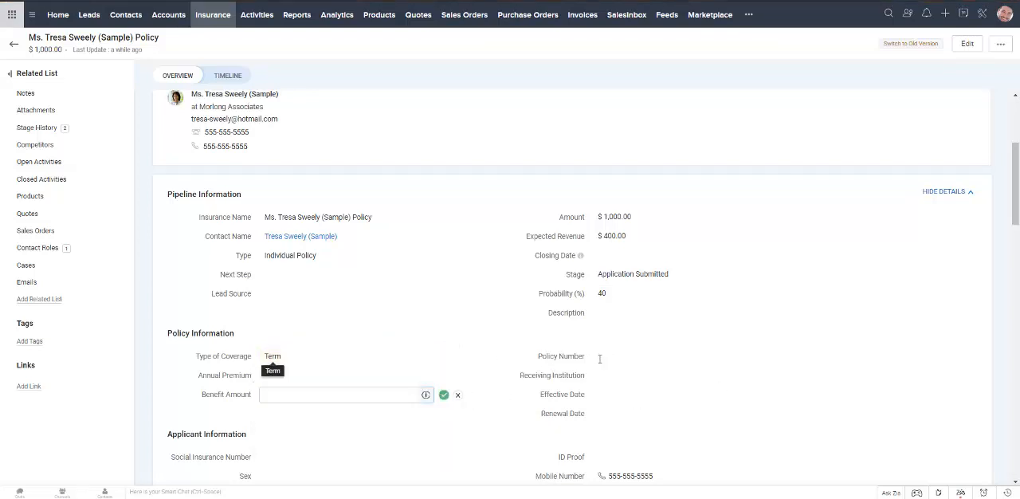
mouse_move(499, 395)
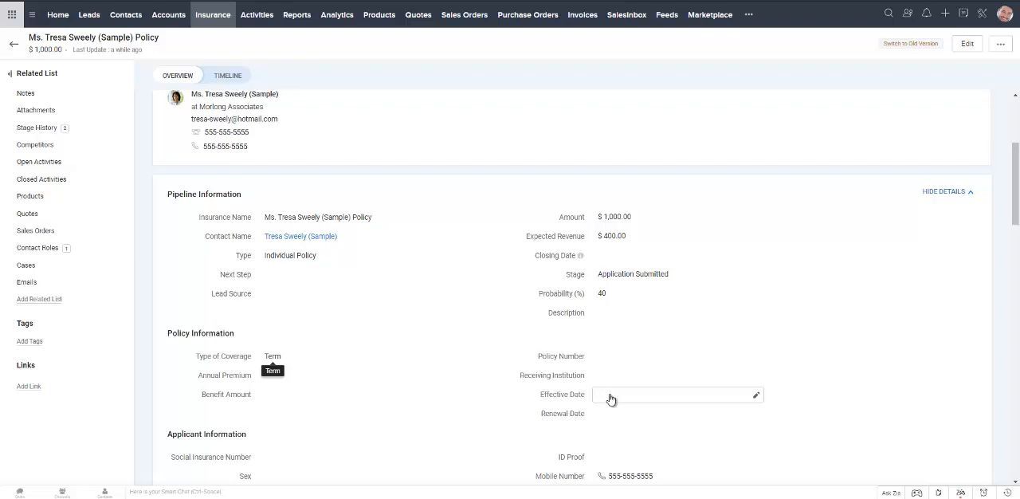
left_click(677, 394)
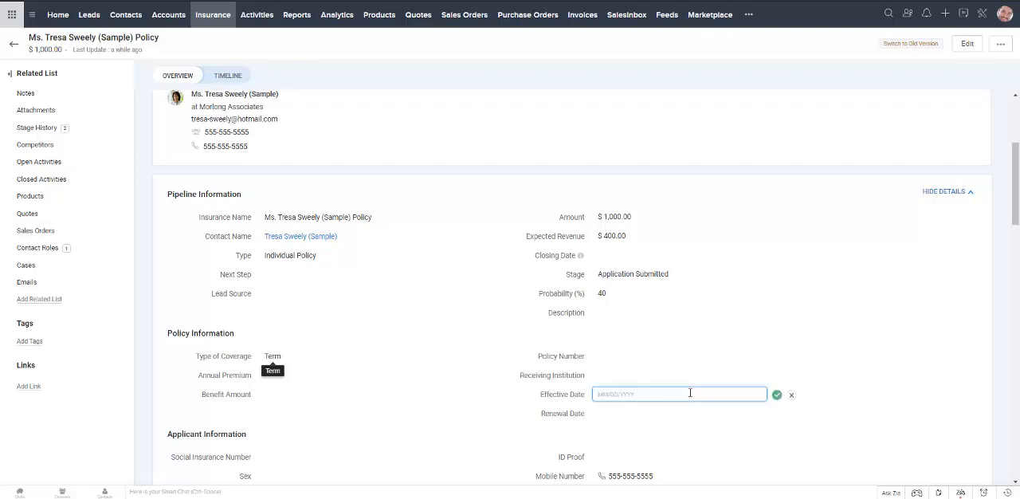
mouse_move(610, 410)
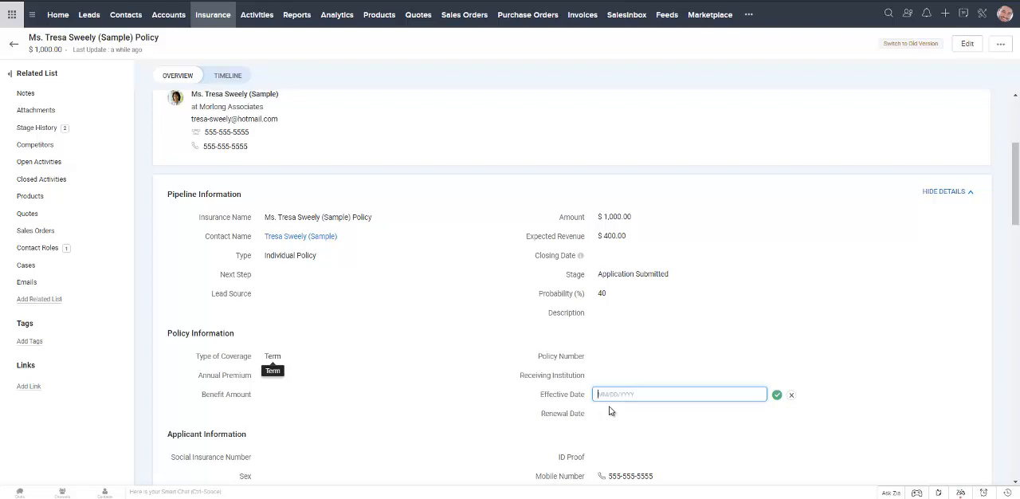
left_click(791, 395)
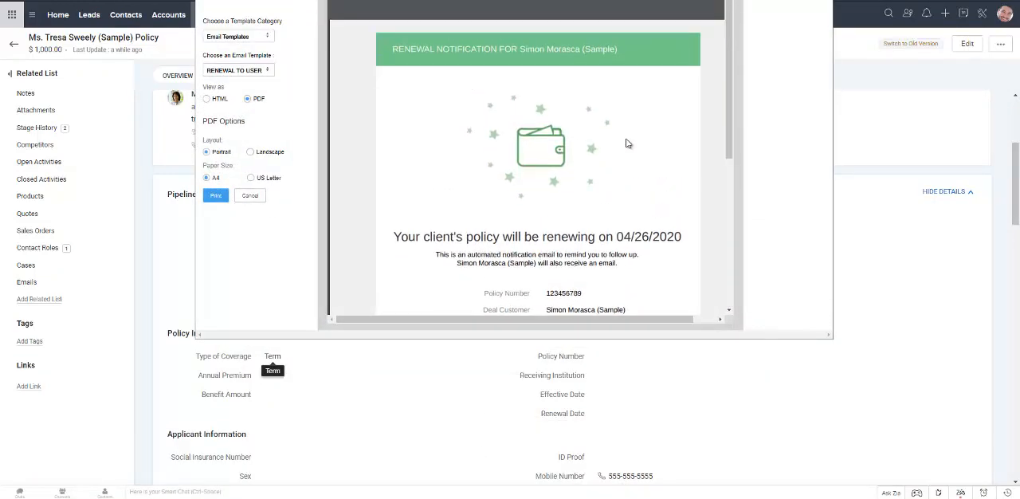
- Scroll through Simon Morasca's renewal preview showing policy 123456789 and $1,200 premium
scroll("down", 3)
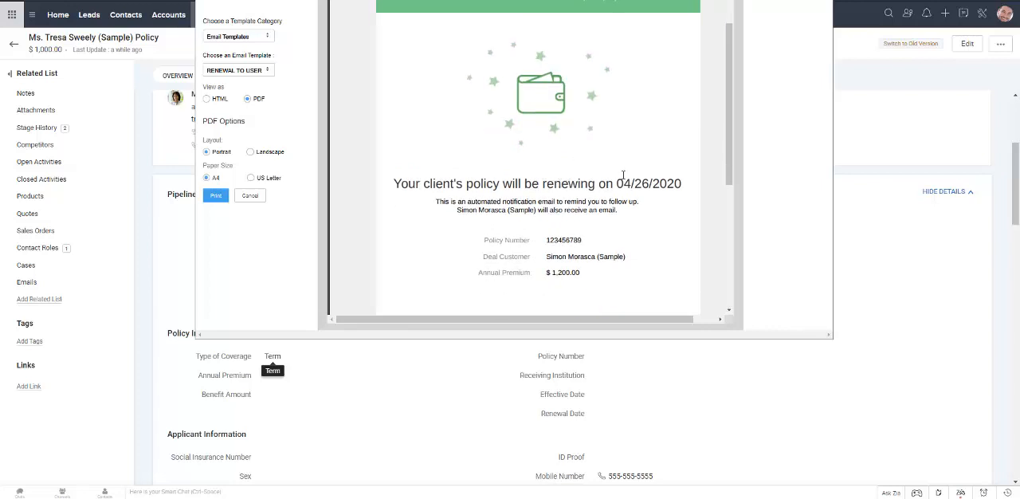
scroll("down", 3)
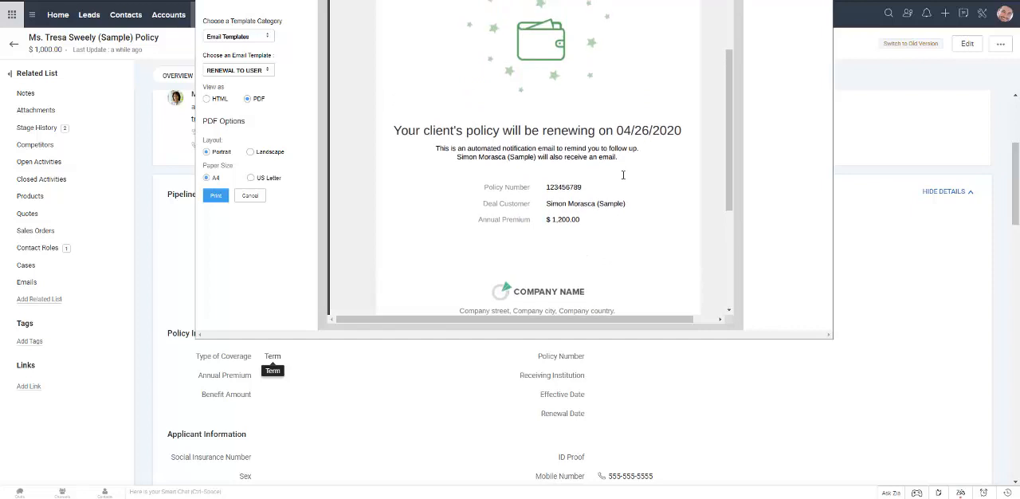
scroll("up", 3)
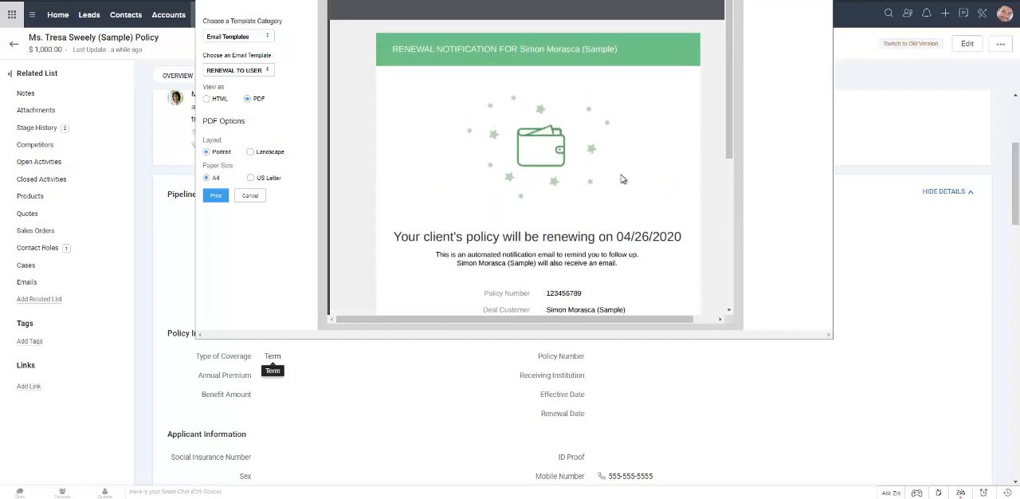
mouse_move(428, 453)
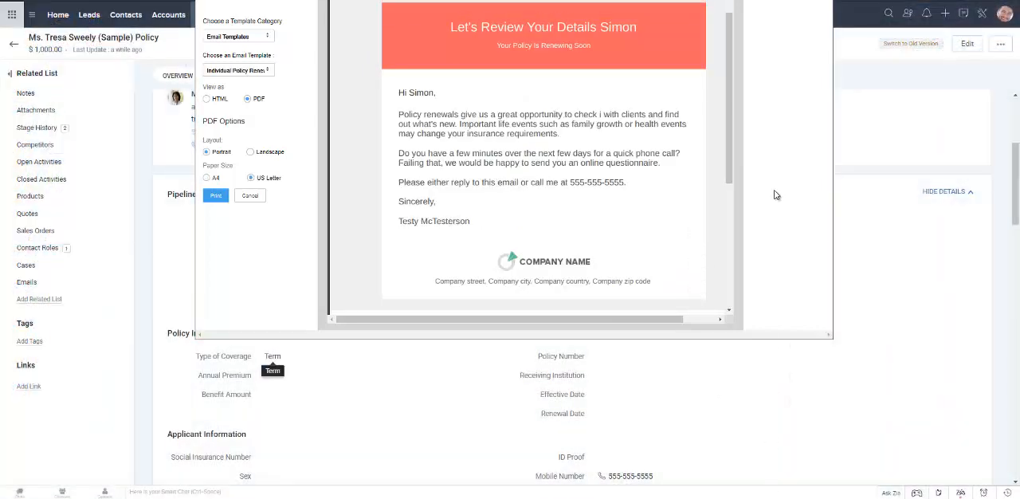
mouse_move(651, 181)
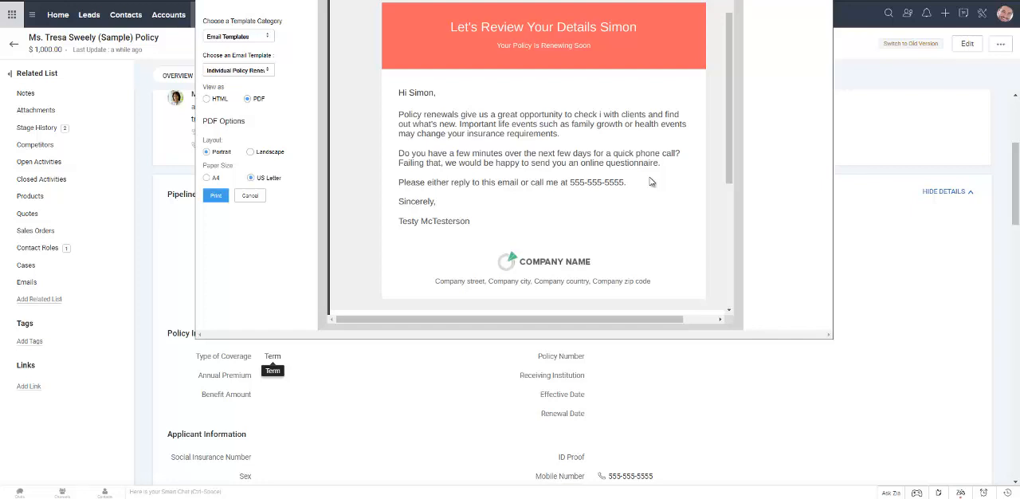
mouse_move(469, 106)
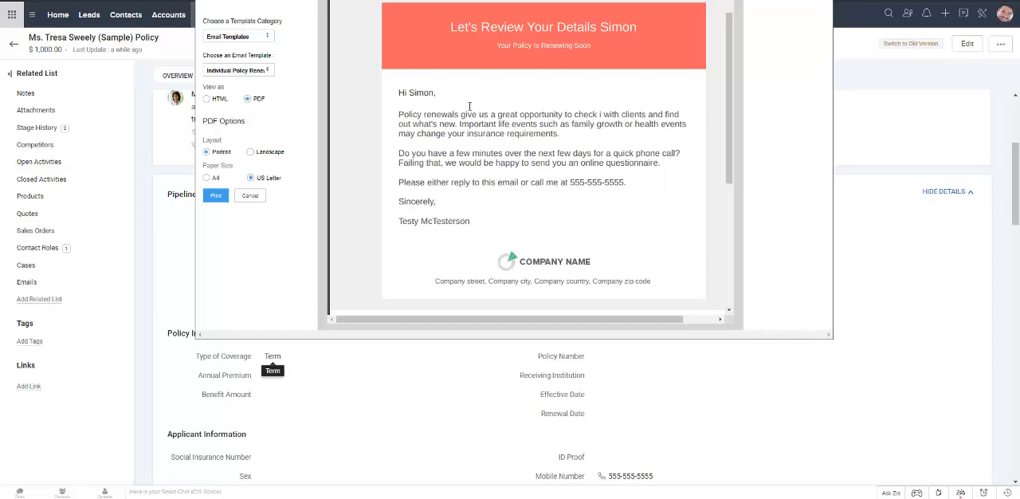
mouse_move(591, 105)
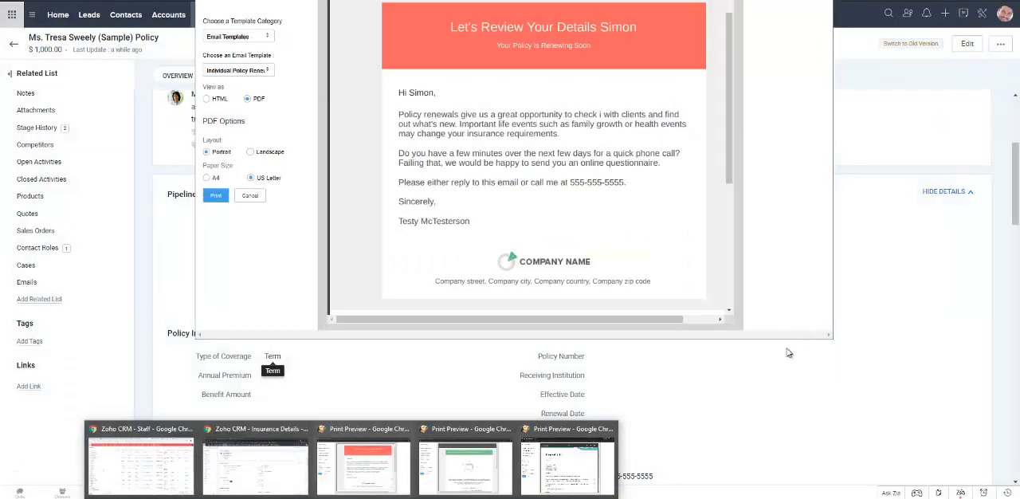
- Switch back to the Tresa Sweely (Sample) Policy tab and scroll through its overview
left_click(249, 195)
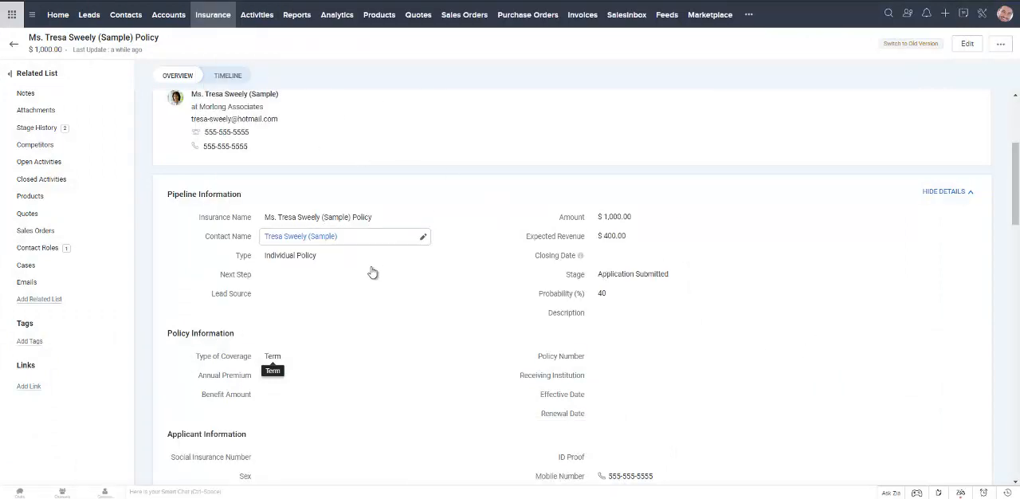
scroll("up", 3)
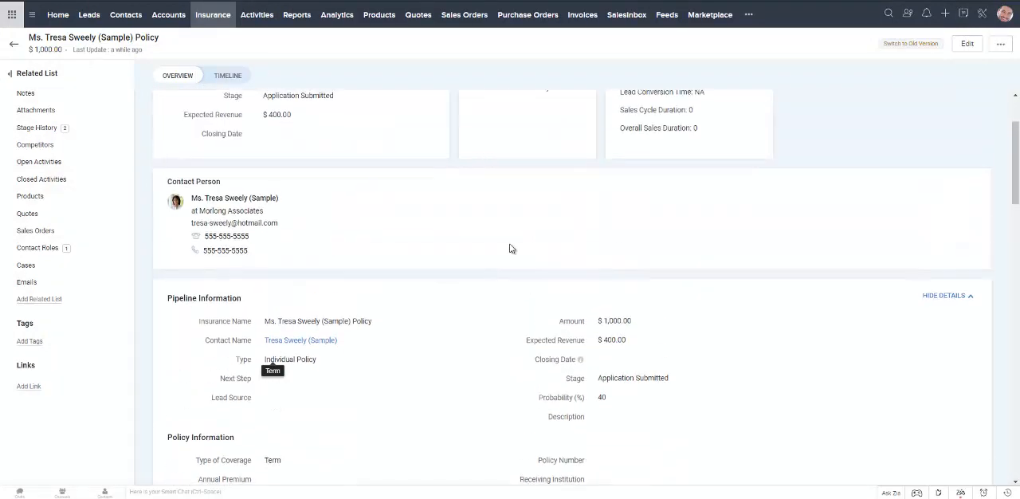
scroll("up", 3)
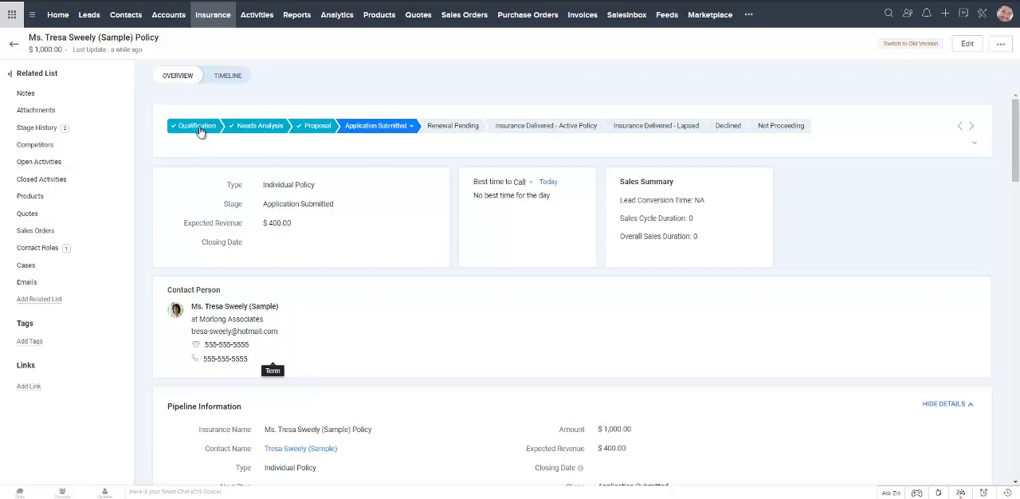
mouse_move(396, 130)
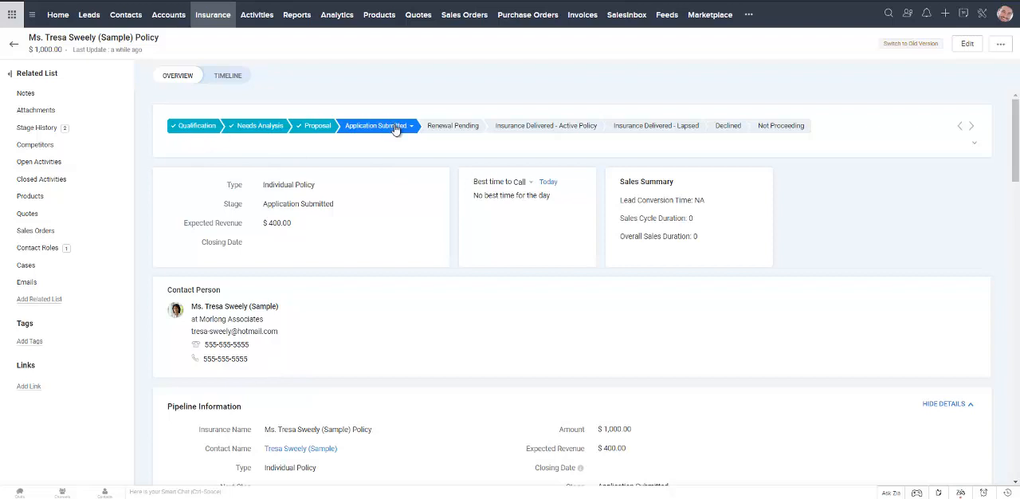
mouse_move(304, 137)
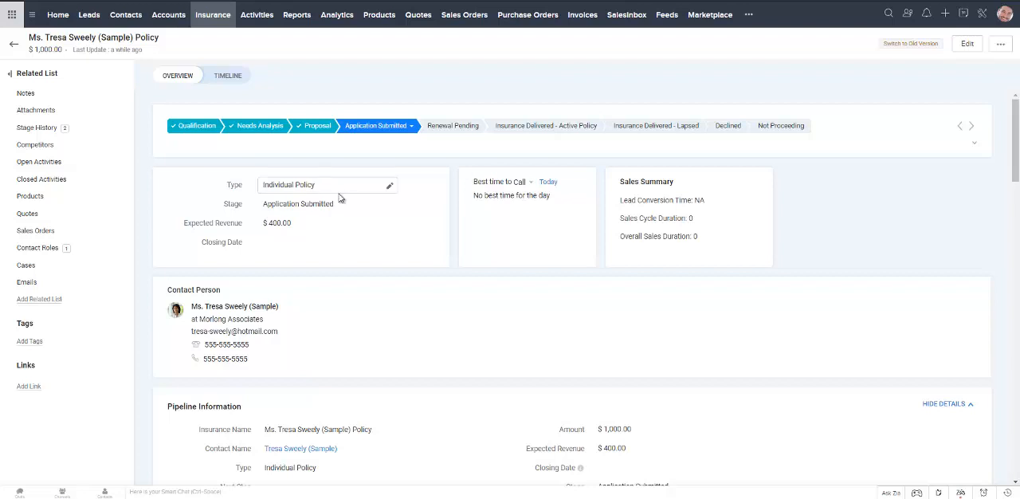
scroll("down", 3)
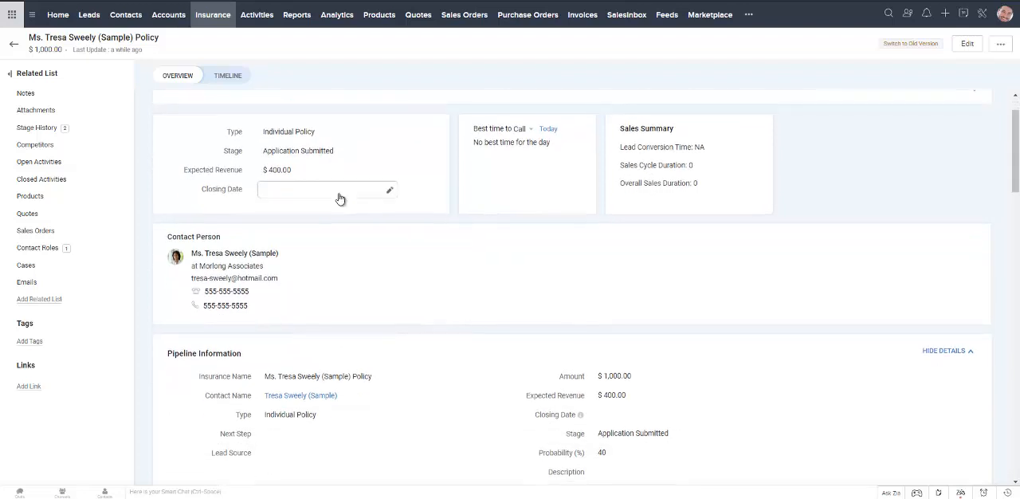
left_click(227, 75)
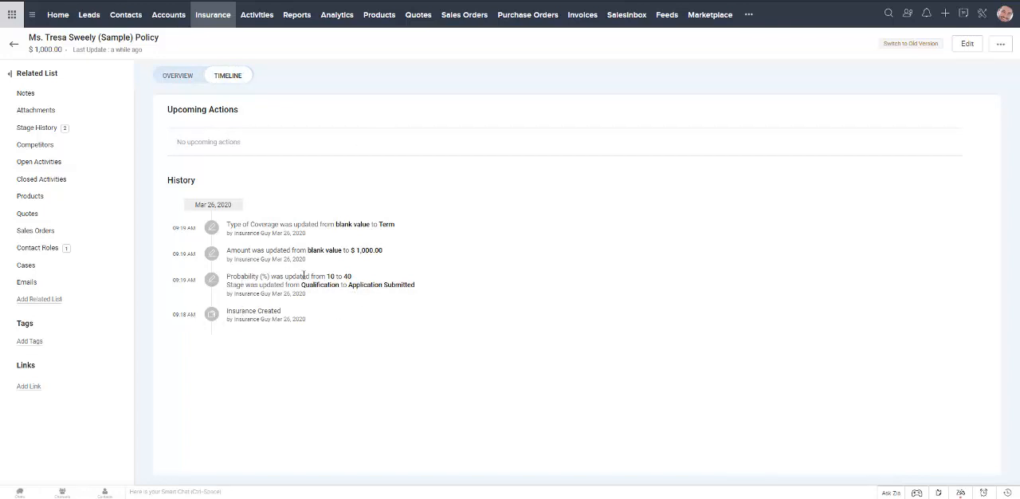
mouse_move(240, 249)
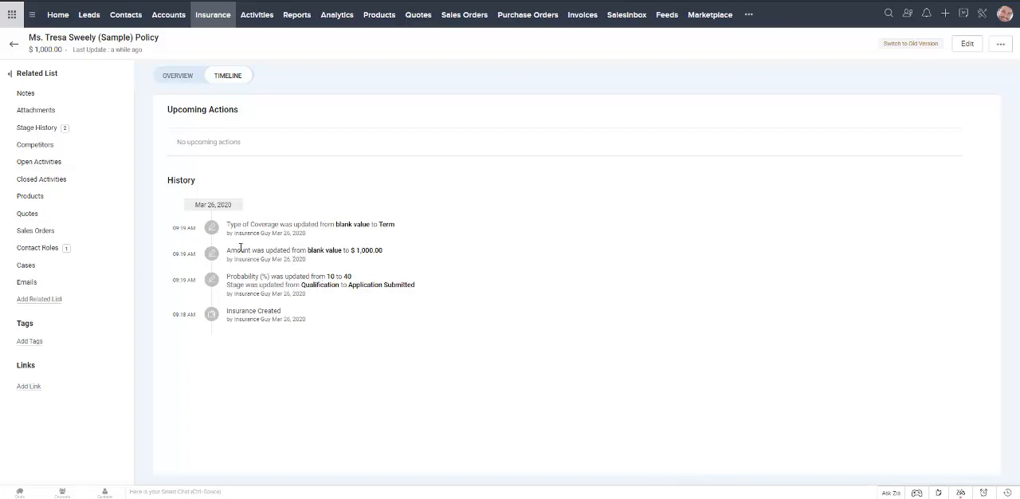
mouse_move(193, 60)
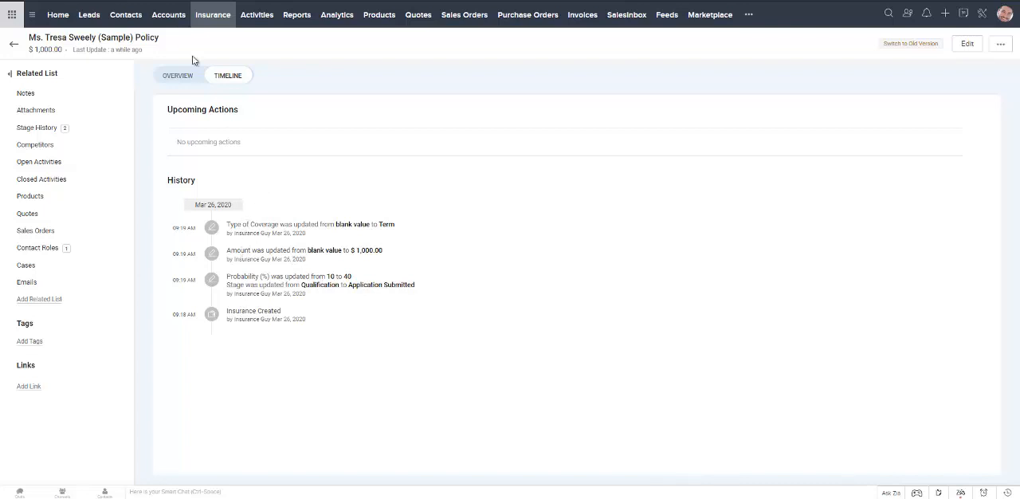
left_click(177, 75)
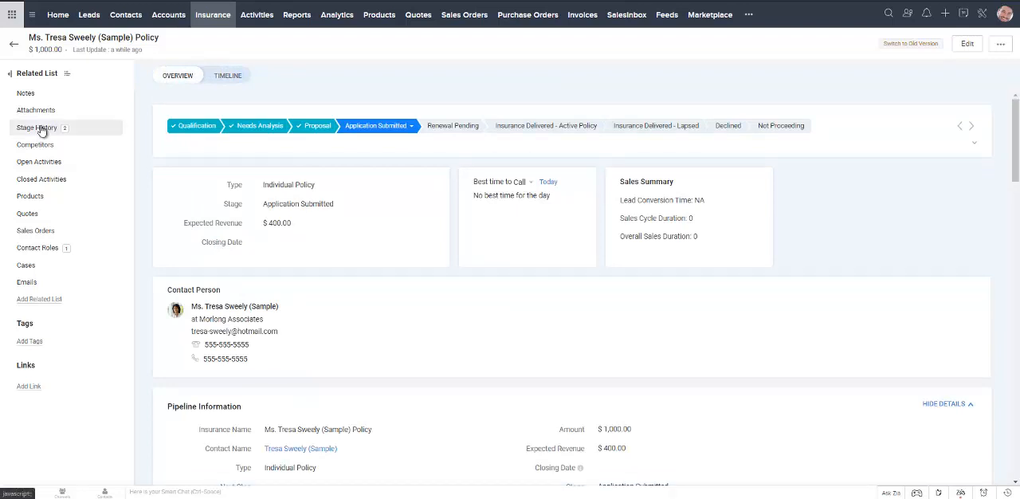
- Review the policy's stage history and contact role related lists, then scroll back up
left_click(37, 128)
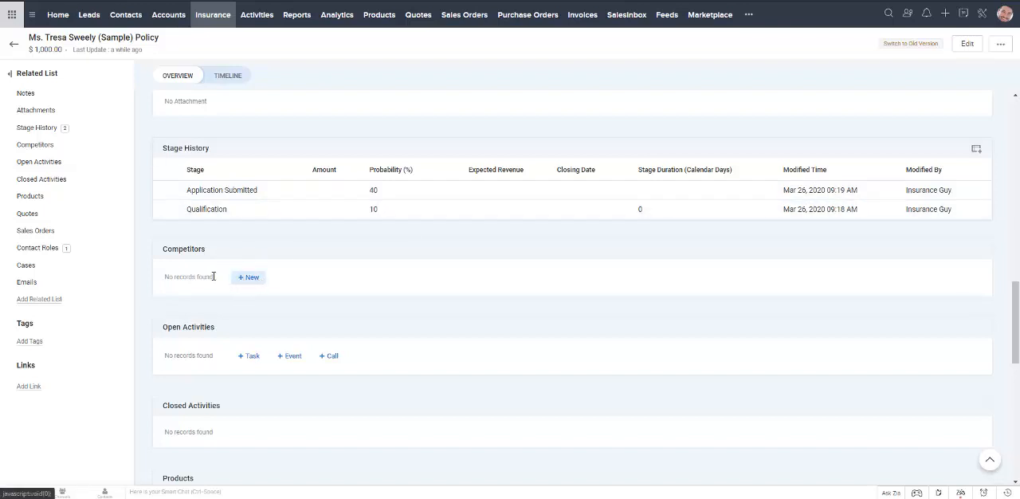
mouse_move(247, 276)
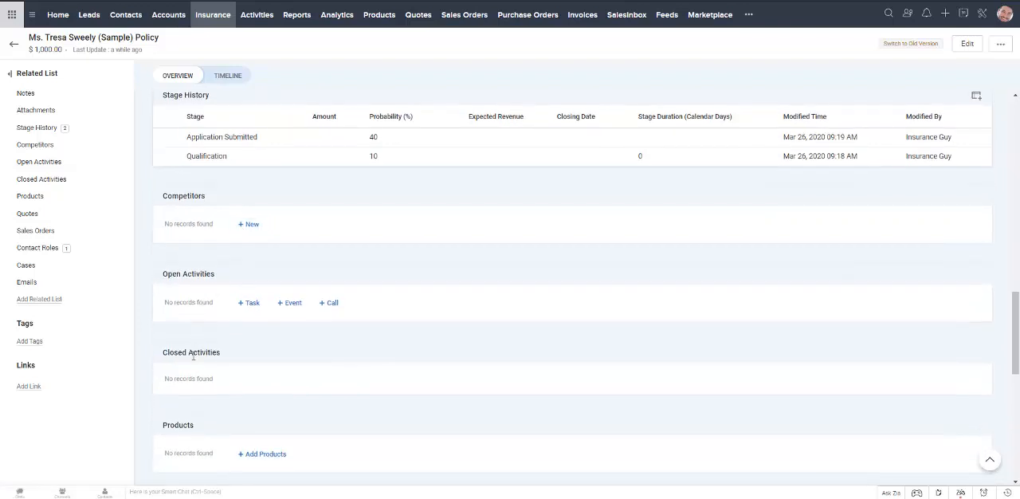
scroll("down", 3)
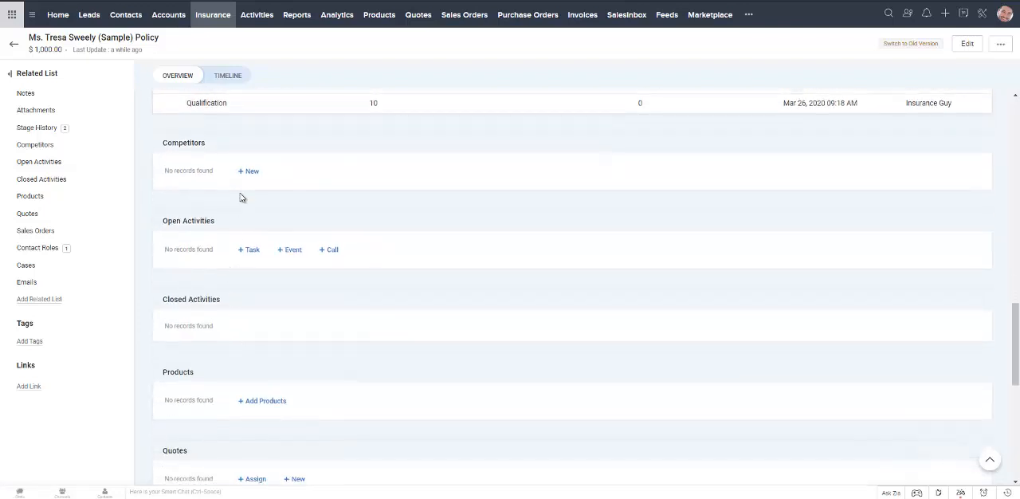
mouse_move(301, 229)
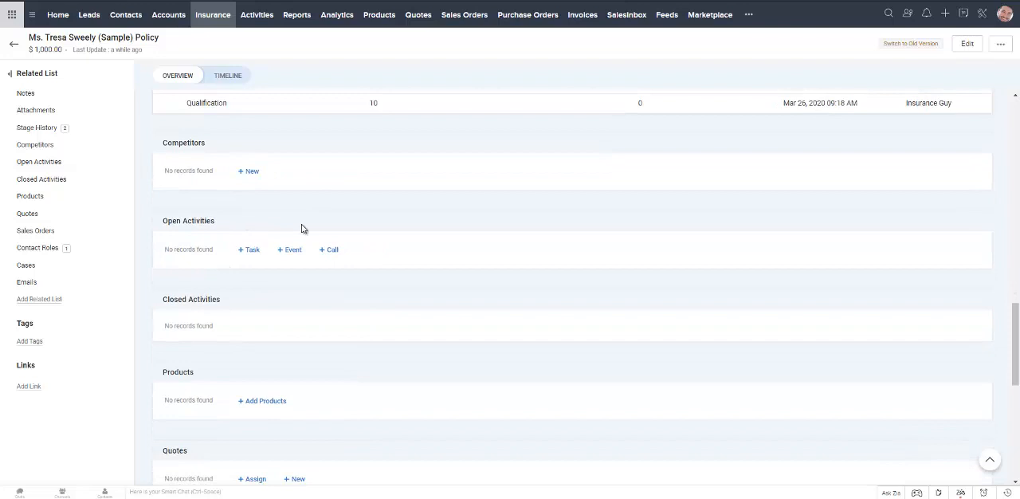
mouse_move(432, 234)
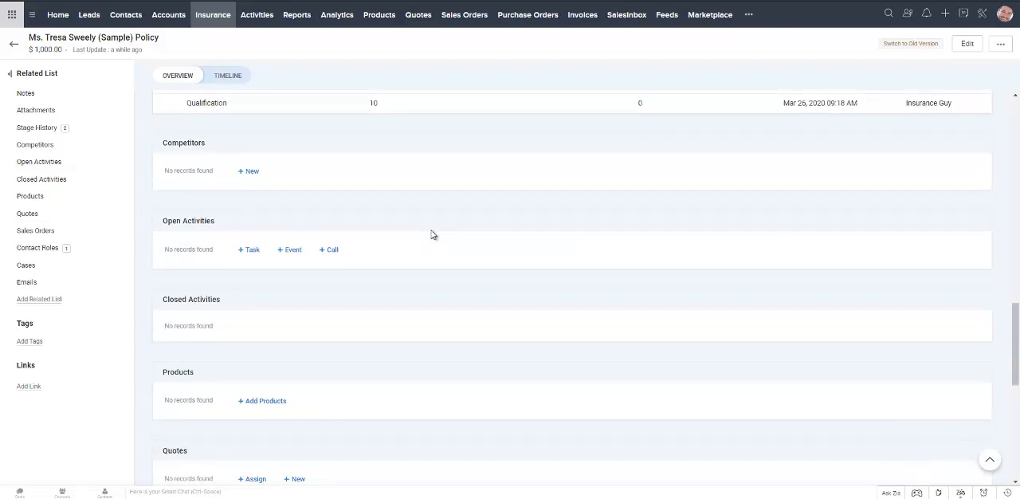
mouse_move(368, 253)
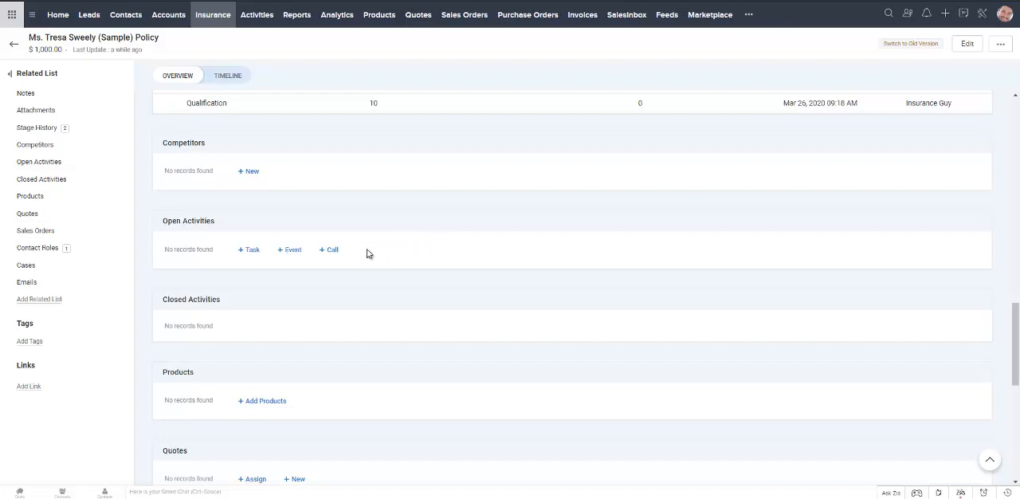
mouse_move(382, 248)
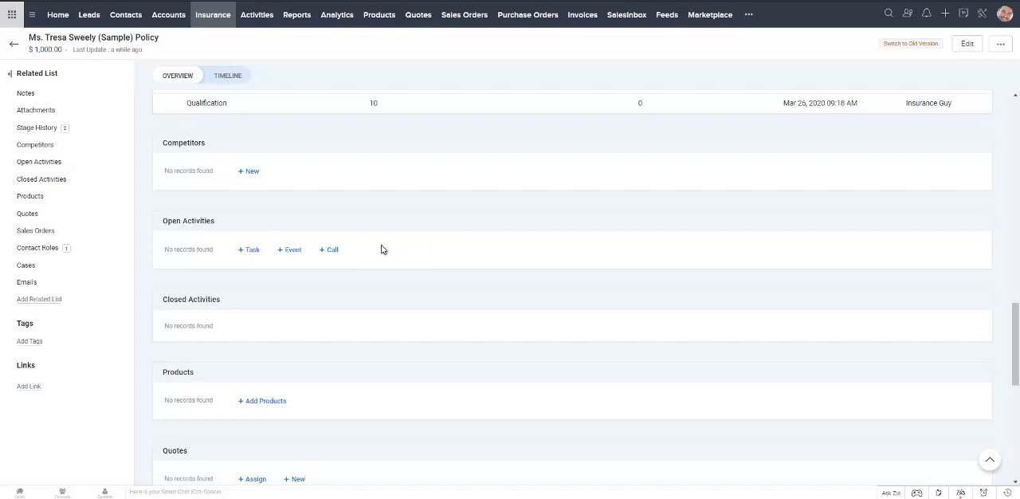
scroll("down", 3)
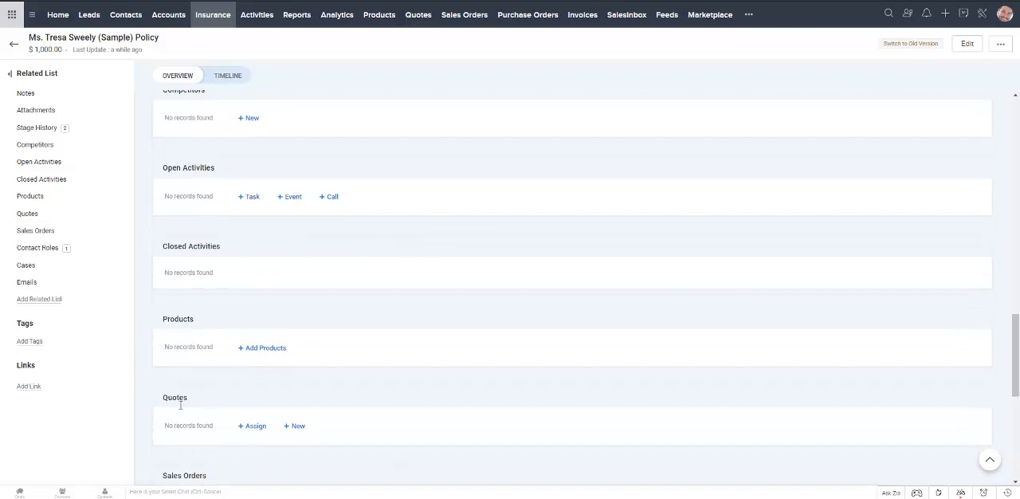
scroll("down", 3)
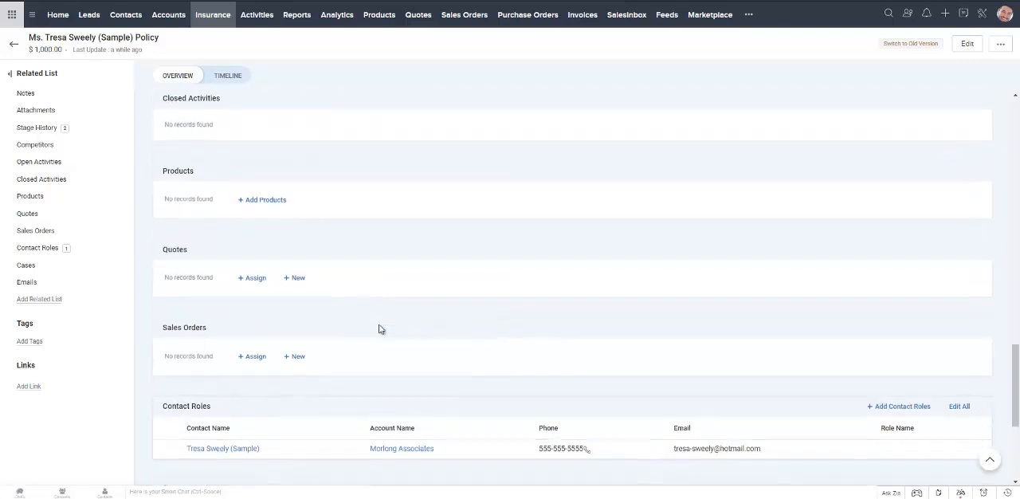
scroll("down", 3)
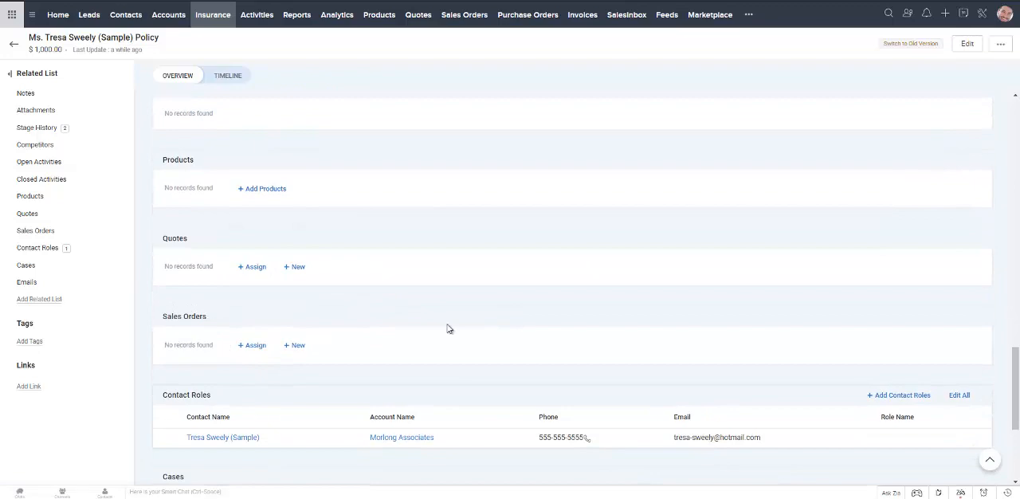
mouse_move(327, 331)
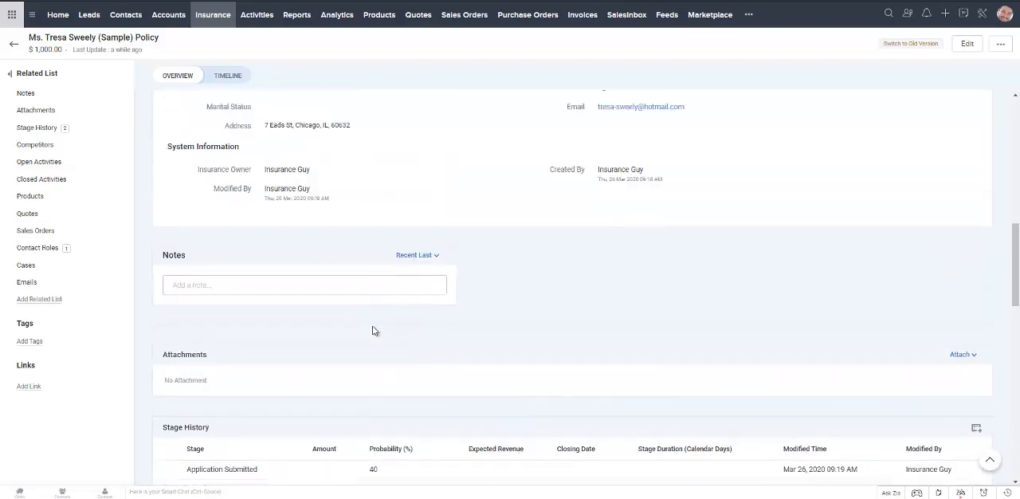
scroll("up", 3)
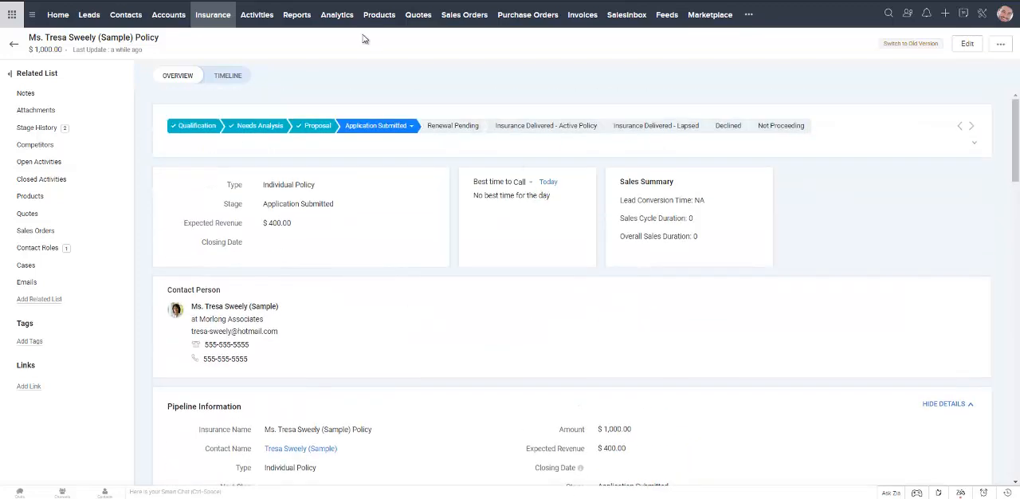
mouse_move(364, 39)
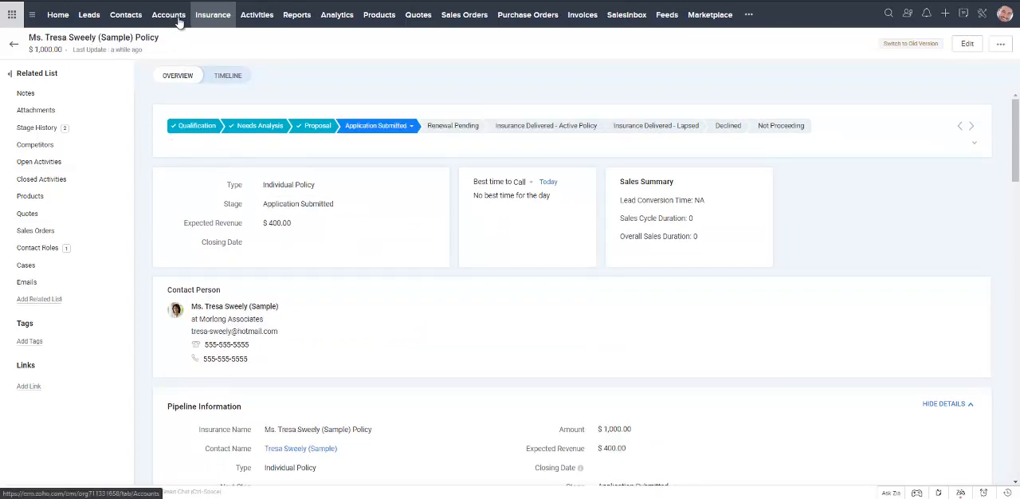
- Open the All Insurance Kanban board and scroll sideways across its pipeline stages
left_click(212, 14)
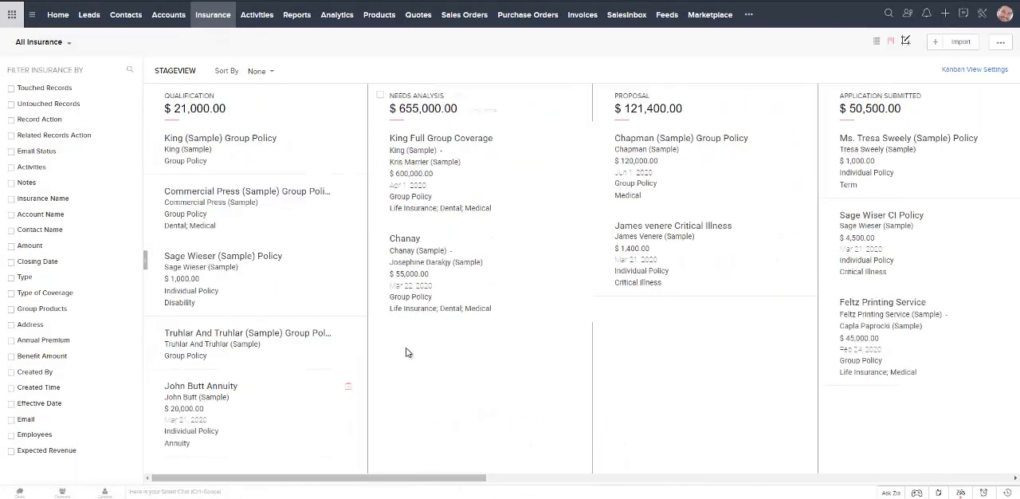
mouse_move(215, 256)
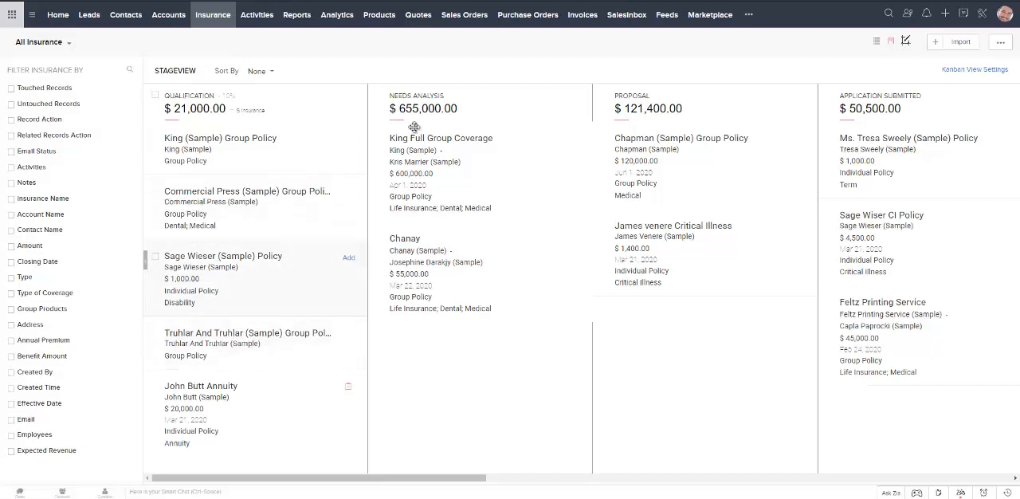
mouse_move(415, 285)
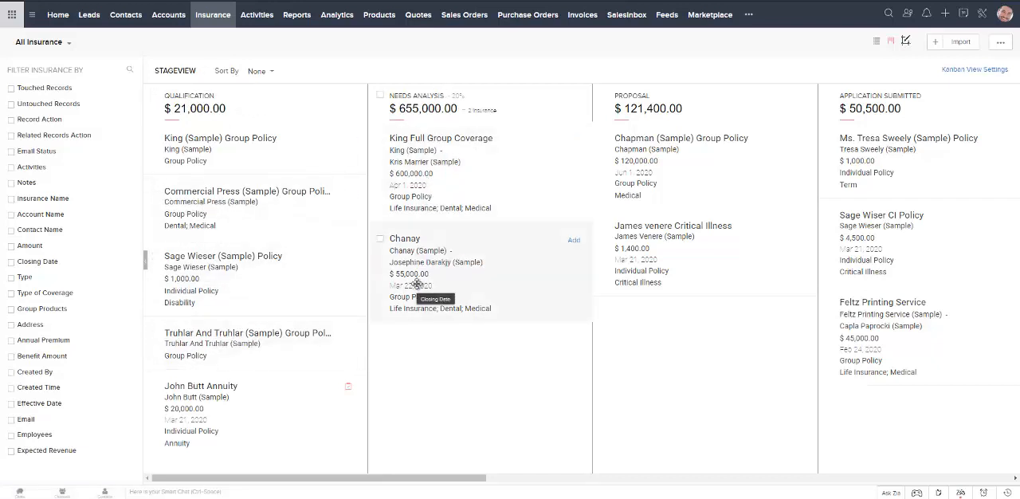
mouse_move(474, 478)
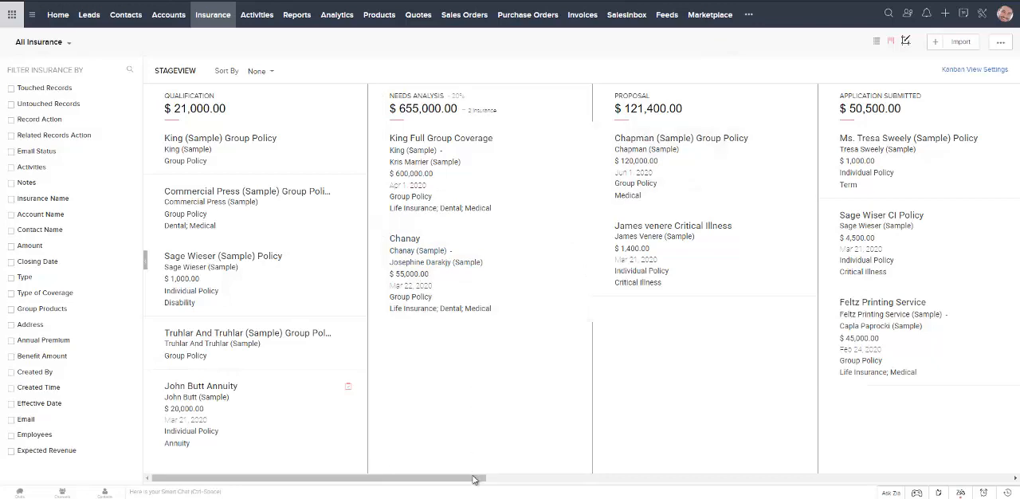
scroll("right", 3)
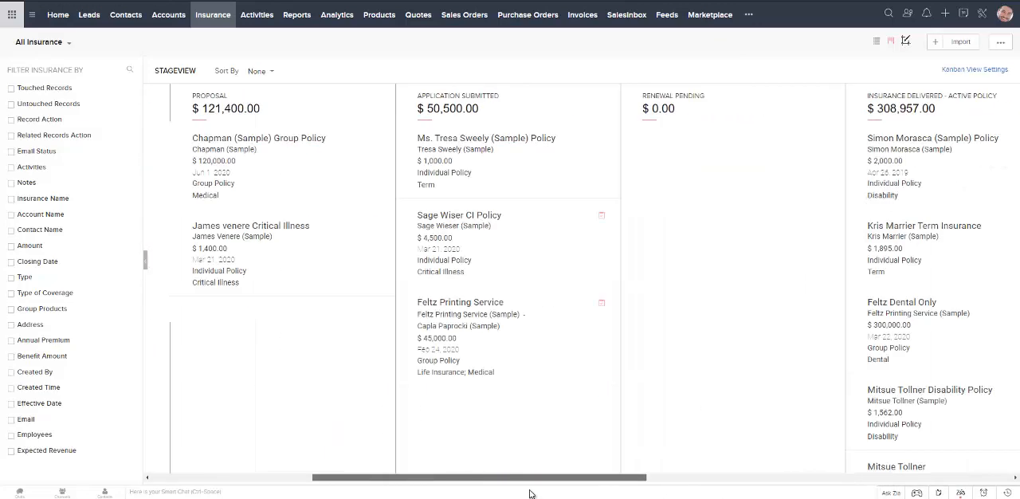
scroll("left", 3)
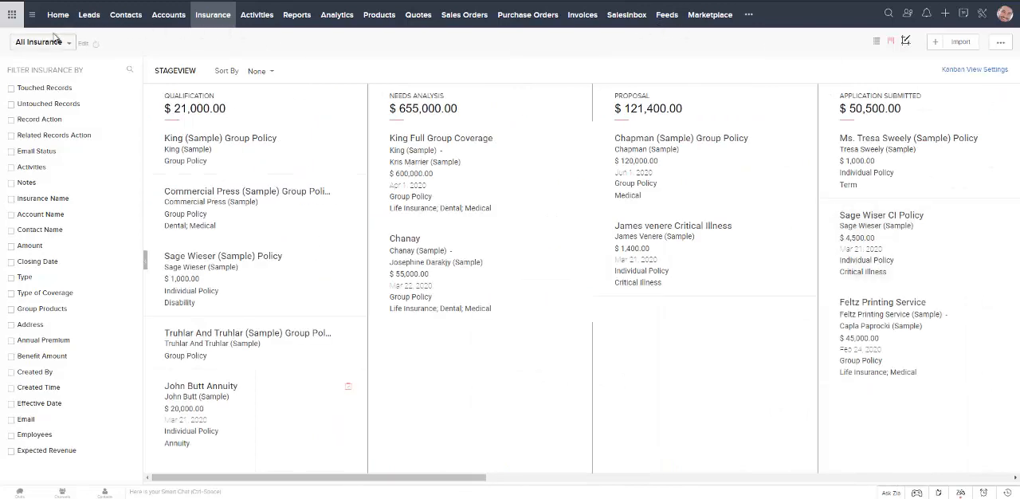
- Filter to Group Policies and drag Truhlar And Truhlar from Qualification to Needs Analysis
left_click(42, 41)
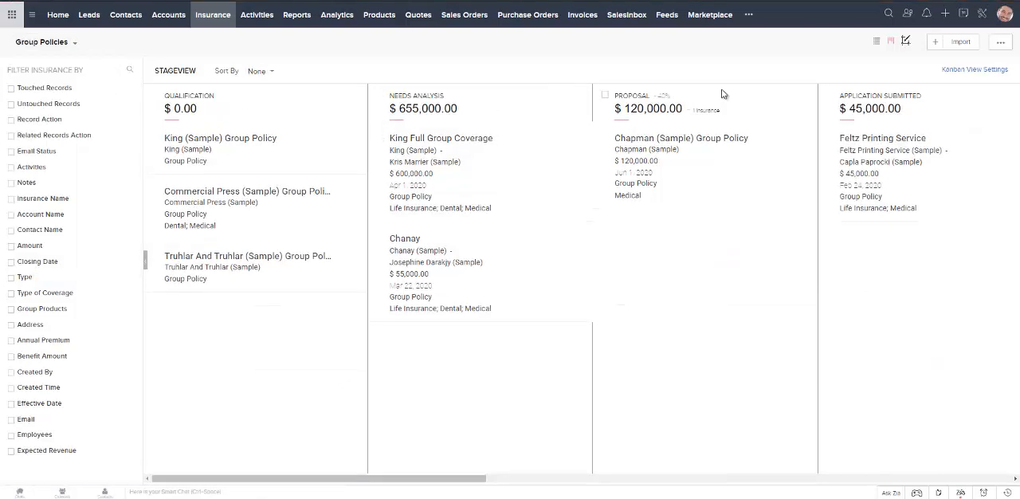
mouse_move(468, 177)
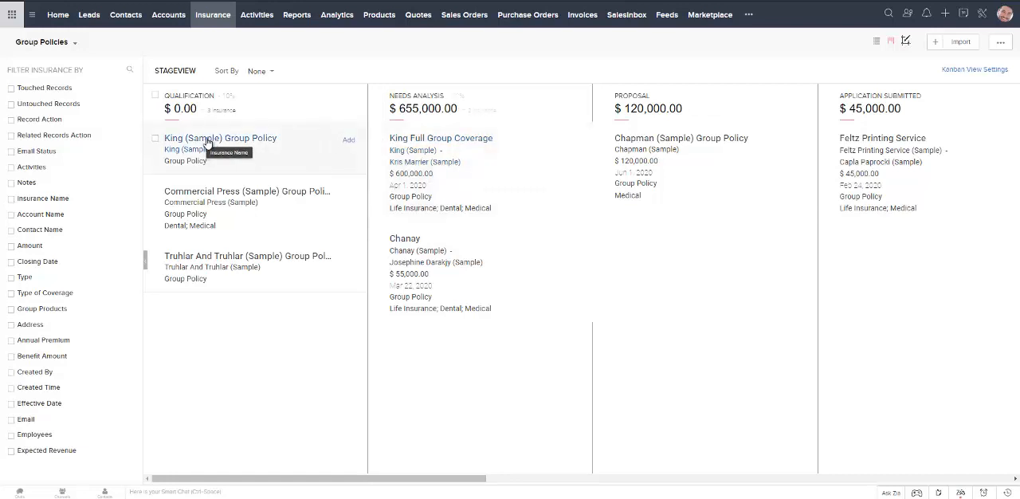
mouse_move(182, 261)
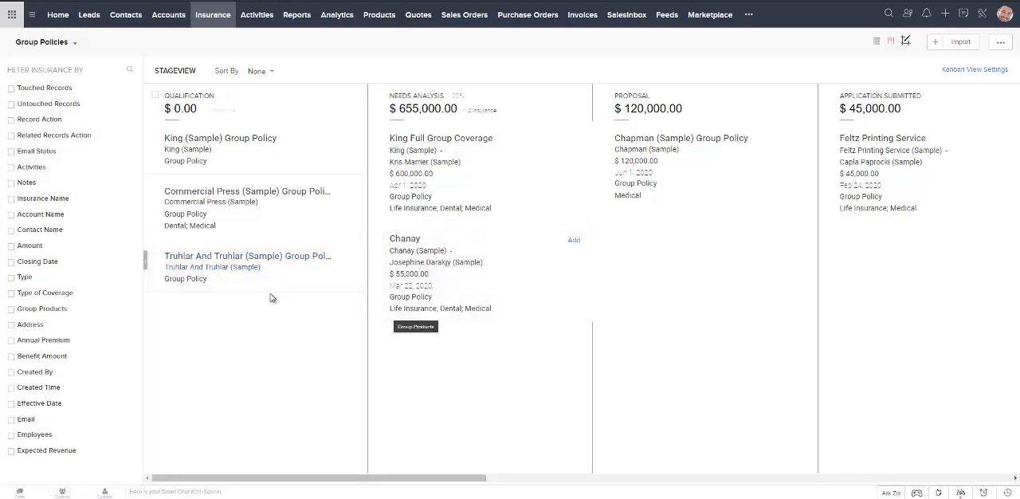
mouse_move(225, 260)
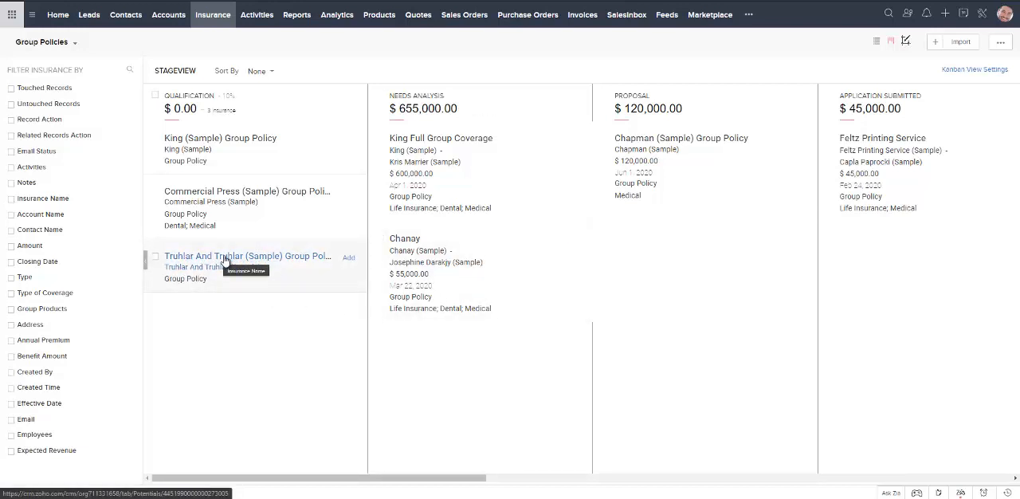
left_click_drag(223, 261, 312, 317)
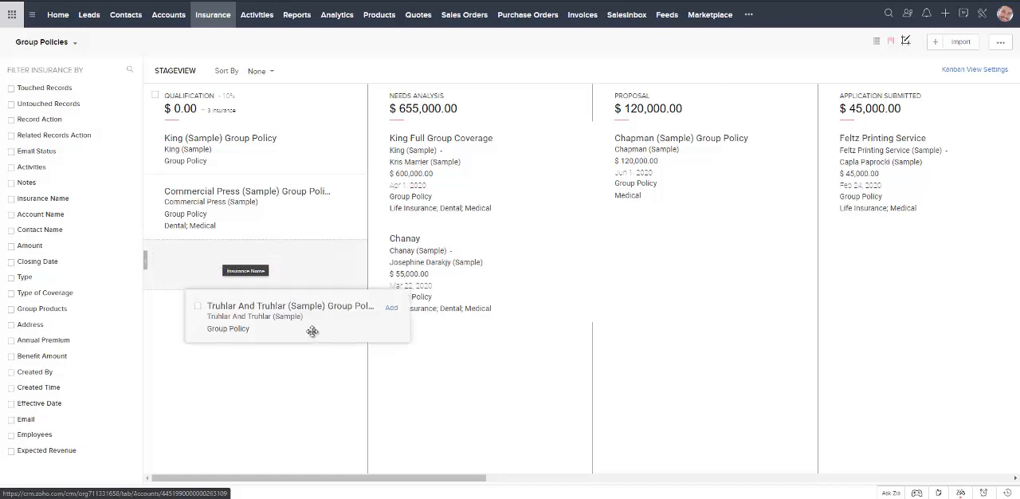
left_click_drag(291, 315, 247, 263)
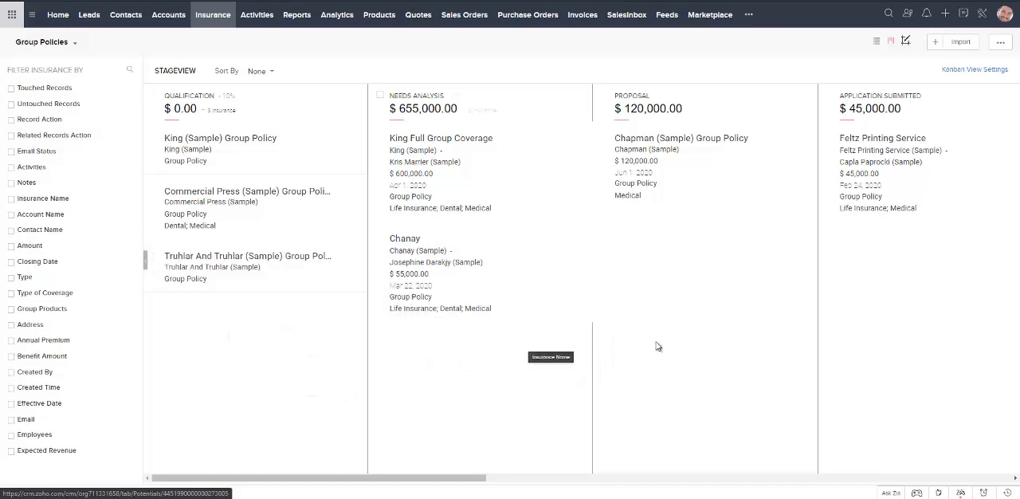
left_click_drag(247, 263, 466, 347)
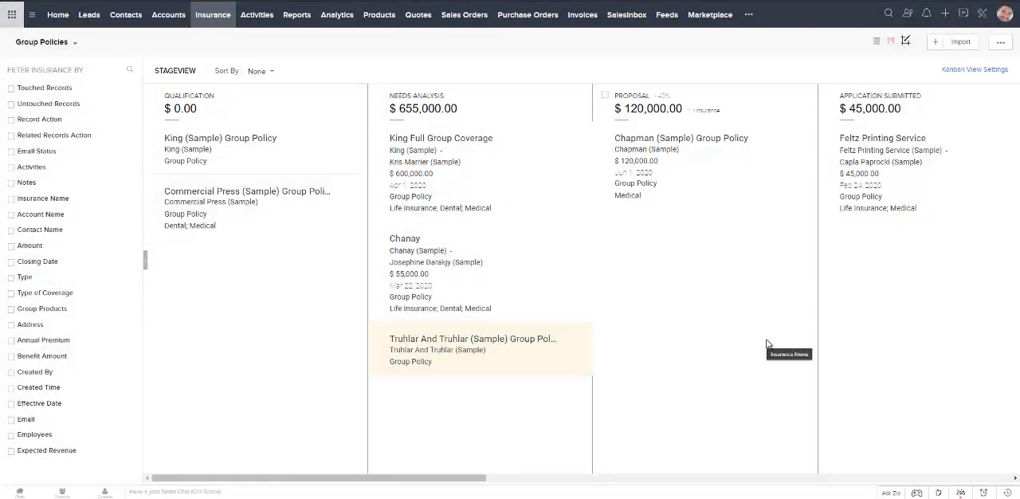
mouse_move(733, 318)
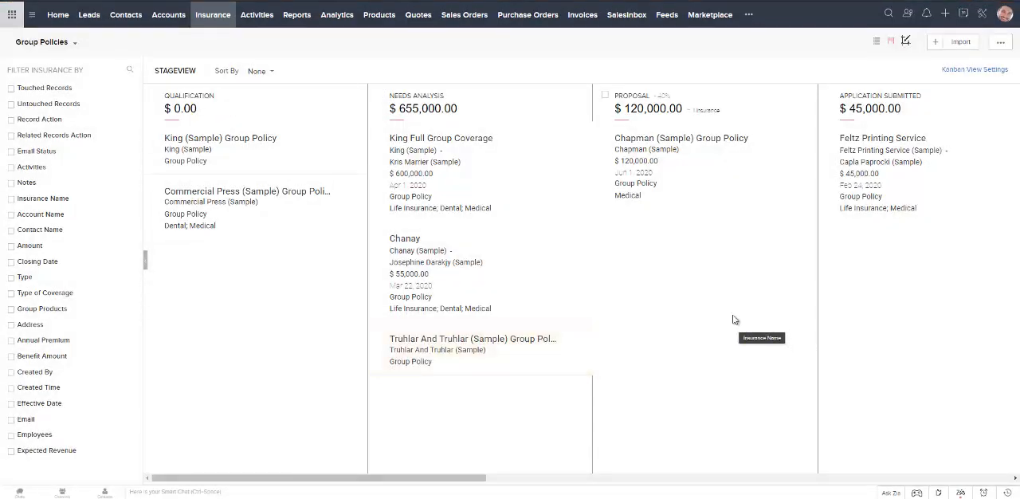
mouse_move(329, 132)
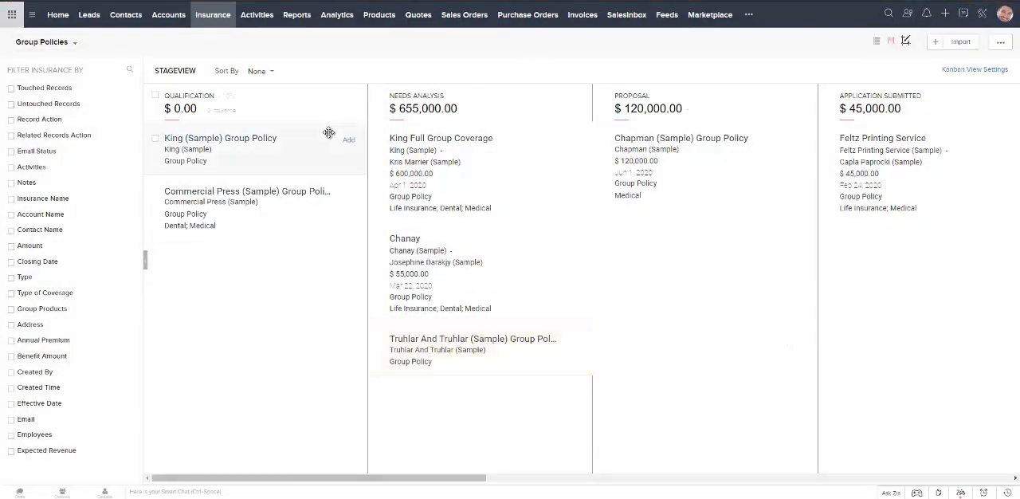
mouse_move(697, 139)
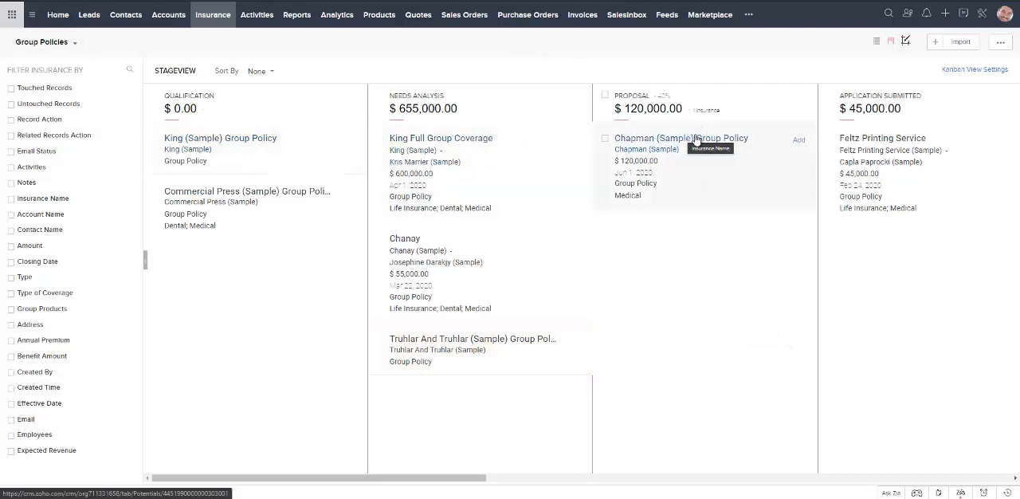
- Open the Chapman (Sample) Group Policy from the Proposal column and scroll its details
left_click(680, 138)
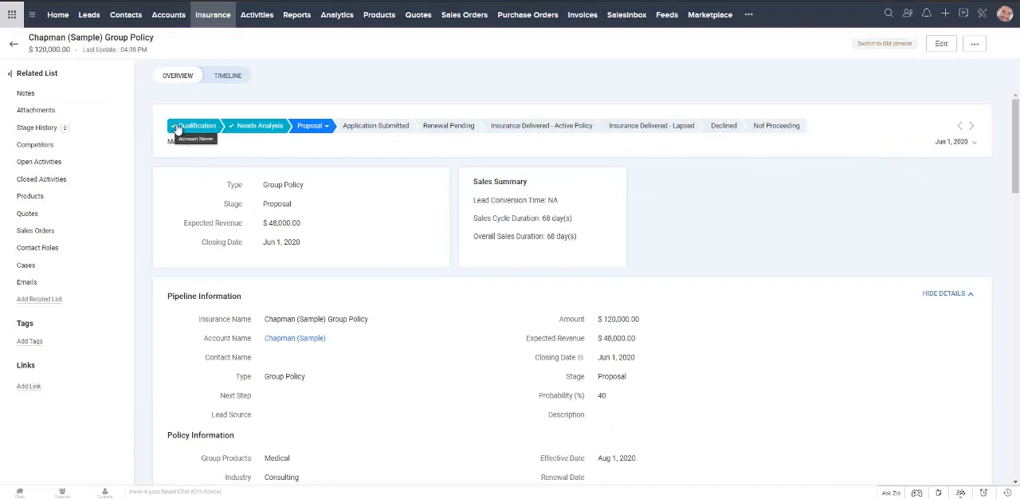
mouse_move(322, 126)
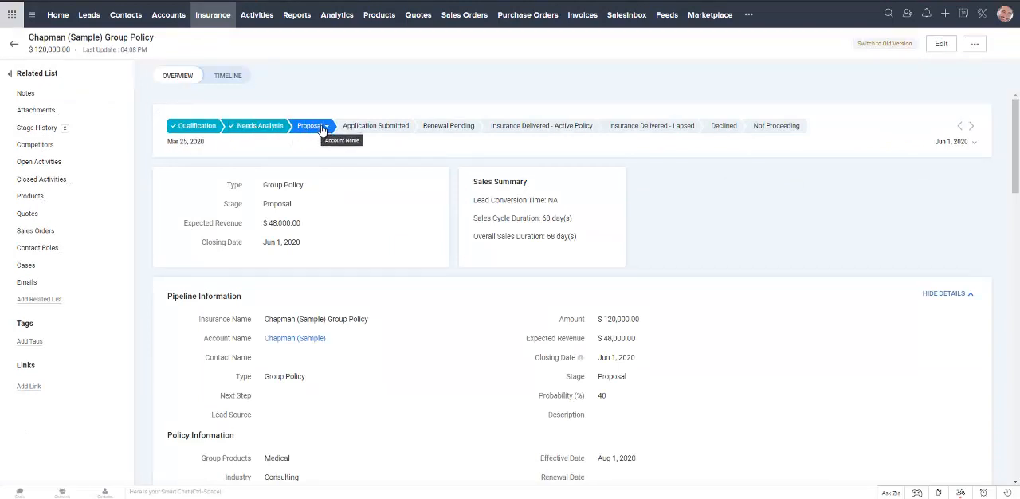
mouse_move(481, 295)
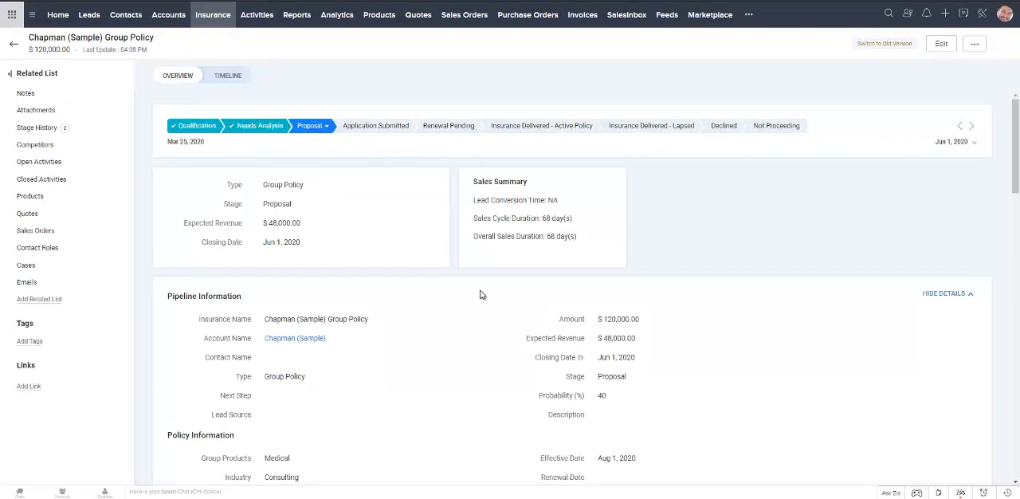
scroll("down", 3)
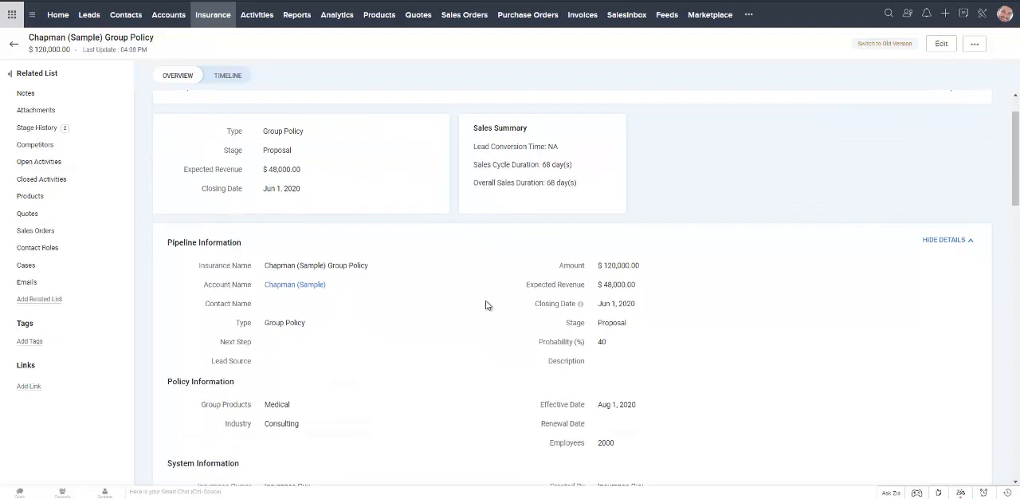
scroll("down", 3)
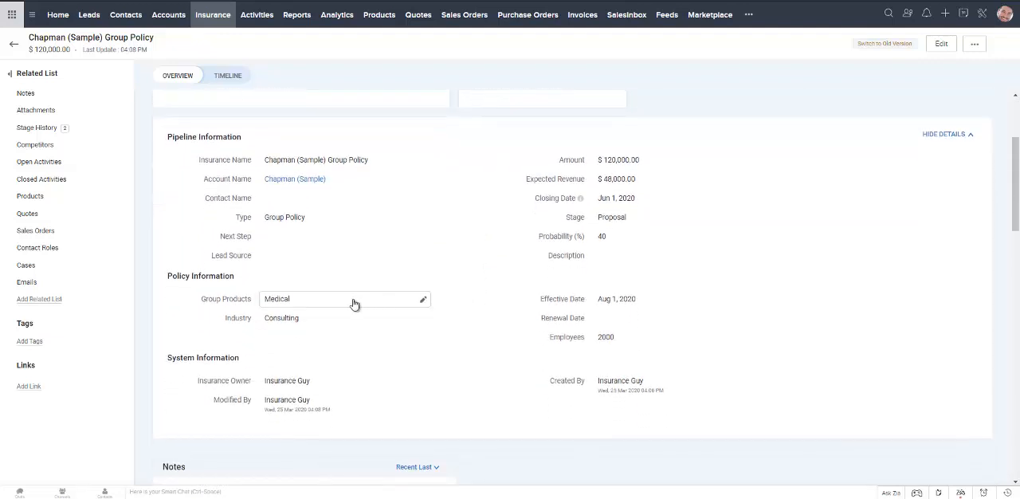
mouse_move(324, 301)
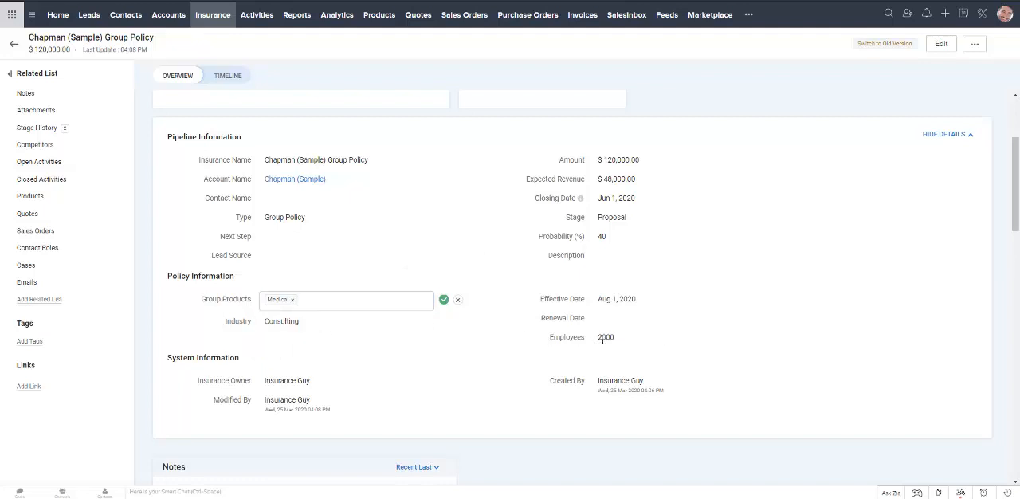
mouse_move(272, 321)
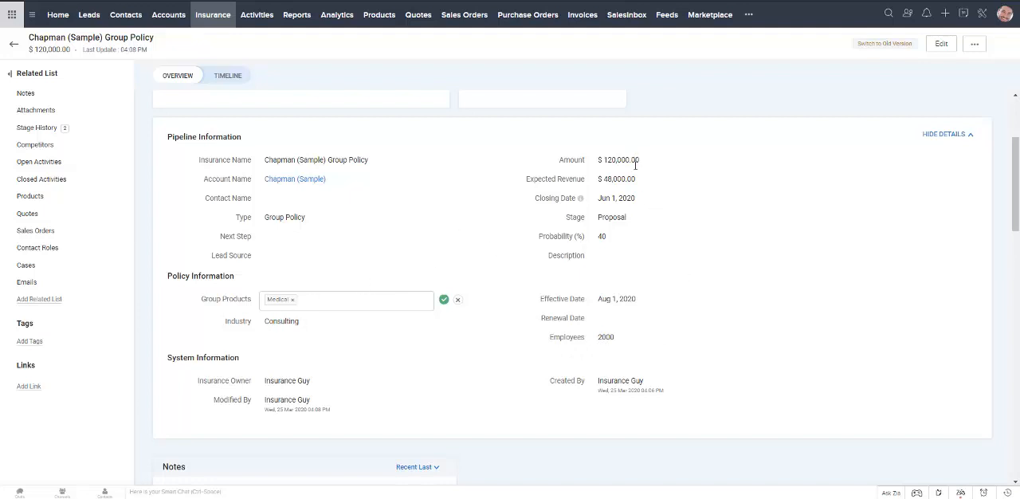
mouse_move(627, 253)
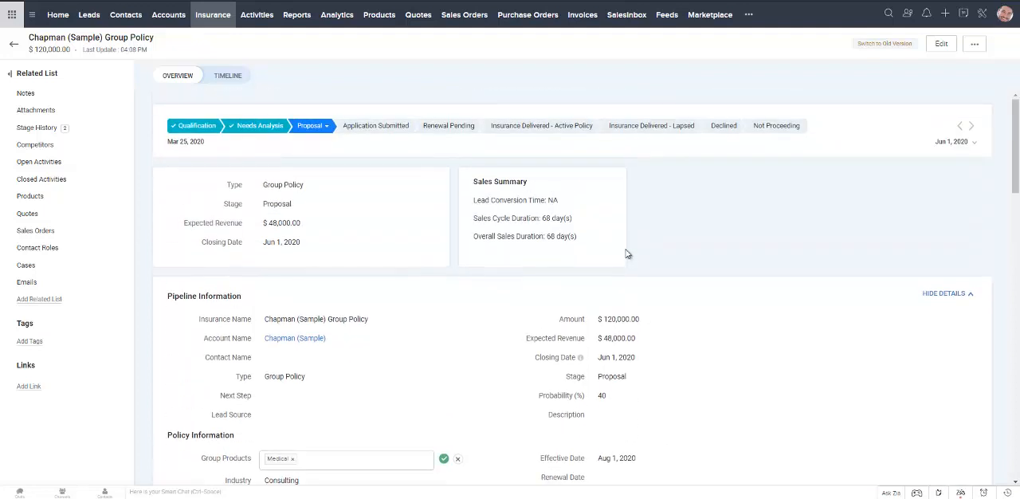
- Scroll through the Proposal.docx PDF letter addressed to Kris Marrier (Sample) at King (Sample)
scroll("down", 3)
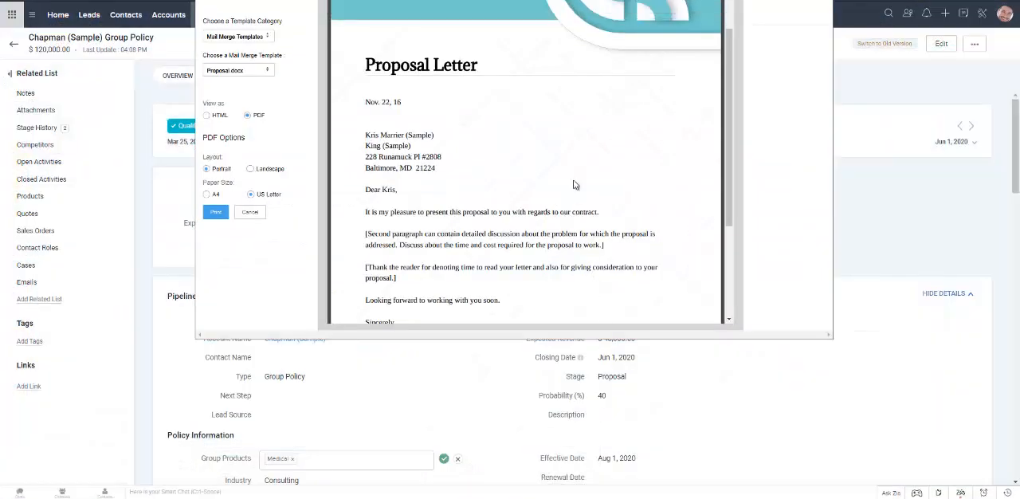
scroll("down", 3)
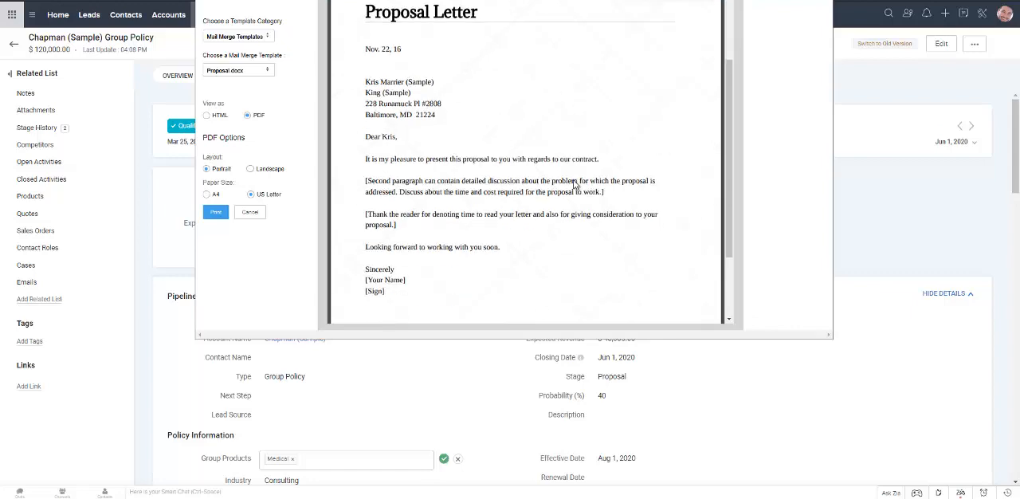
scroll("up", 3)
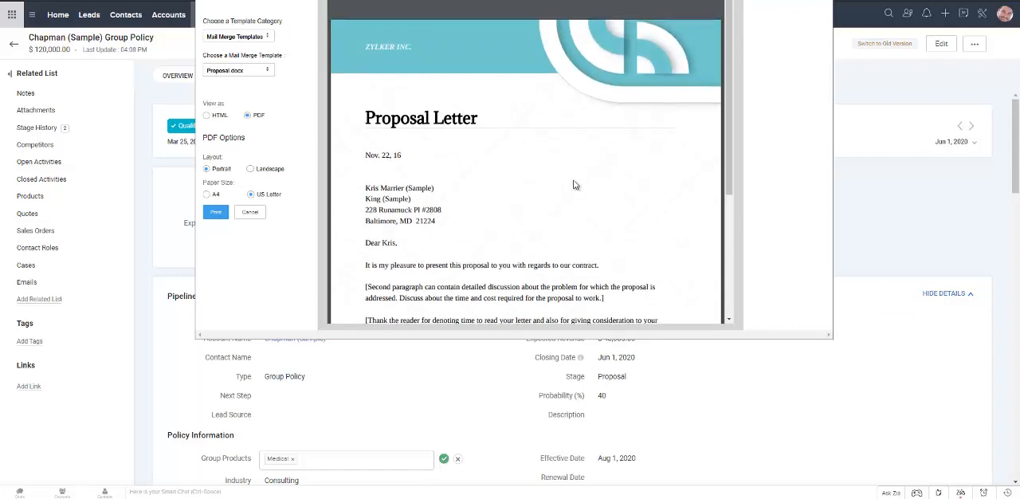
scroll("down", 3)
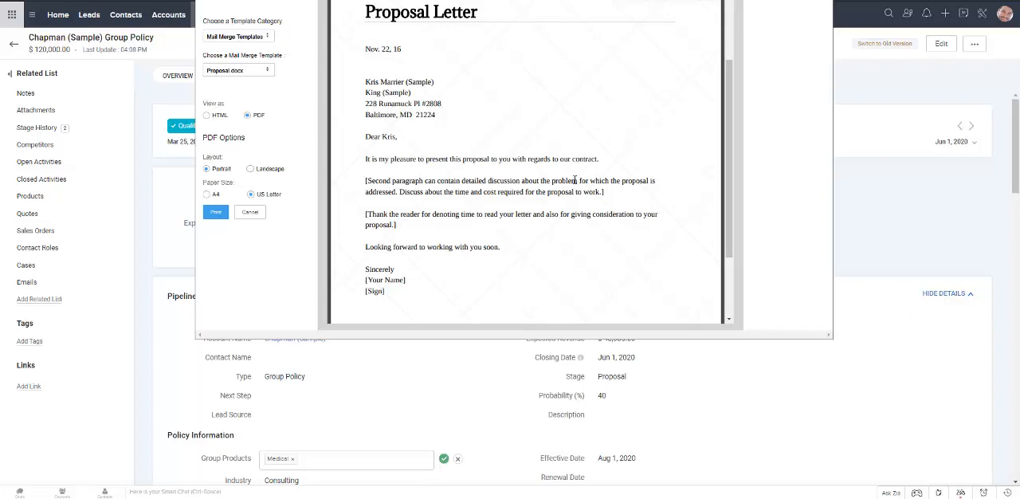
scroll("up", 3)
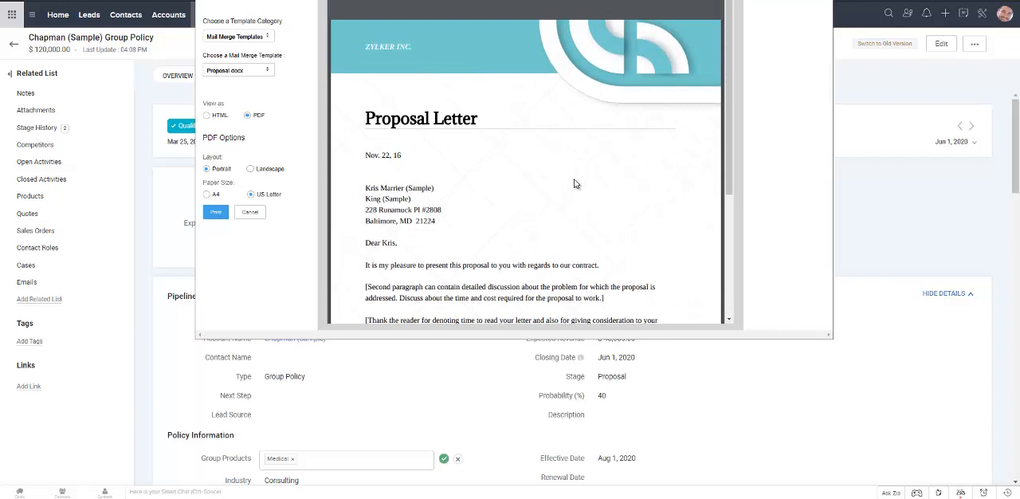
mouse_move(570, 181)
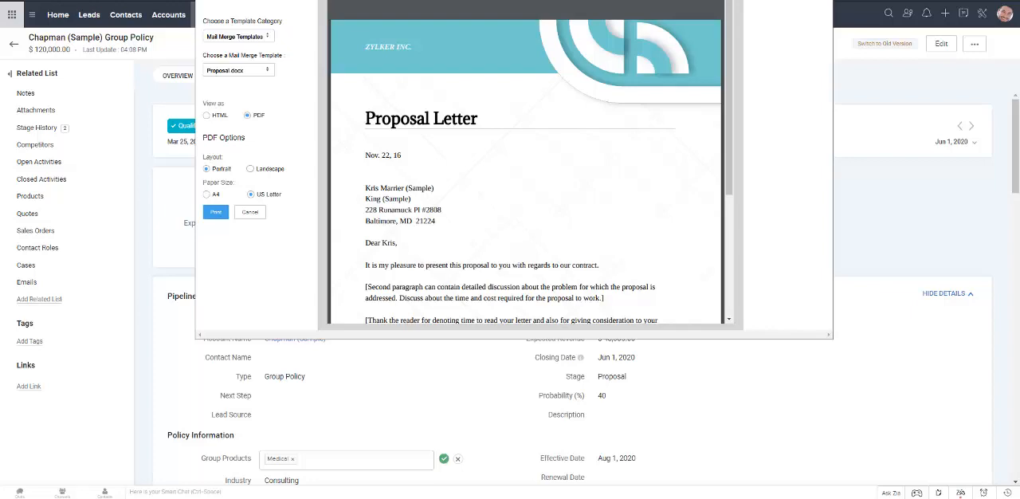
scroll("down", 3)
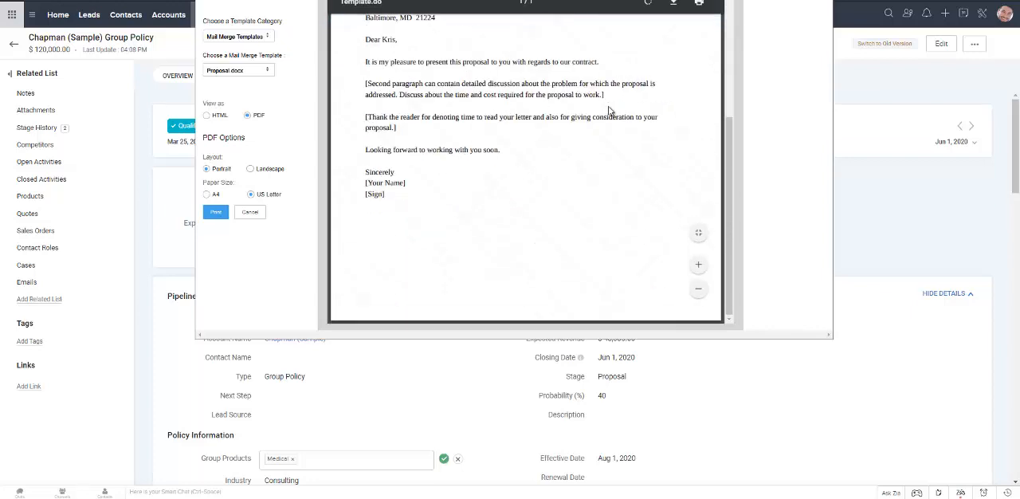
scroll("up", 3)
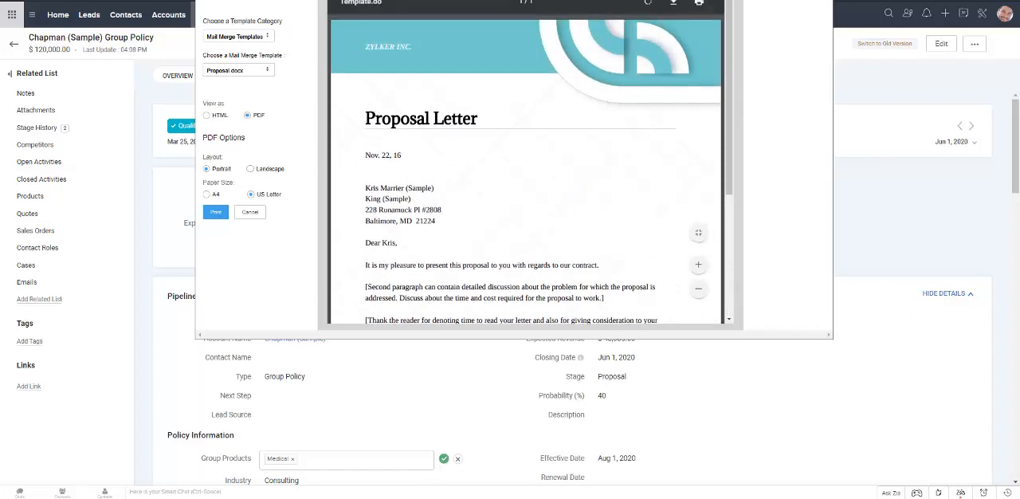
- Close the proposal preview and scroll to Chapman's Pipeline and Policy Information sections
left_click(249, 212)
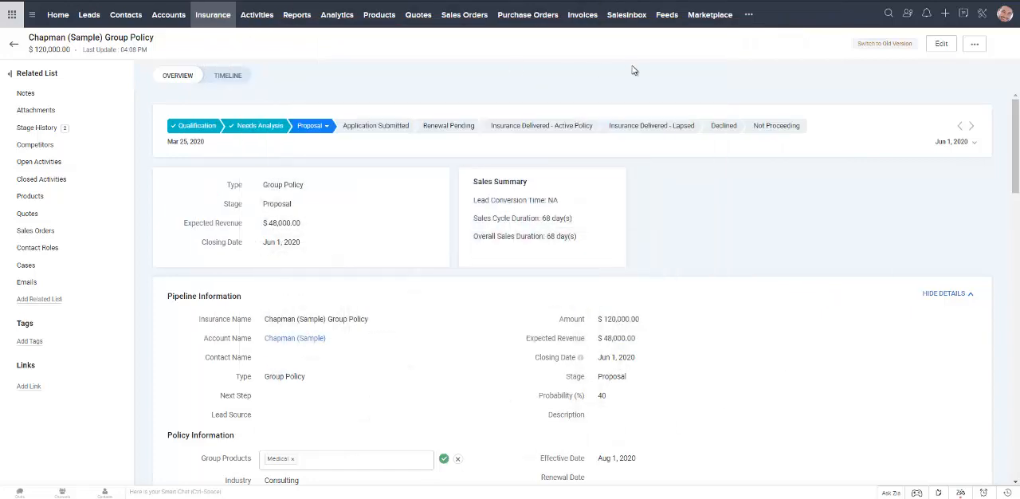
mouse_move(395, 128)
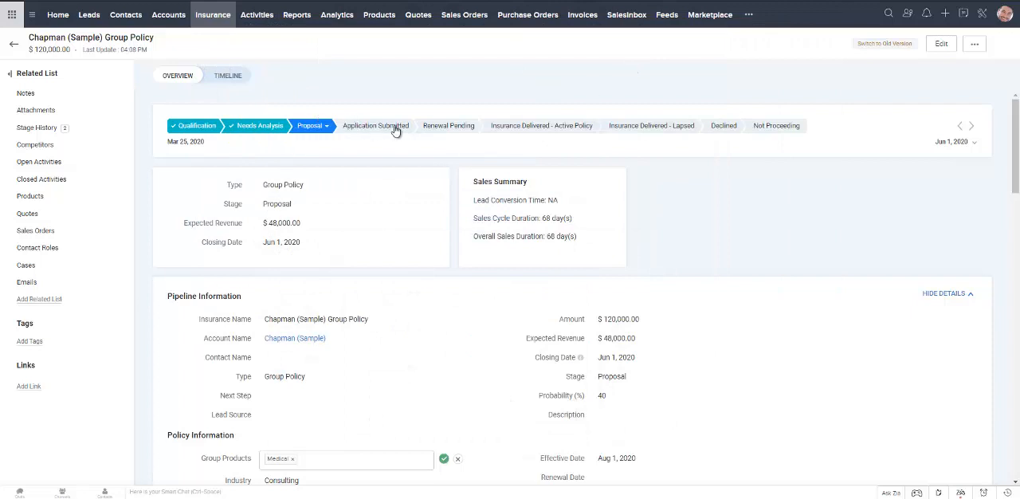
mouse_move(661, 220)
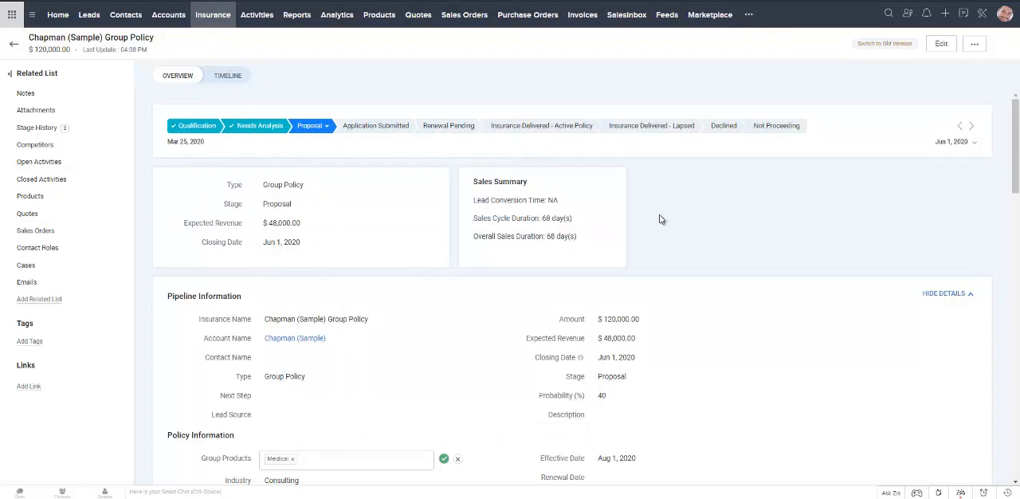
scroll("down", 3)
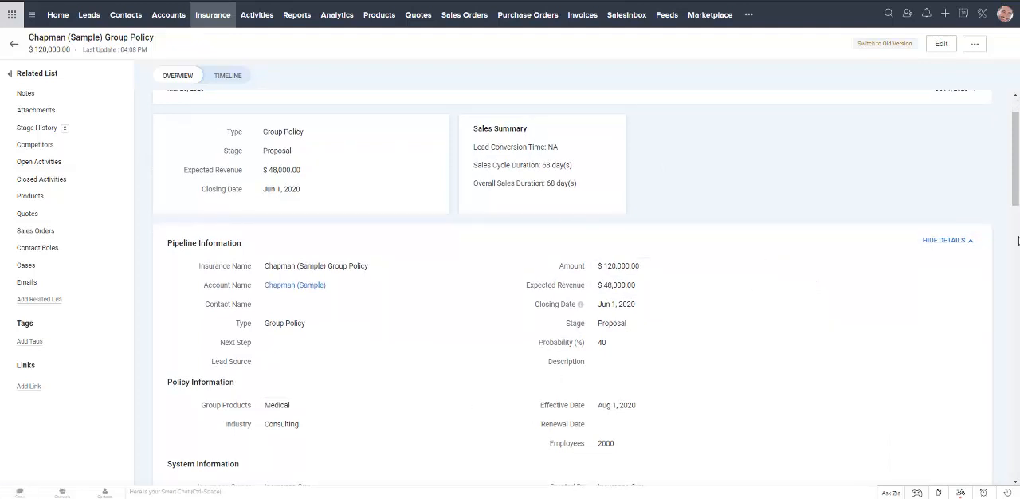
mouse_move(336, 15)
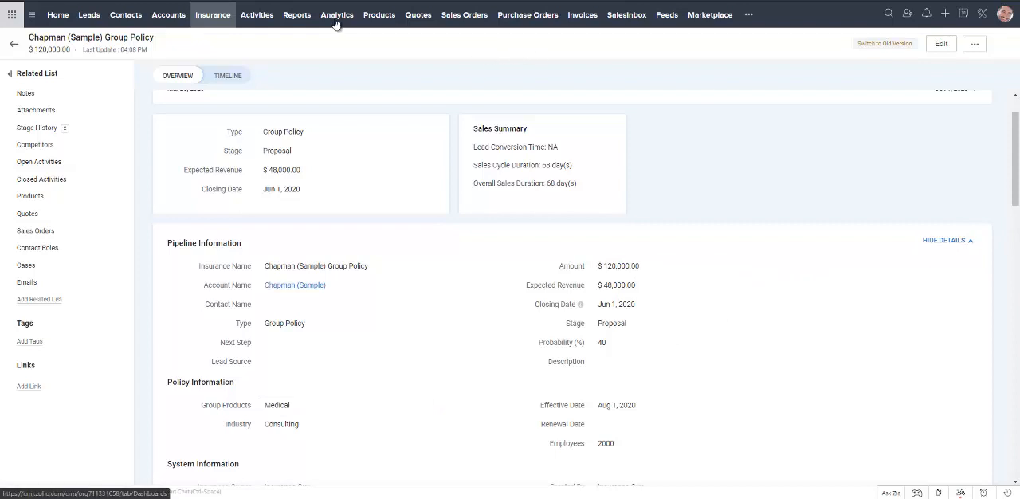
- Open Analytics and review the Org Overview lead counts, revenue target and leads-by-source charts
left_click(336, 14)
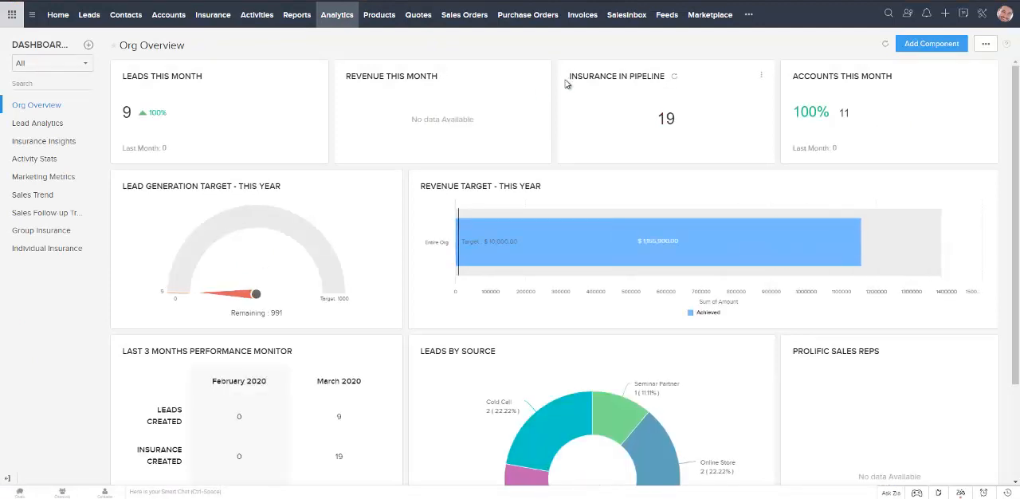
mouse_move(505, 82)
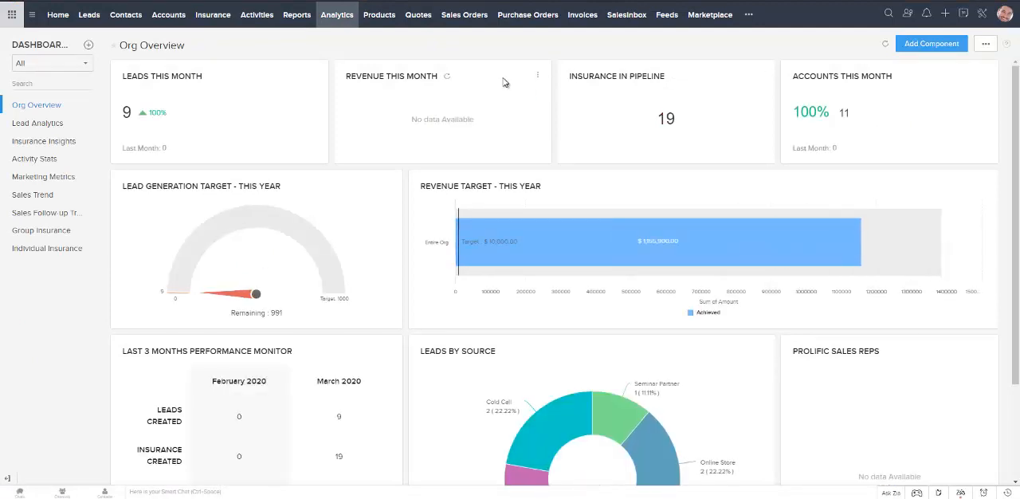
mouse_move(743, 162)
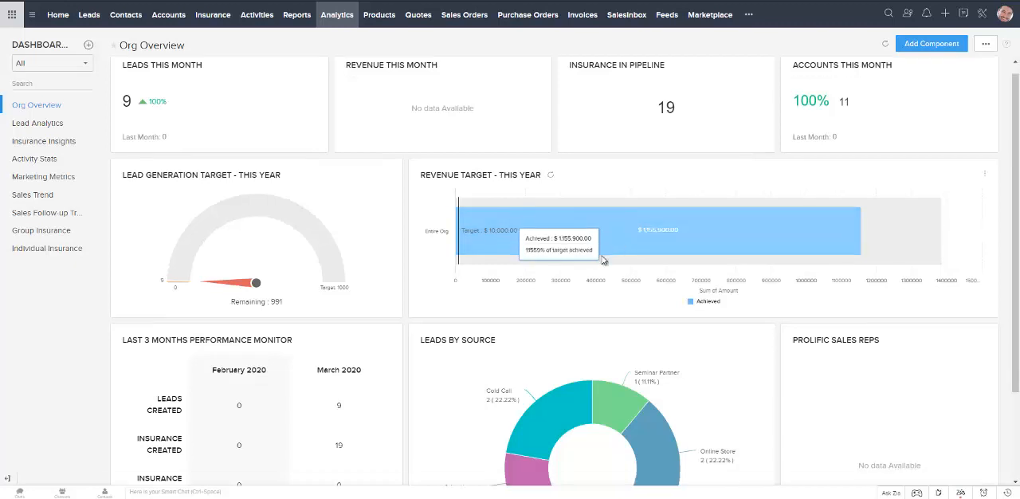
scroll("down", 3)
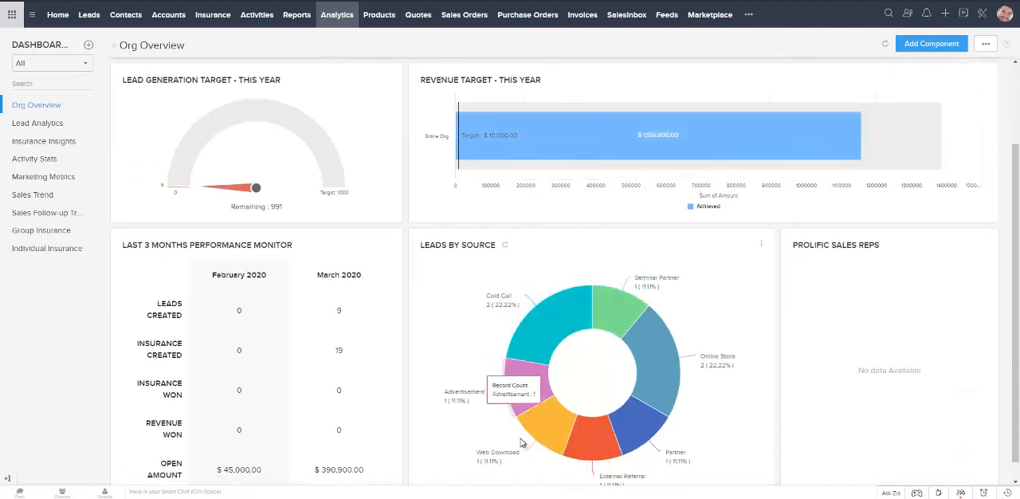
mouse_move(611, 311)
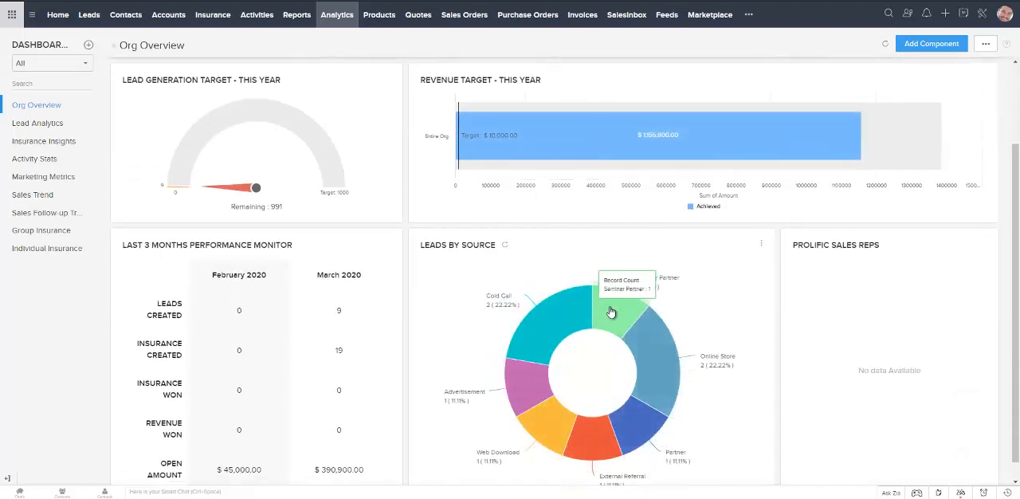
scroll("up", 3)
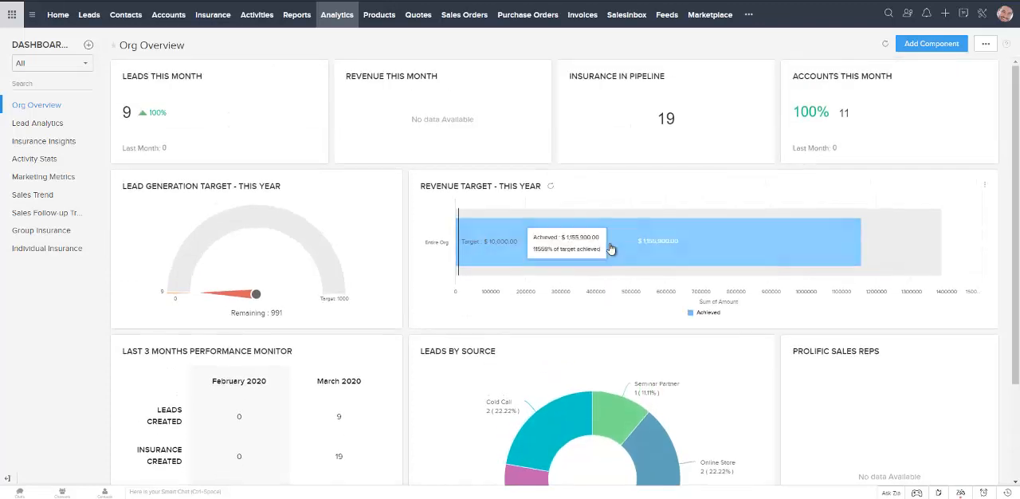
scroll("down", 3)
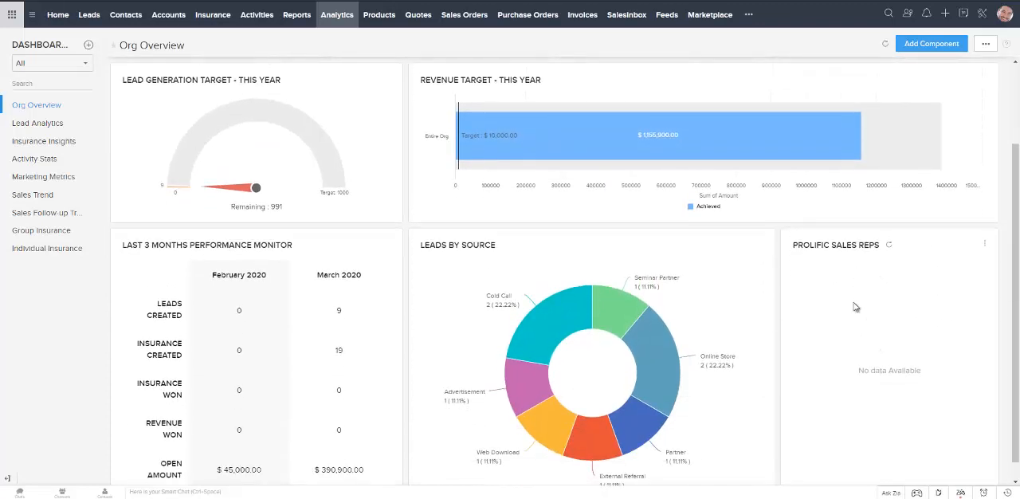
scroll("up", 3)
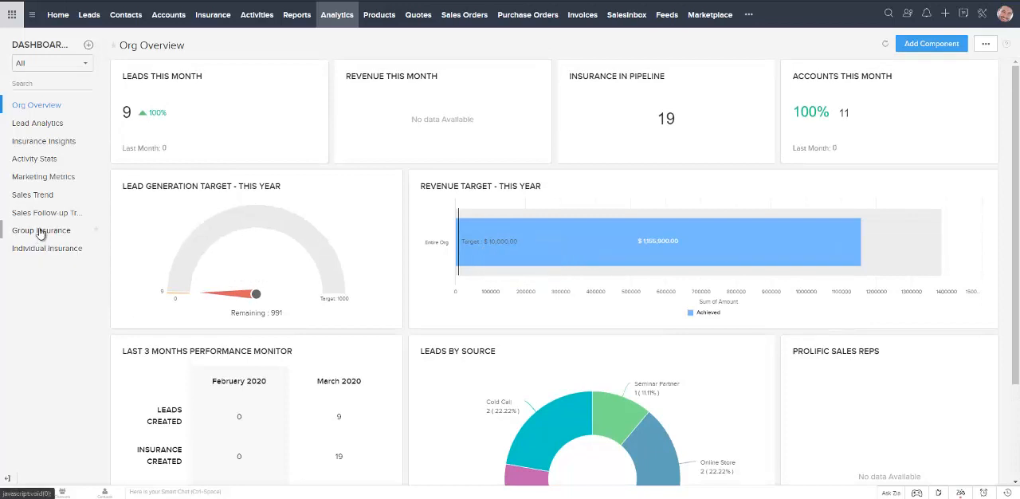
- Open the Group Insurance dashboard from the Dashboards list
left_click(41, 230)
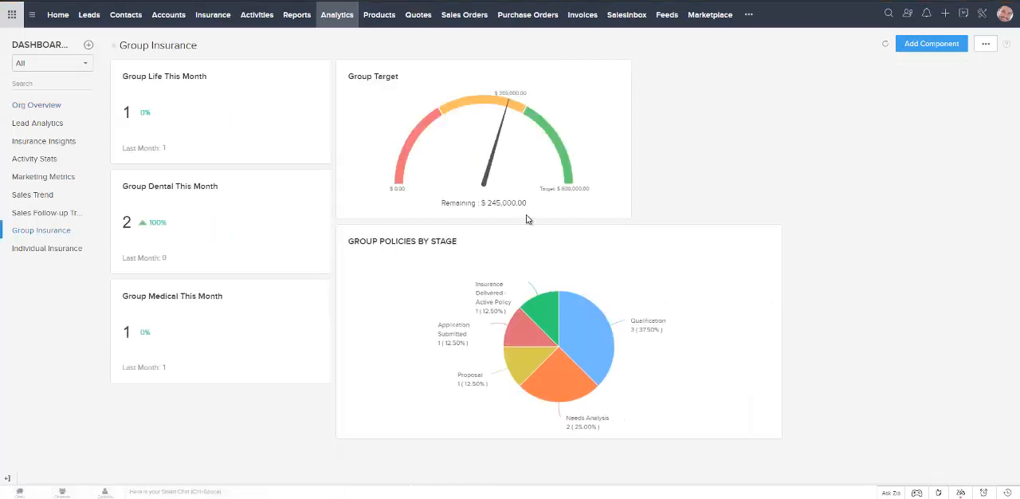
mouse_move(524, 198)
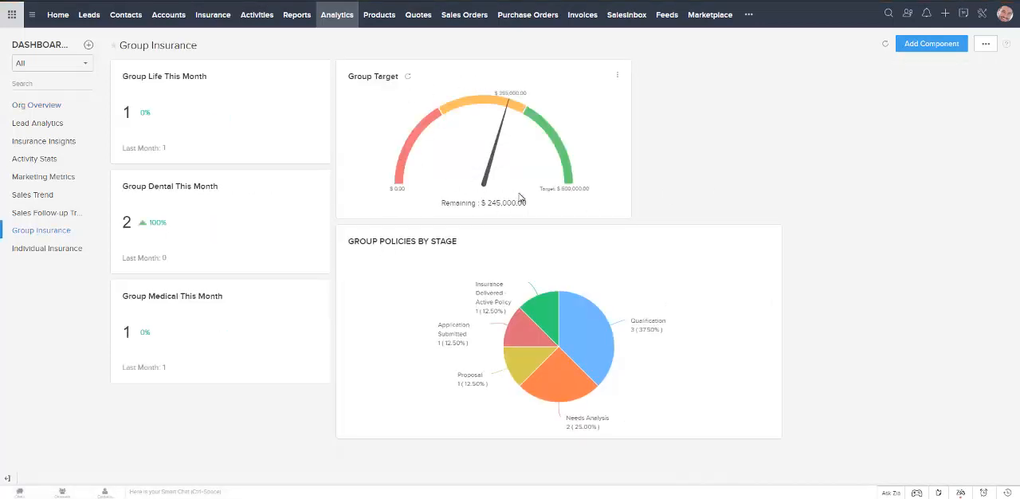
mouse_move(514, 116)
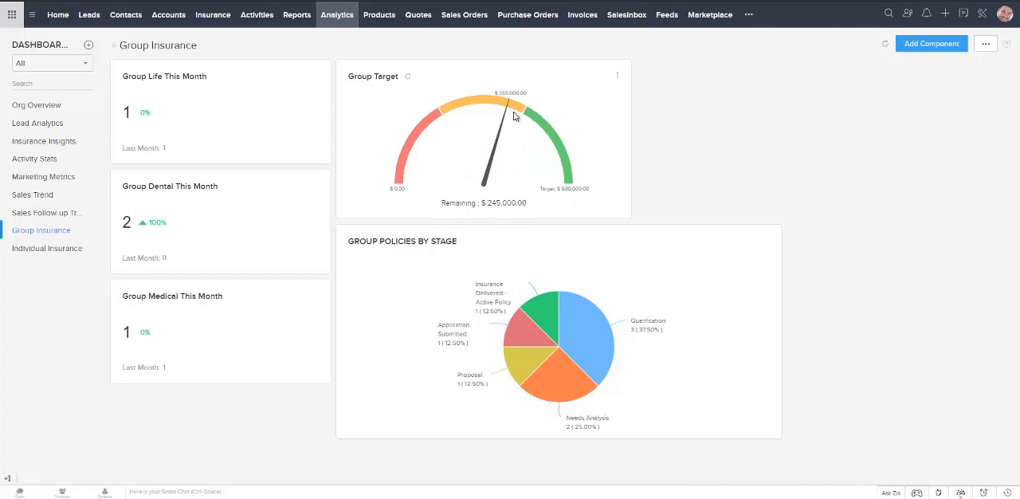
mouse_move(503, 124)
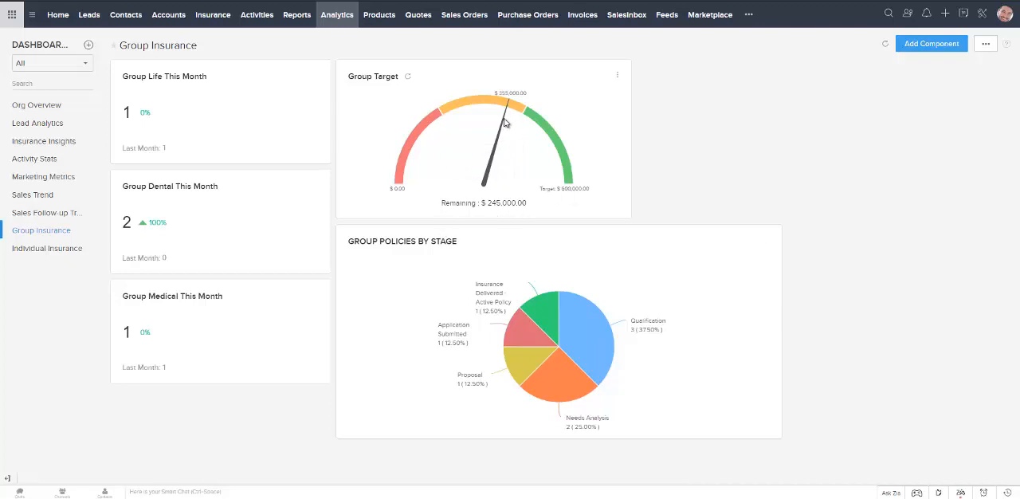
mouse_move(514, 97)
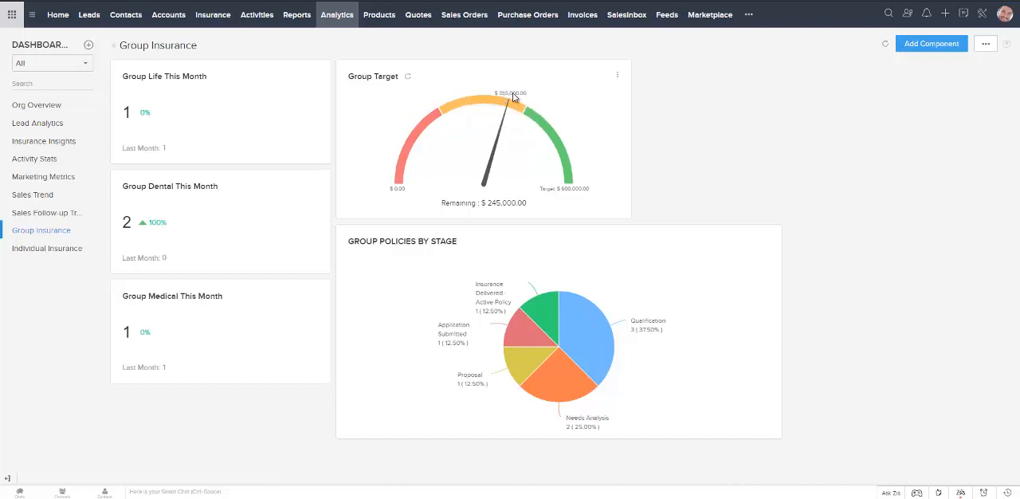
mouse_move(568, 176)
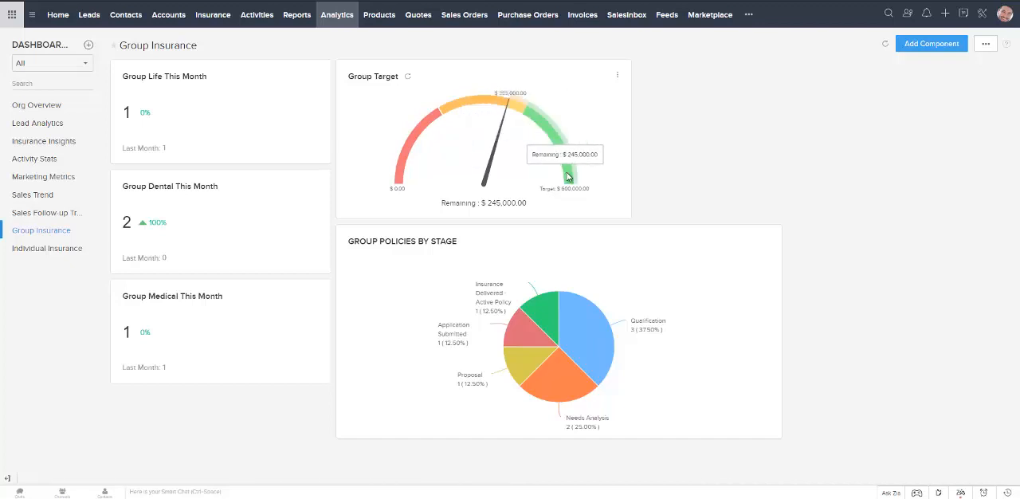
mouse_move(490, 177)
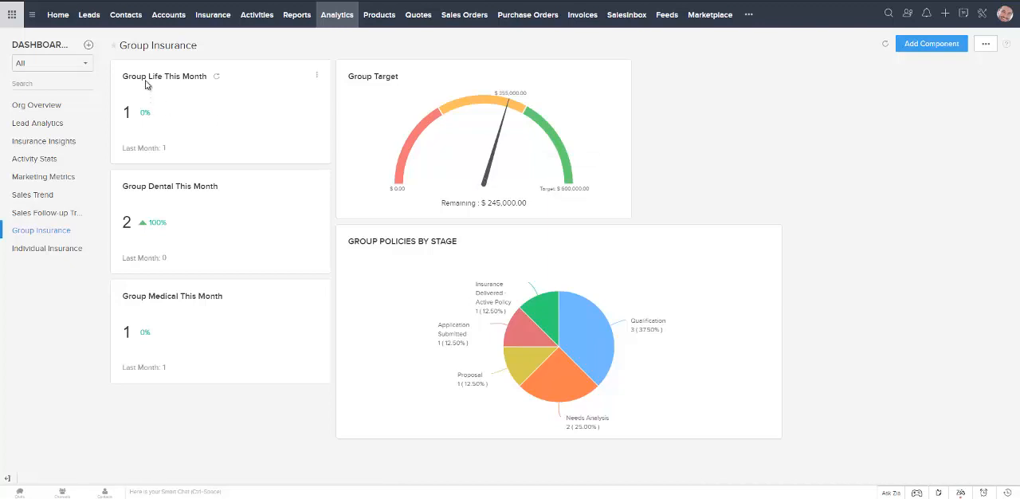
mouse_move(153, 274)
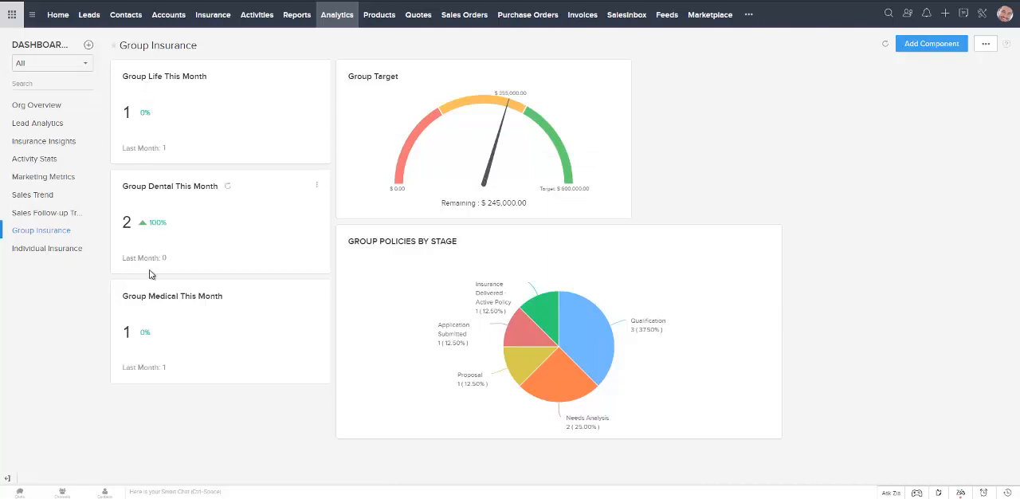
mouse_move(192, 84)
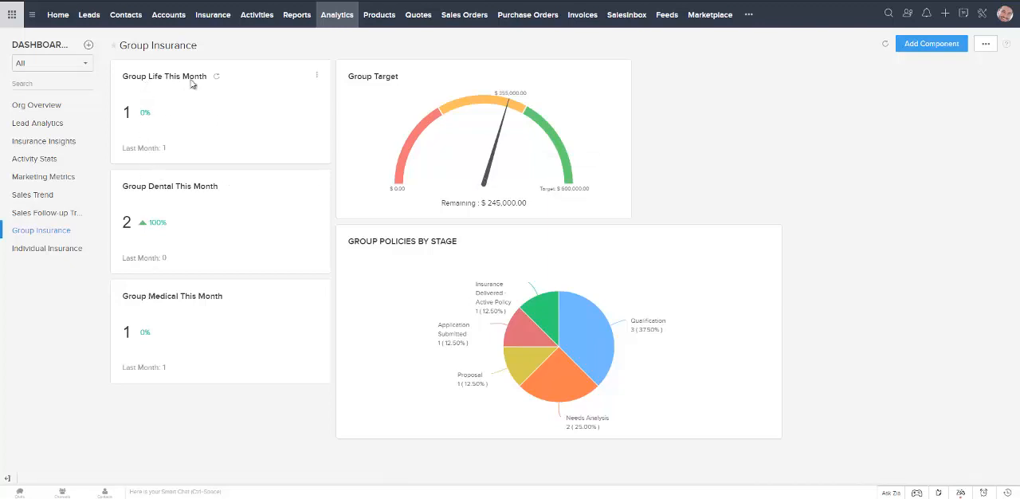
mouse_move(183, 190)
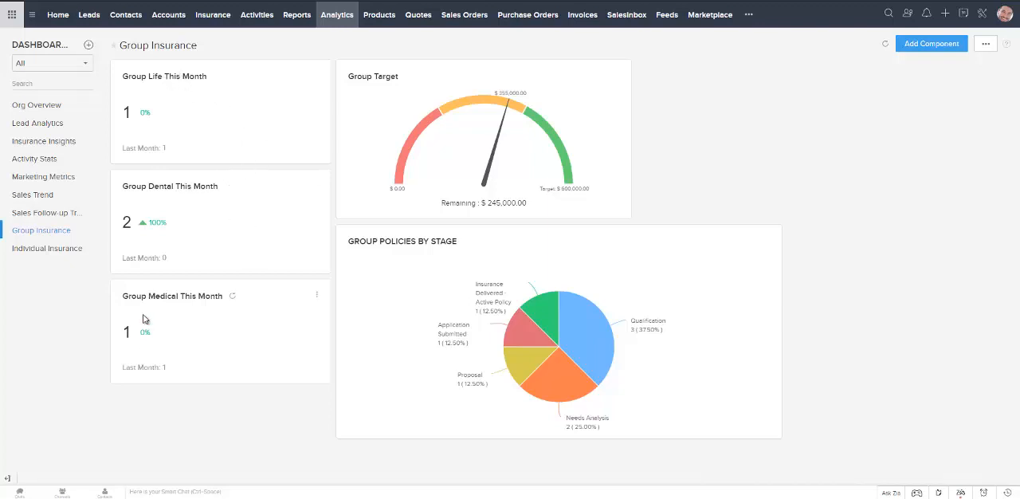
mouse_move(128, 335)
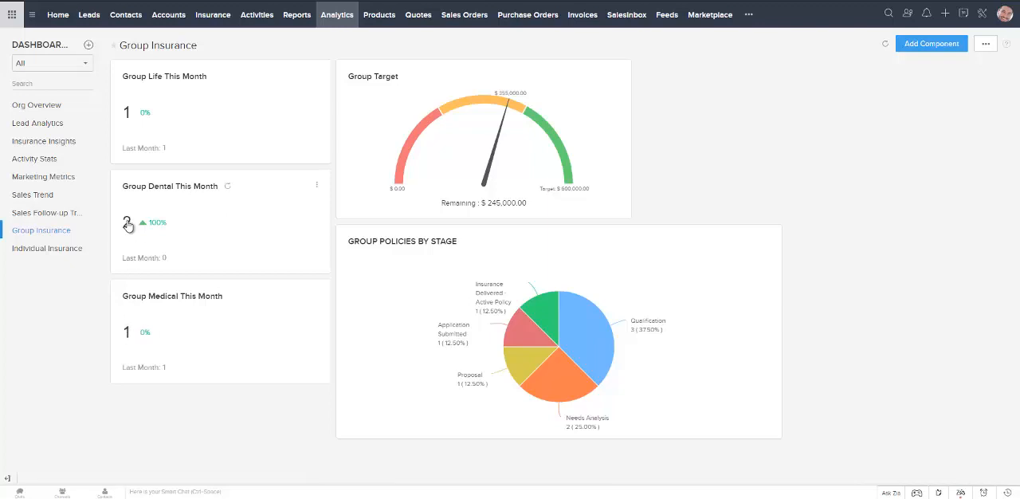
- Drill into the Group Dental This Month count and open the Chanay policy
left_click(125, 222)
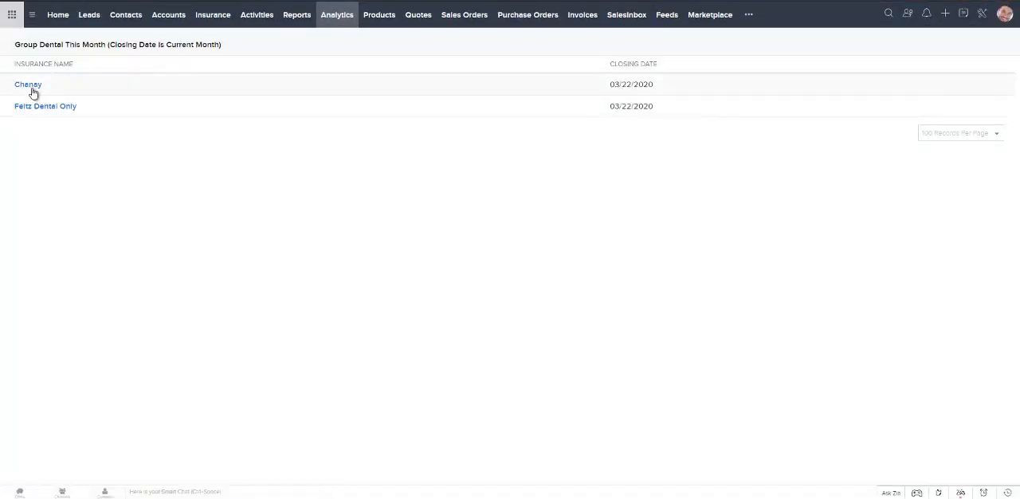
left_click(28, 84)
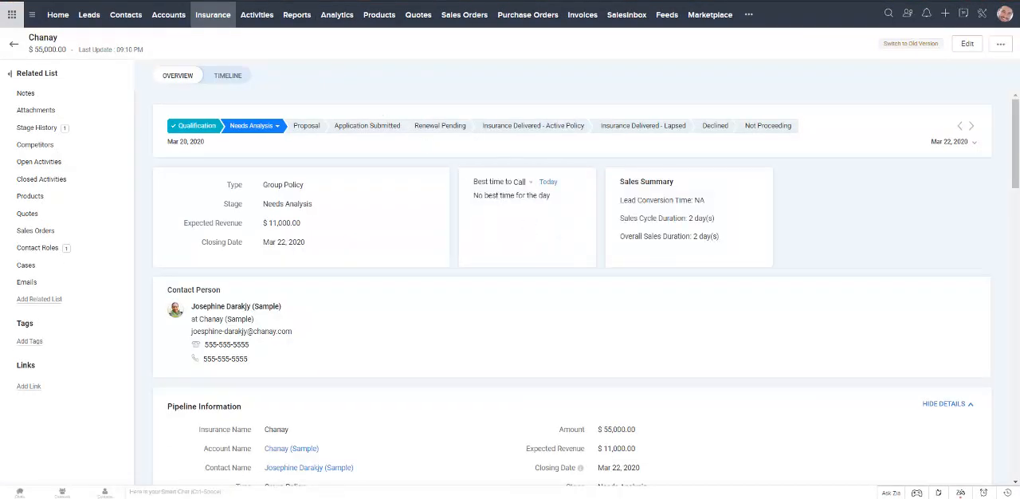
- Return to the Group Insurance dashboard to view the policies-by-stage pie chart
left_click(336, 14)
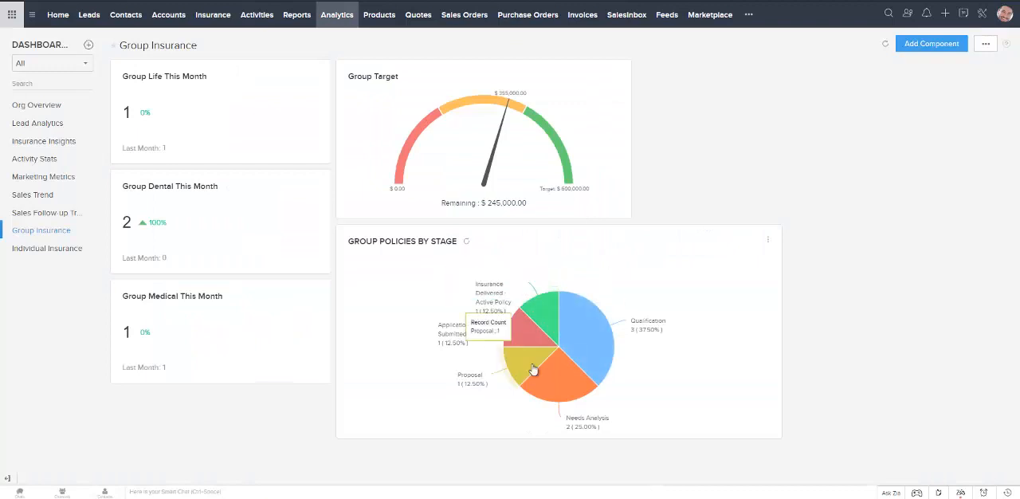
mouse_move(588, 342)
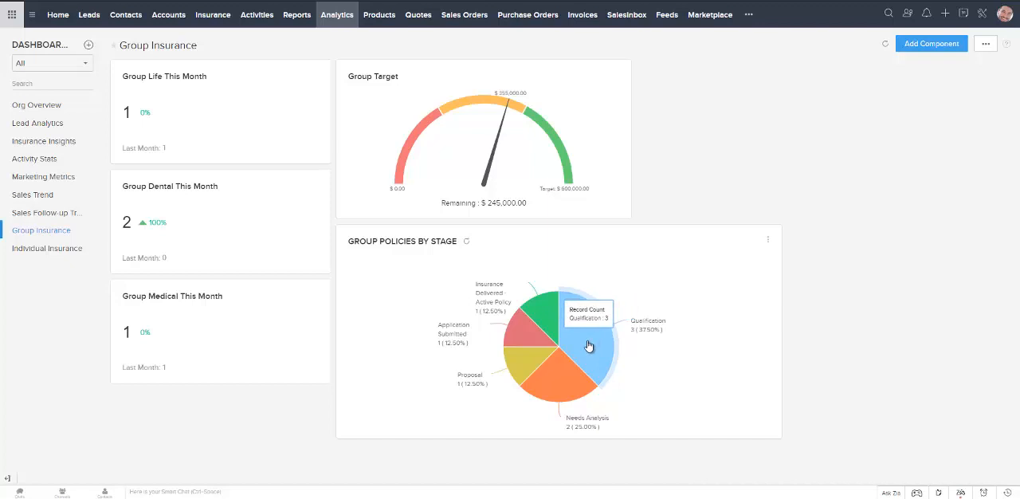
mouse_move(531, 374)
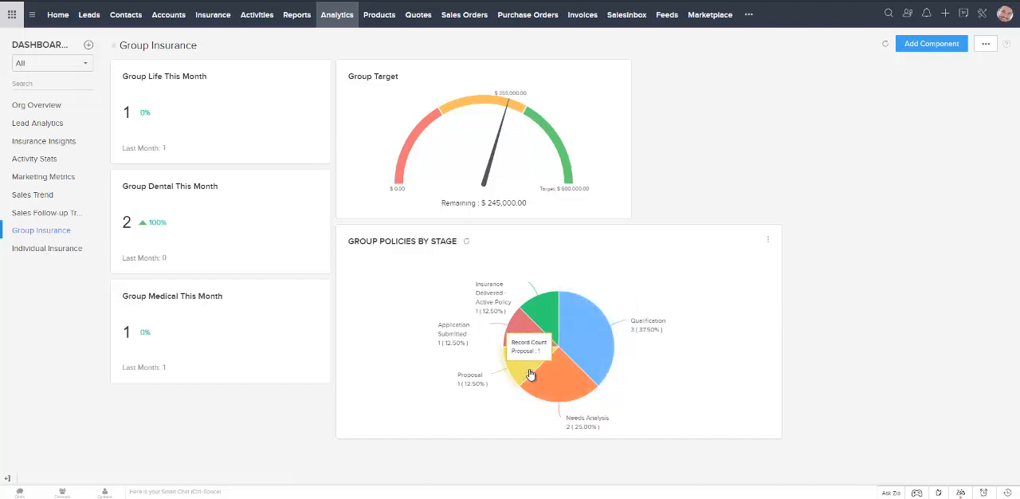
mouse_move(609, 309)
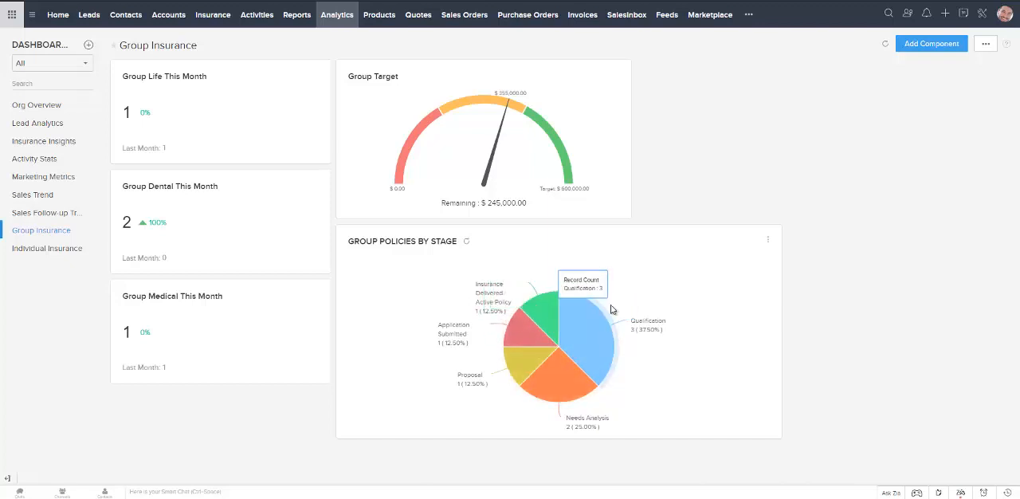
mouse_move(584, 334)
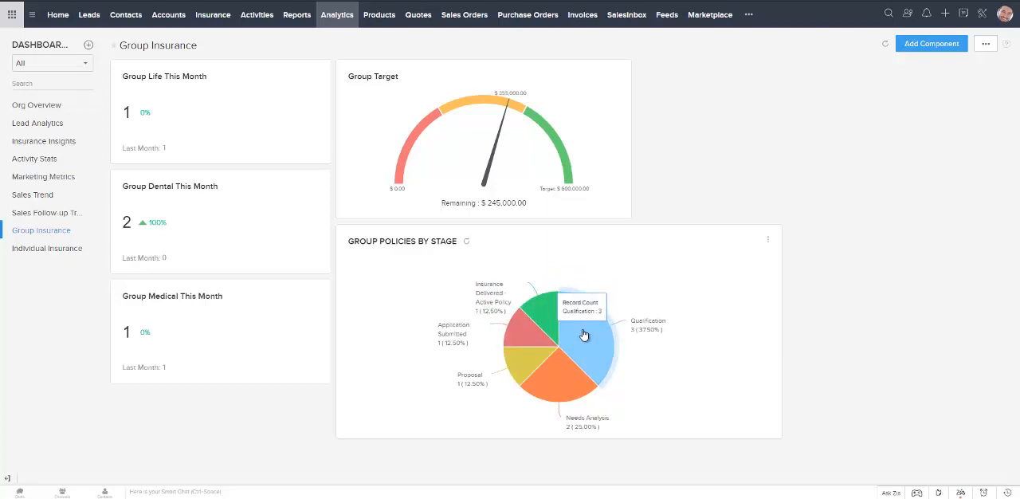
mouse_move(568, 380)
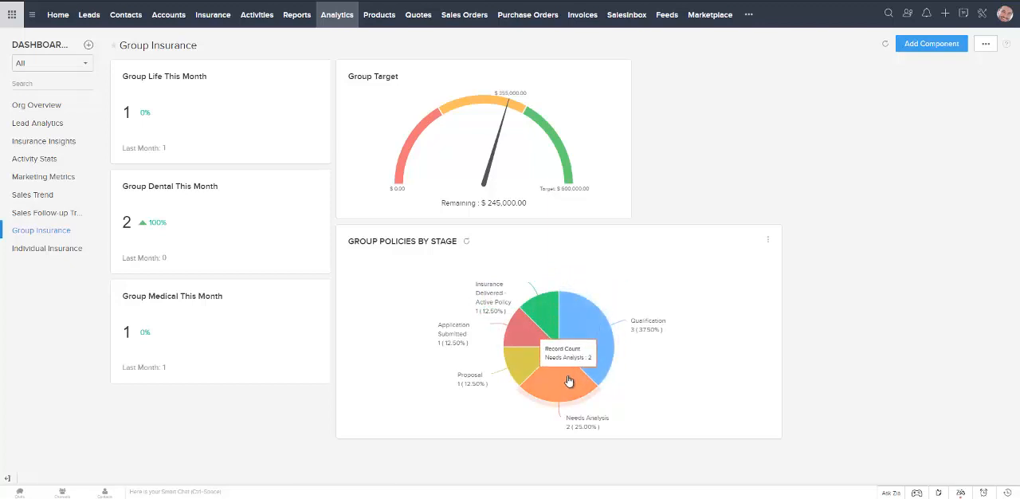
left_click(568, 381)
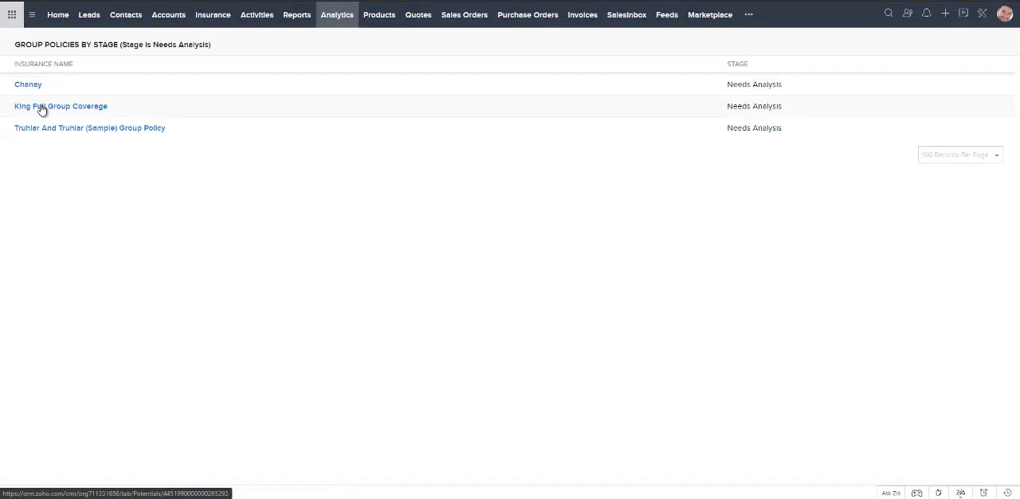
left_click(60, 106)
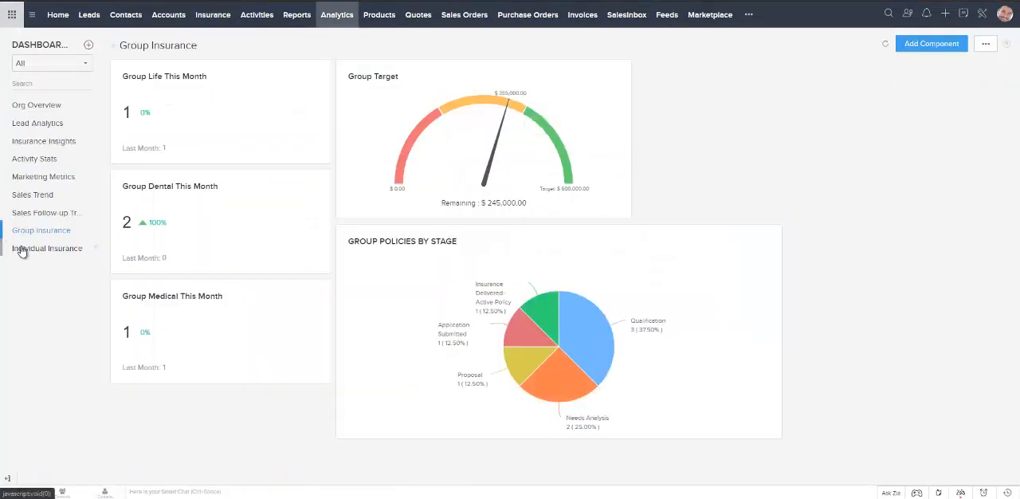
- Open the Individual Insurance dashboard from the dashboards sidebar
left_click(47, 248)
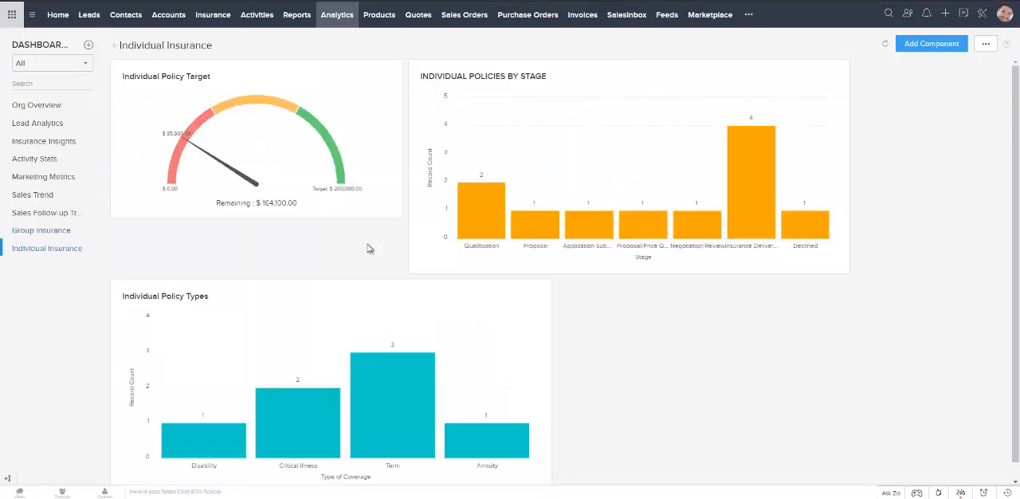
mouse_move(255, 167)
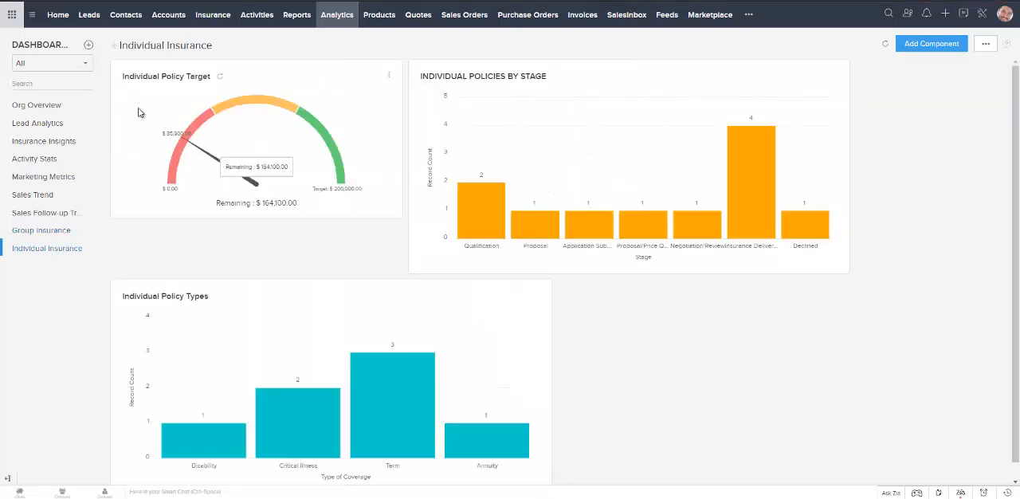
mouse_move(491, 229)
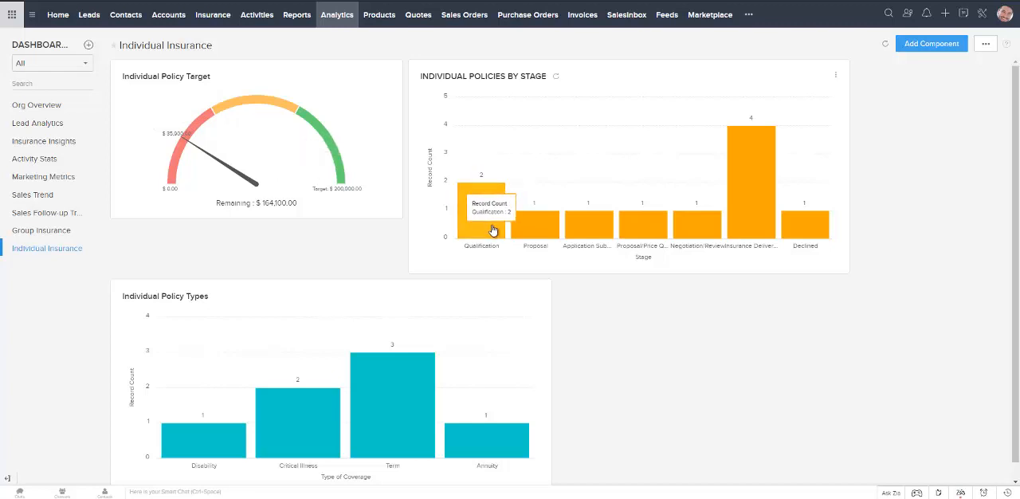
mouse_move(530, 221)
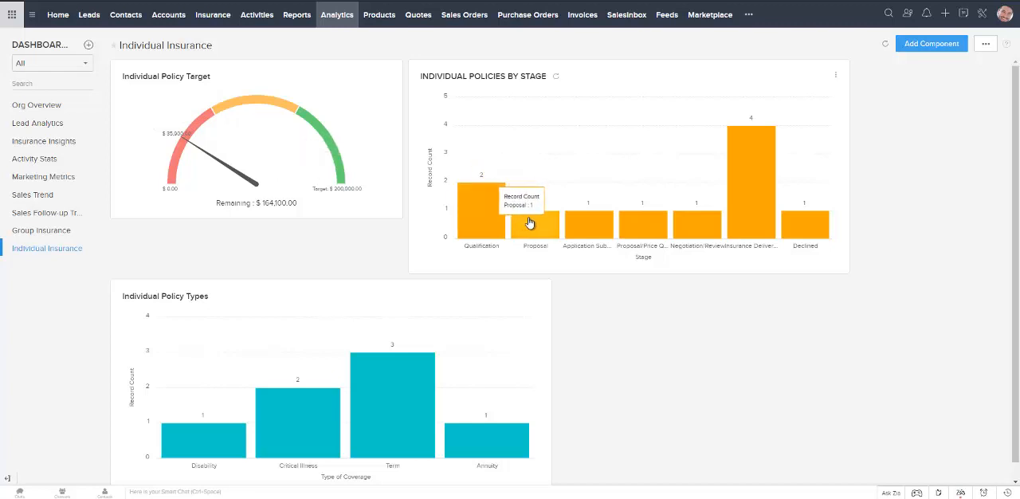
mouse_move(696, 237)
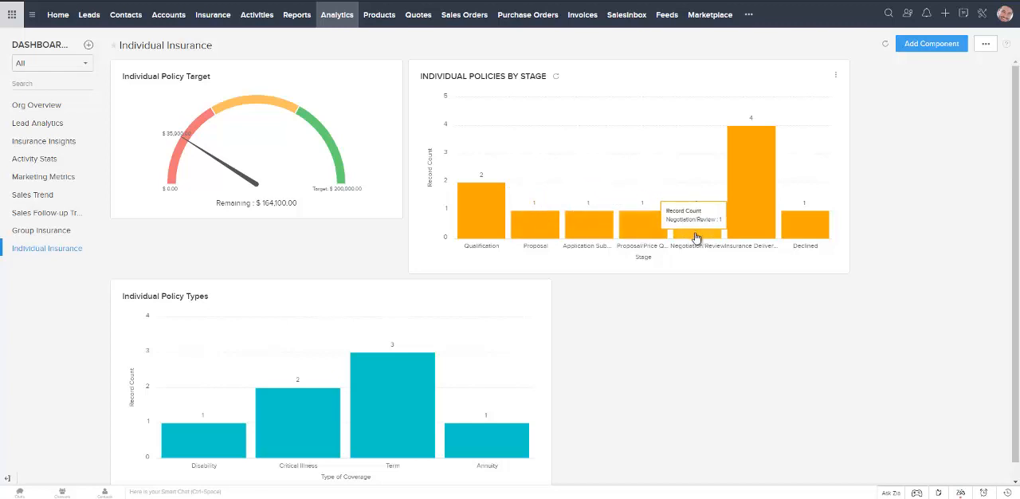
mouse_move(743, 225)
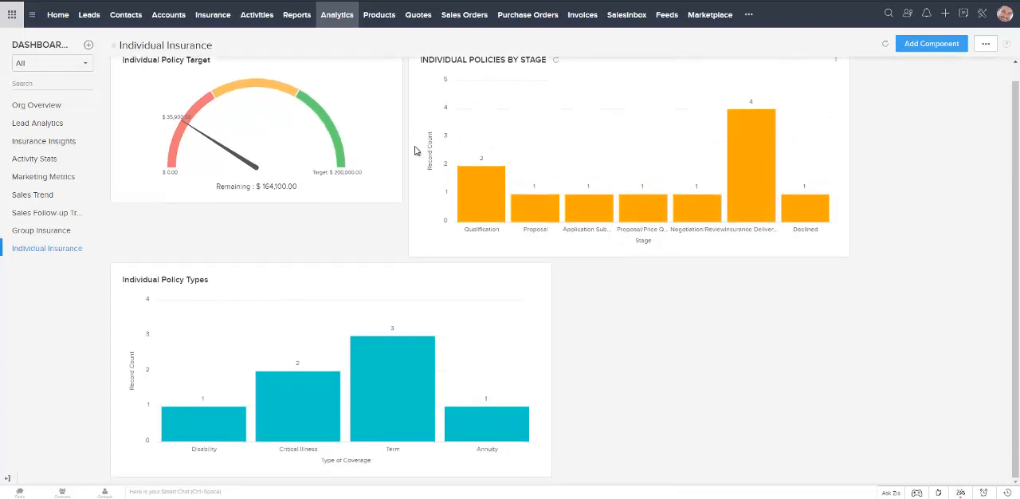
mouse_move(410, 265)
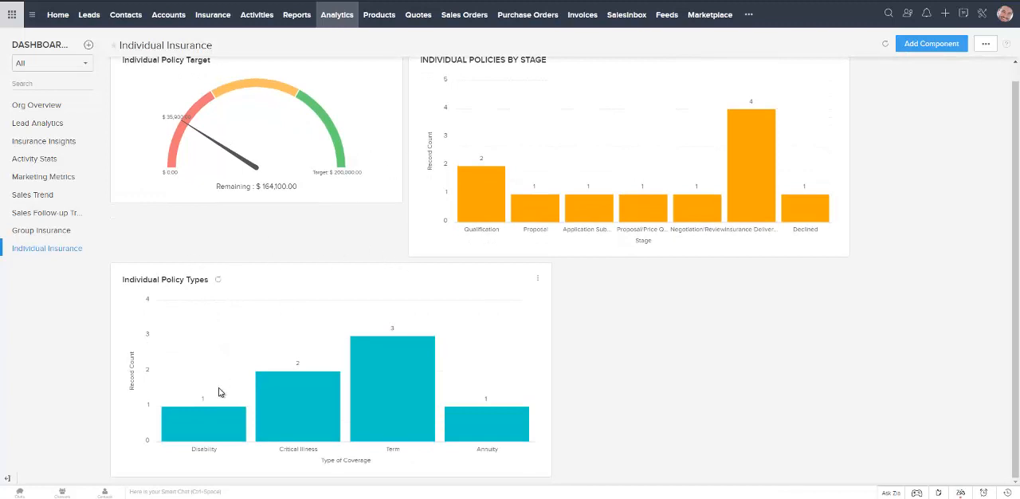
mouse_move(301, 404)
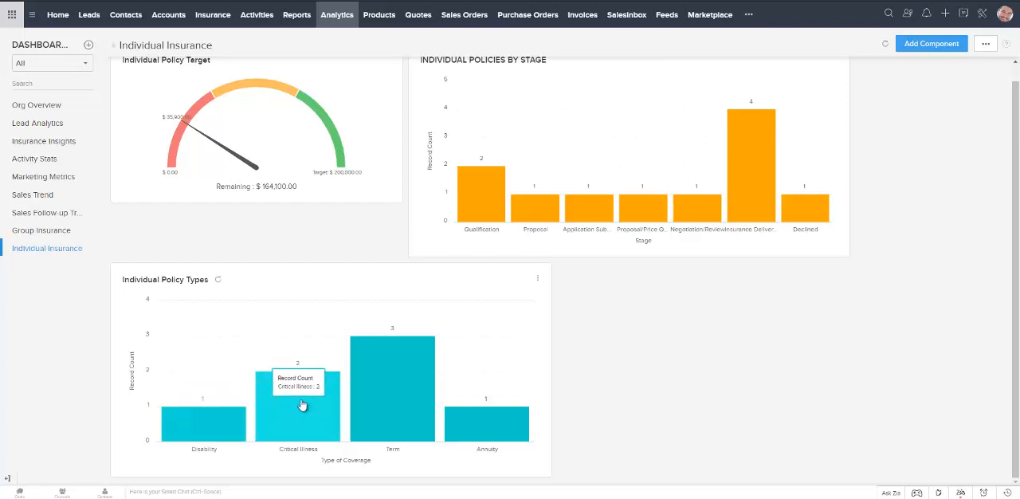
mouse_move(377, 396)
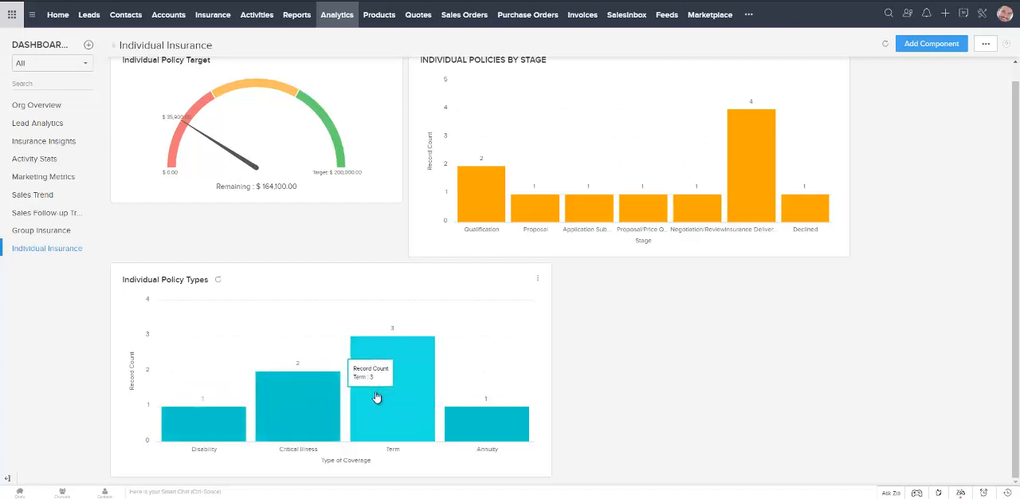
mouse_move(491, 426)
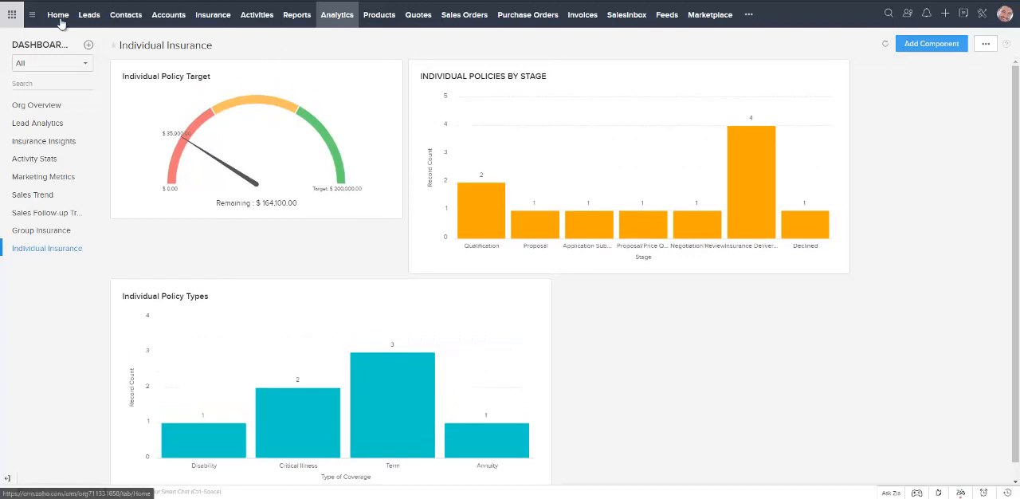
mouse_move(168, 15)
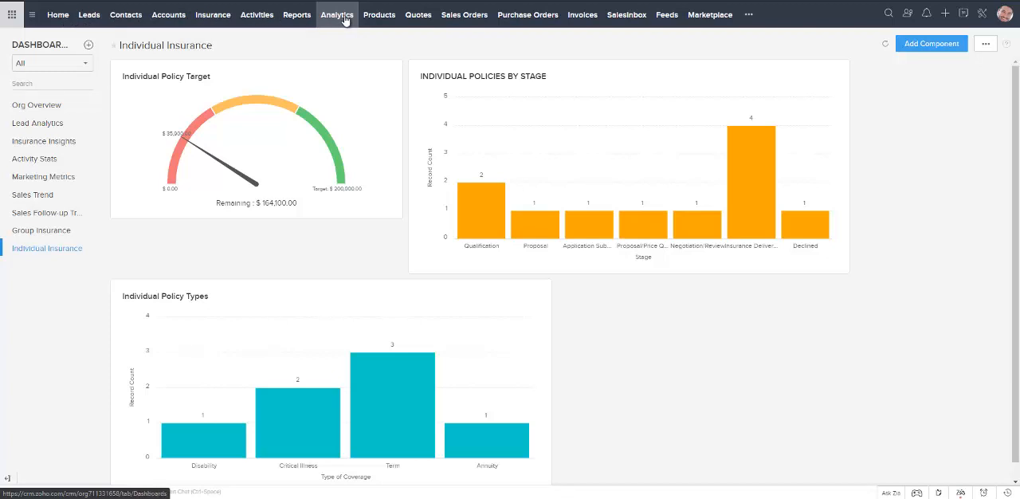
left_click(748, 14)
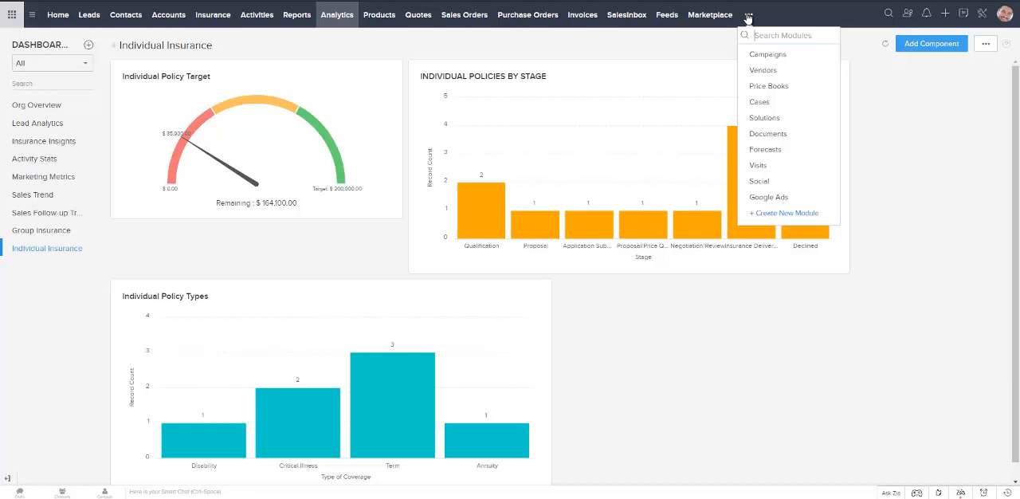
mouse_move(696, 48)
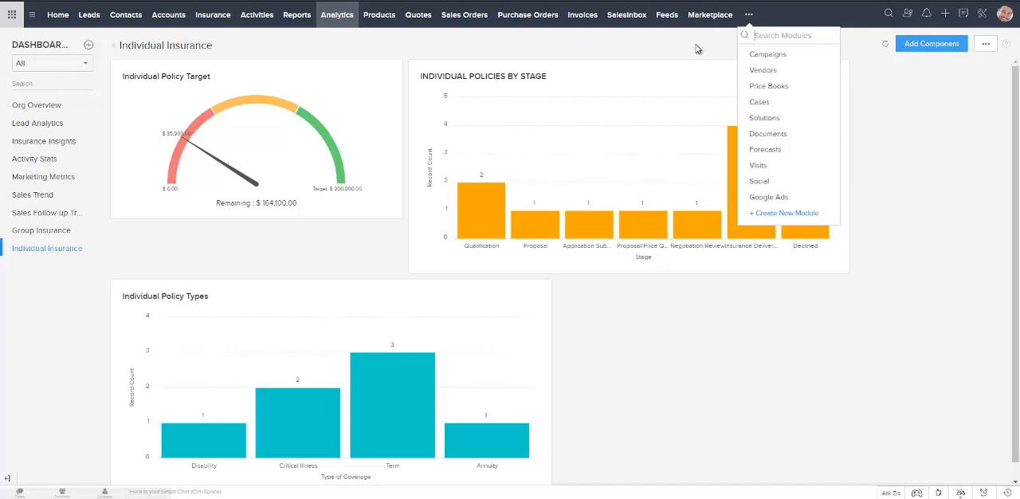
left_click(697, 47)
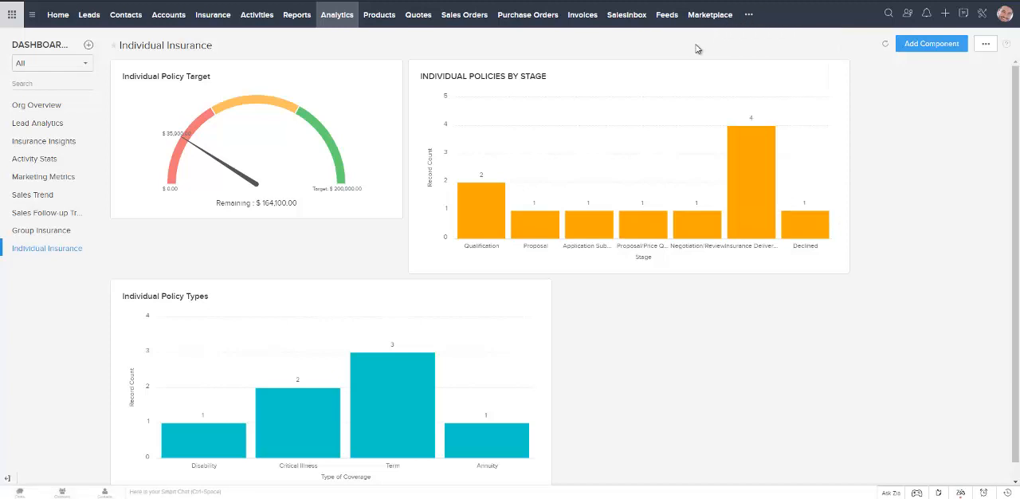